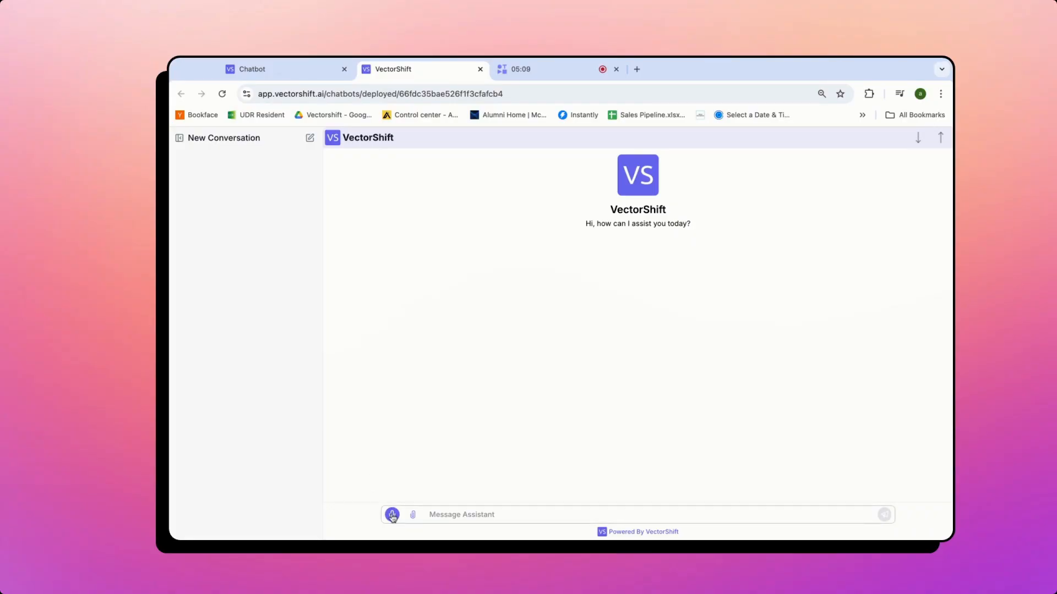
# - Speak a question to the chatbot using the mic, stopping and restarting the voice input
pyautogui.click(392, 514)
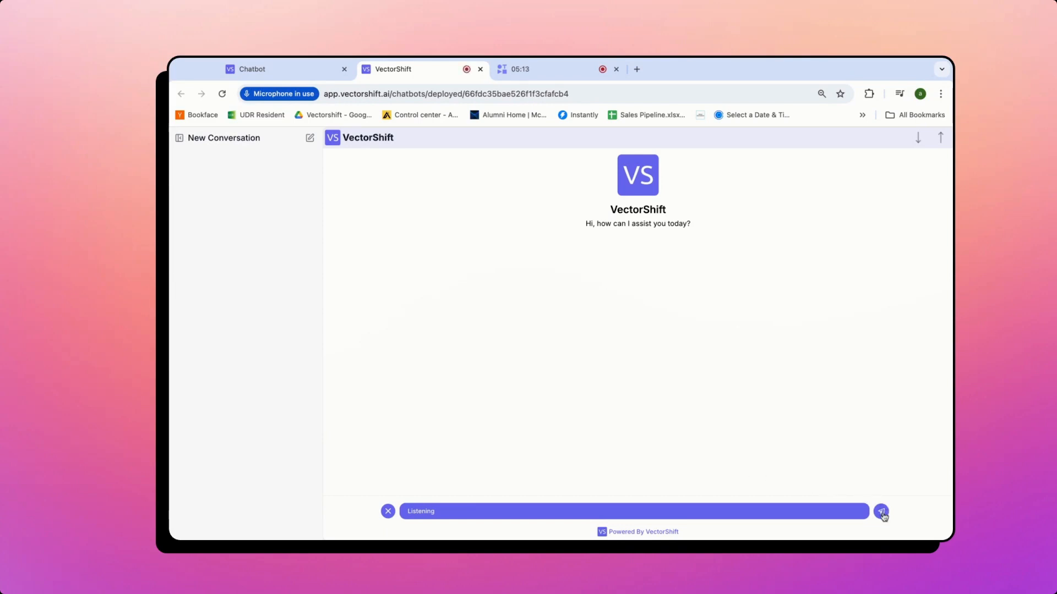
pyautogui.click(880, 511)
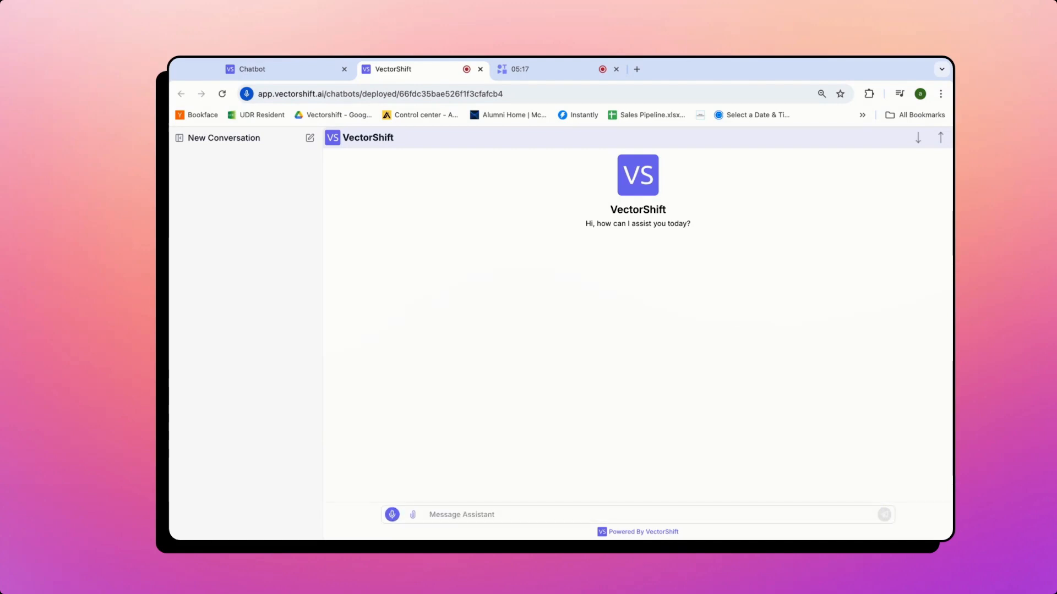
pyautogui.click(392, 514)
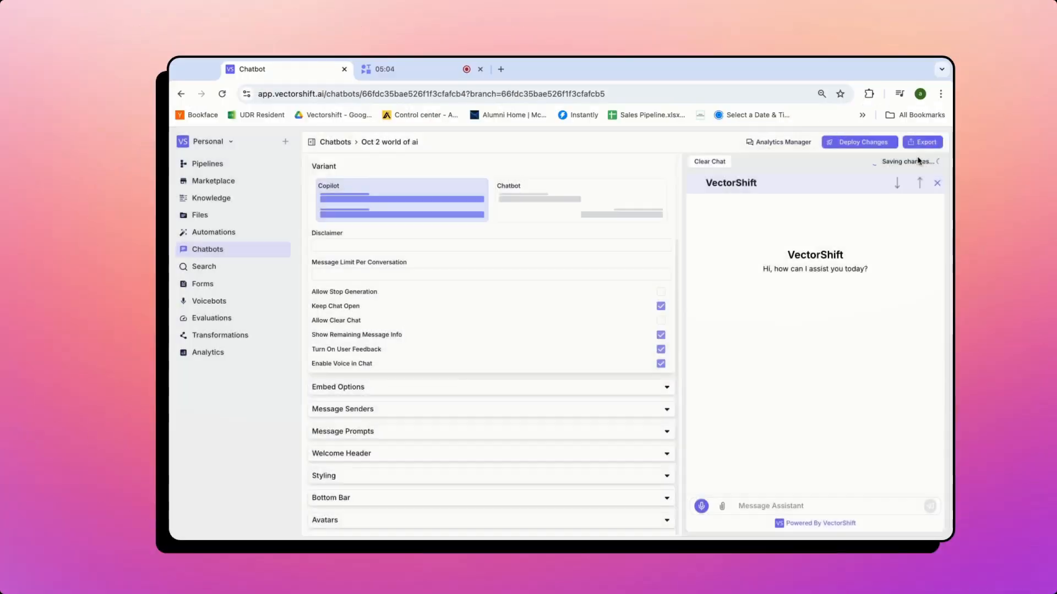
# - Reopen the deployed chatbot from its export share link and start speaking to it
pyautogui.click(922, 142)
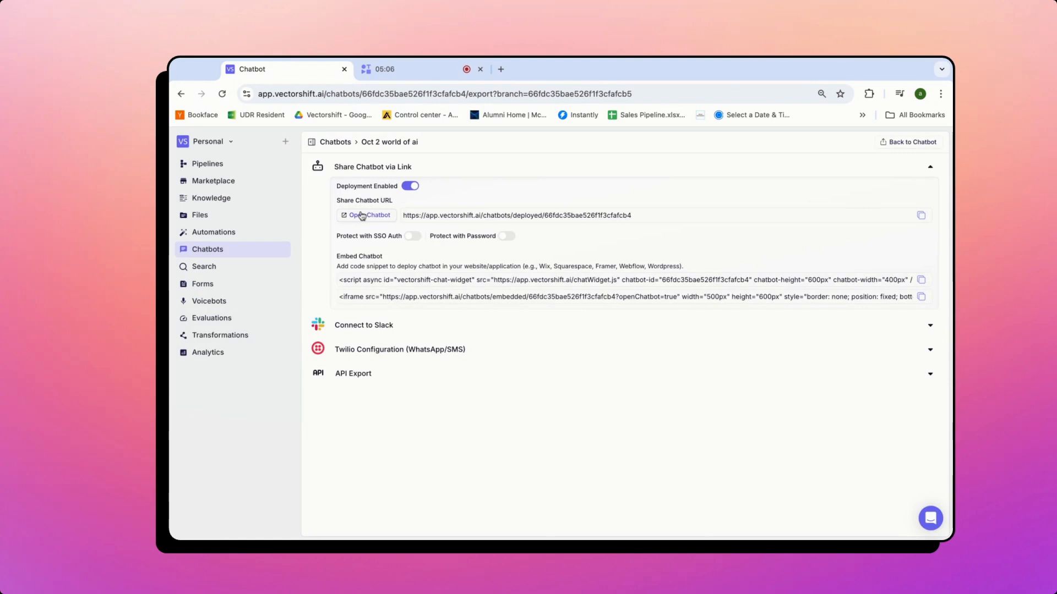
pyautogui.click(366, 214)
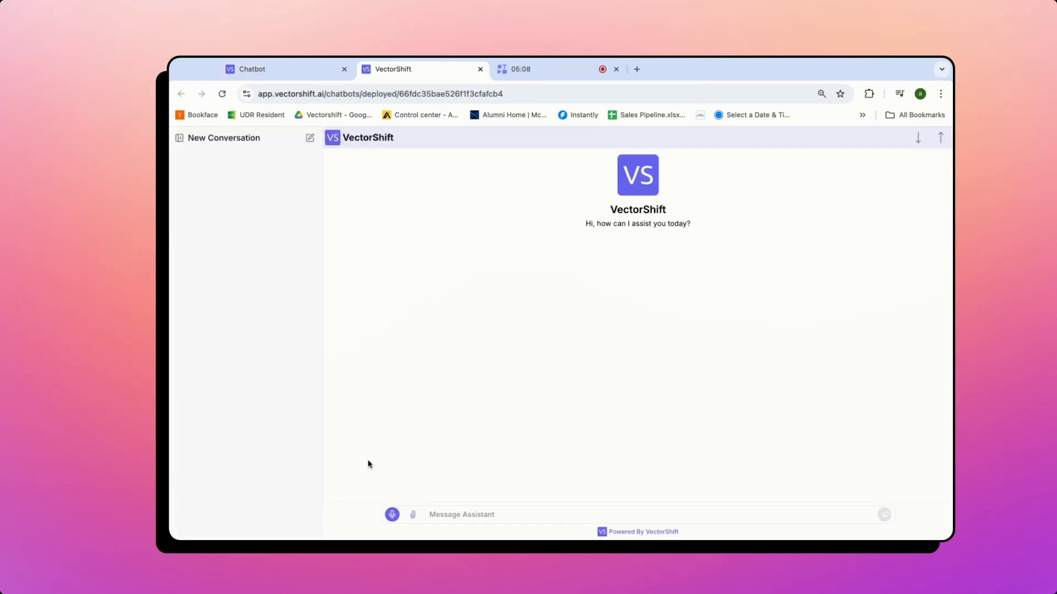
pyautogui.click(392, 514)
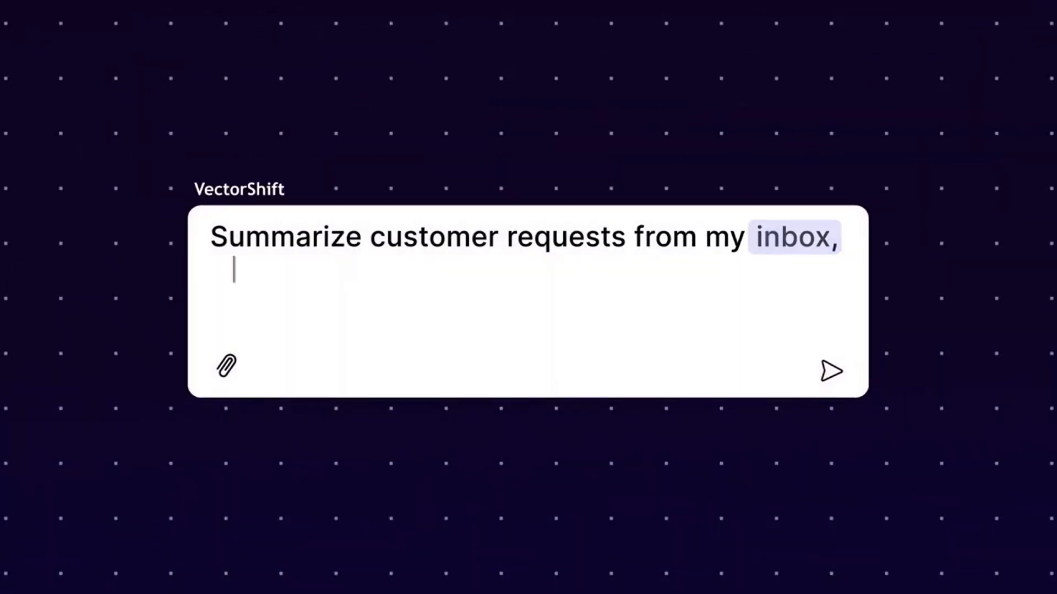
# - Enter prompt text mentioning Hubspot and Linear, then go to the vectorshift.ai homepage
pyautogui.write('Hubspot and Linear')
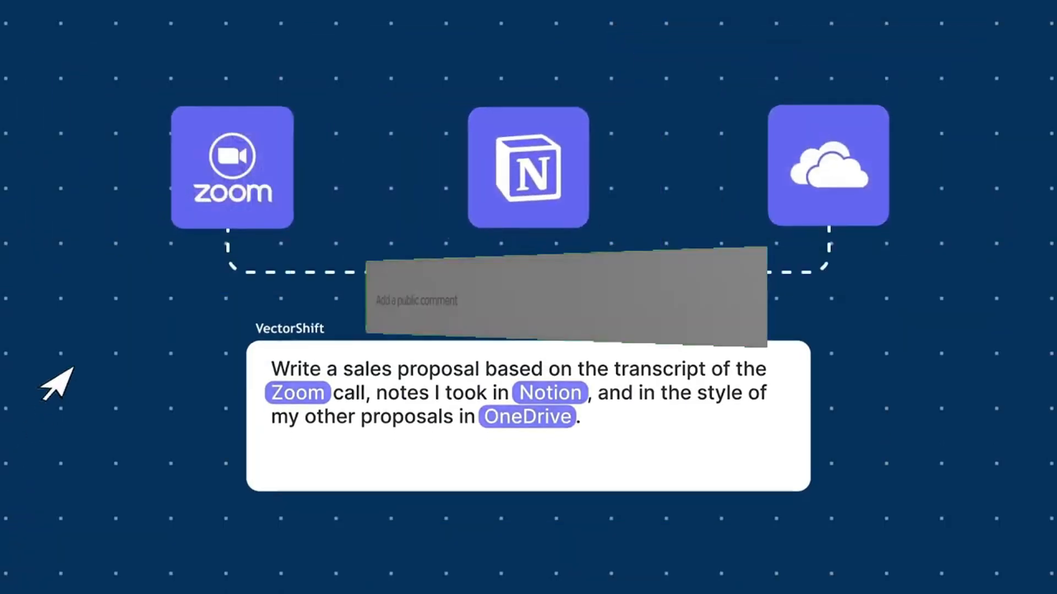
pyautogui.write('Lea')
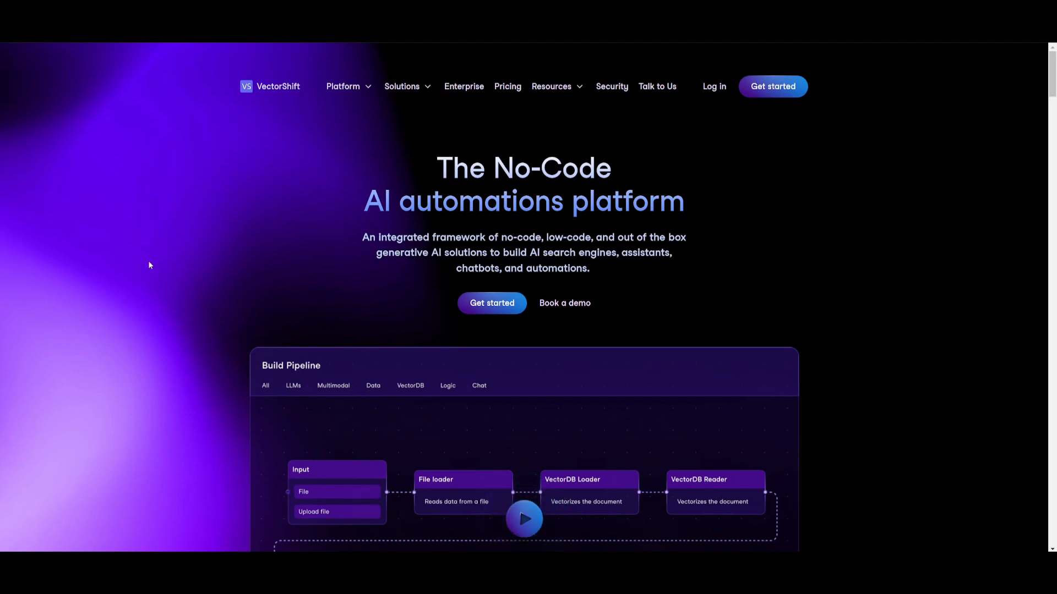
# - Review the homepage's Build Pipeline demo and enter the app's Pipelines list
pyautogui.scroll(-3)
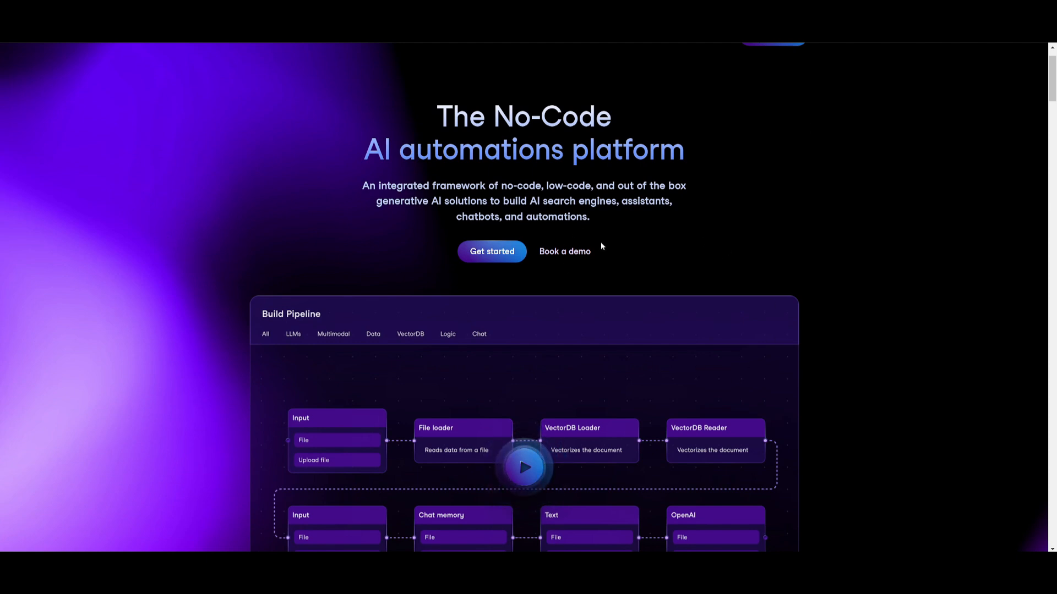
pyautogui.click(492, 251)
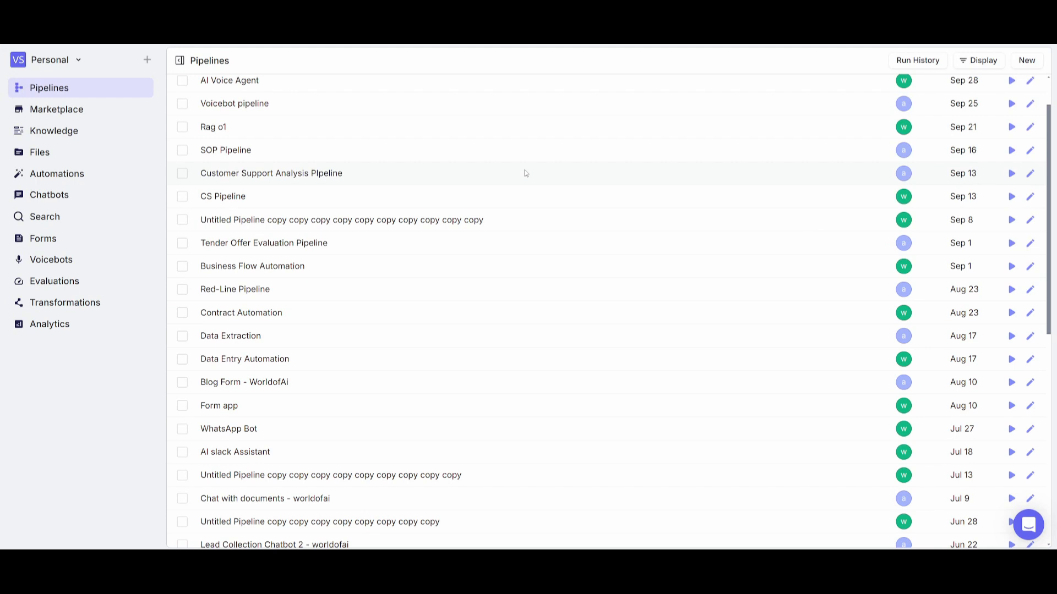
# - Browse the saved pipelines and Marketplace templates, then go to the Knowledge section
pyautogui.scroll(-3)
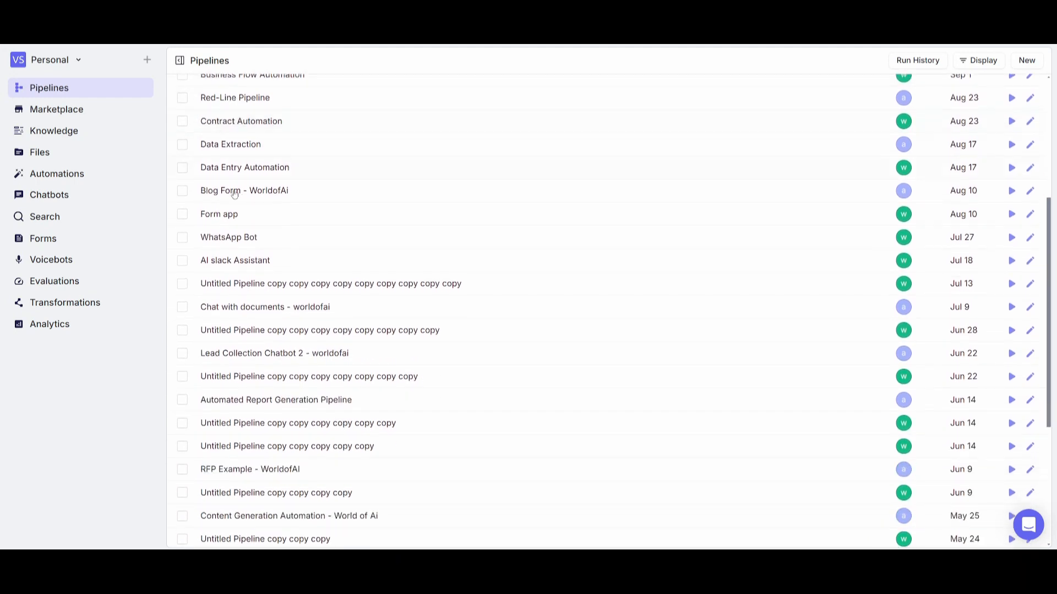
pyautogui.scroll(-3)
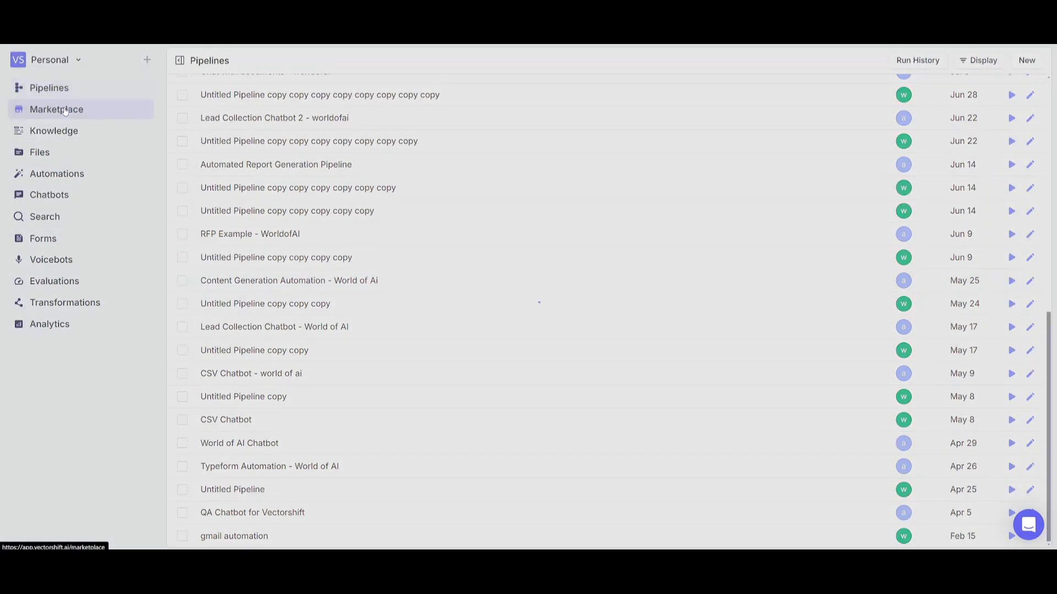
pyautogui.click(56, 109)
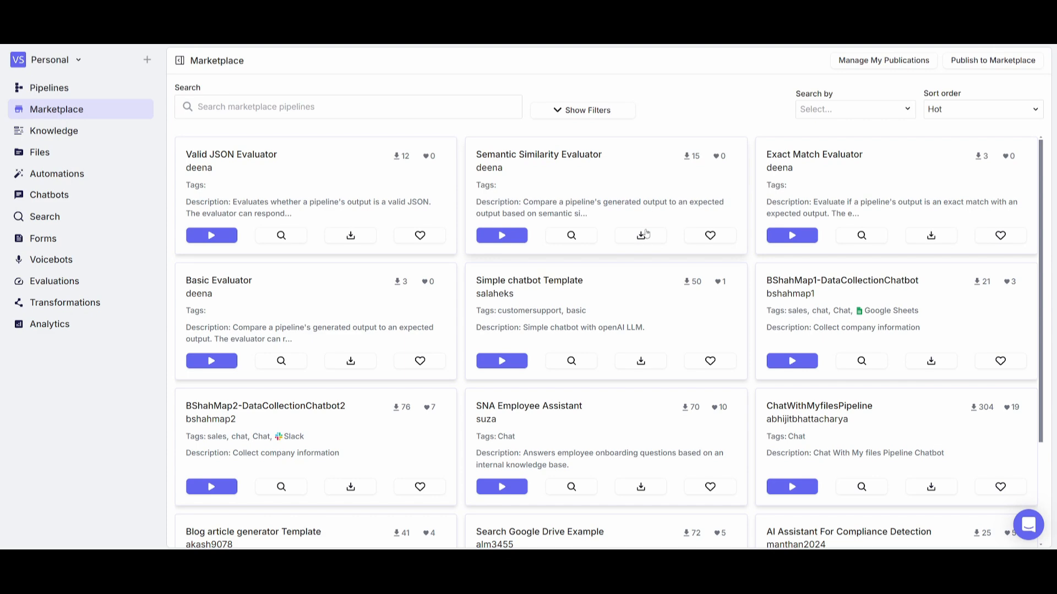
pyautogui.scroll(-3)
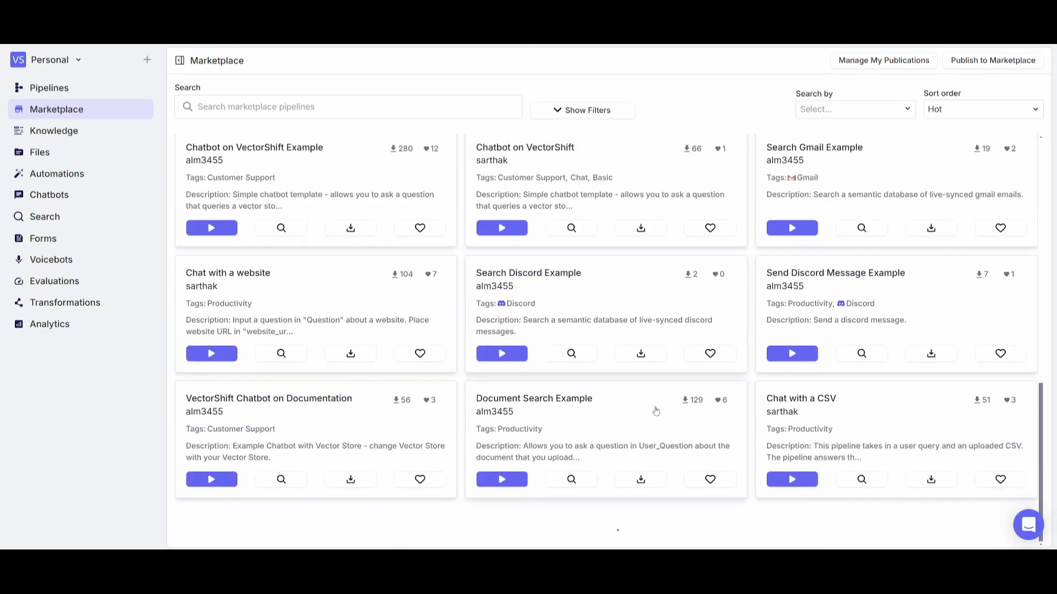
pyautogui.click(54, 131)
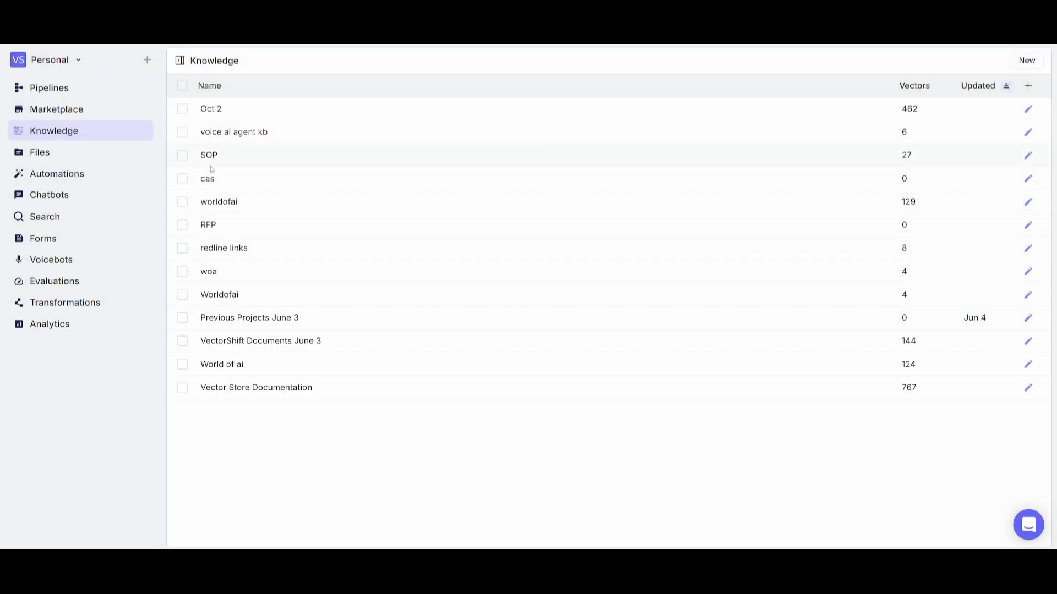
# - Visit Automations, Chatbots, Voicebots, Evaluations and Transformations, ending on the Analytics dashboard
pyautogui.click(57, 173)
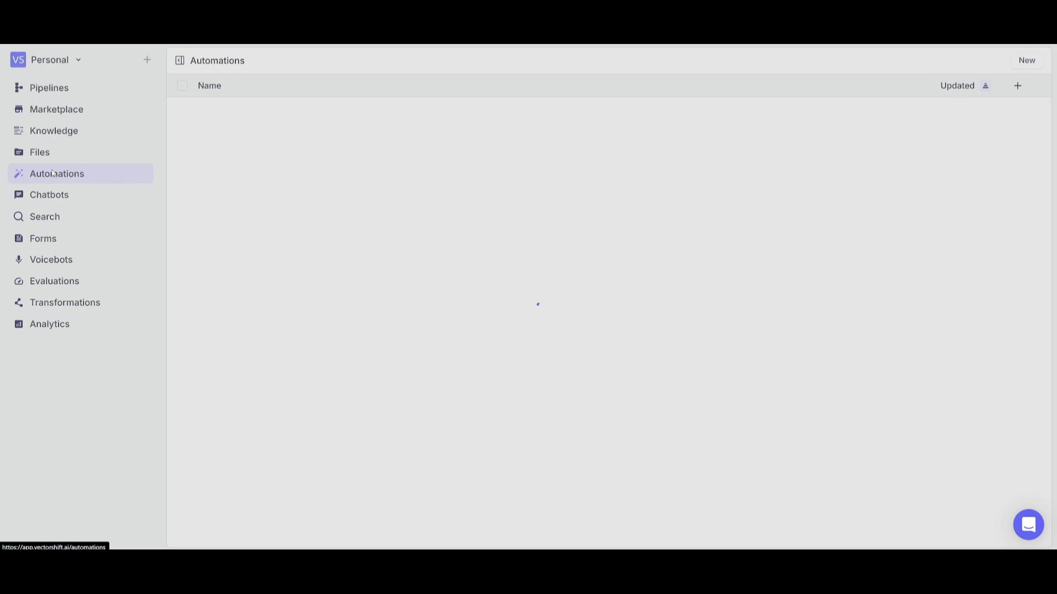
pyautogui.click(49, 194)
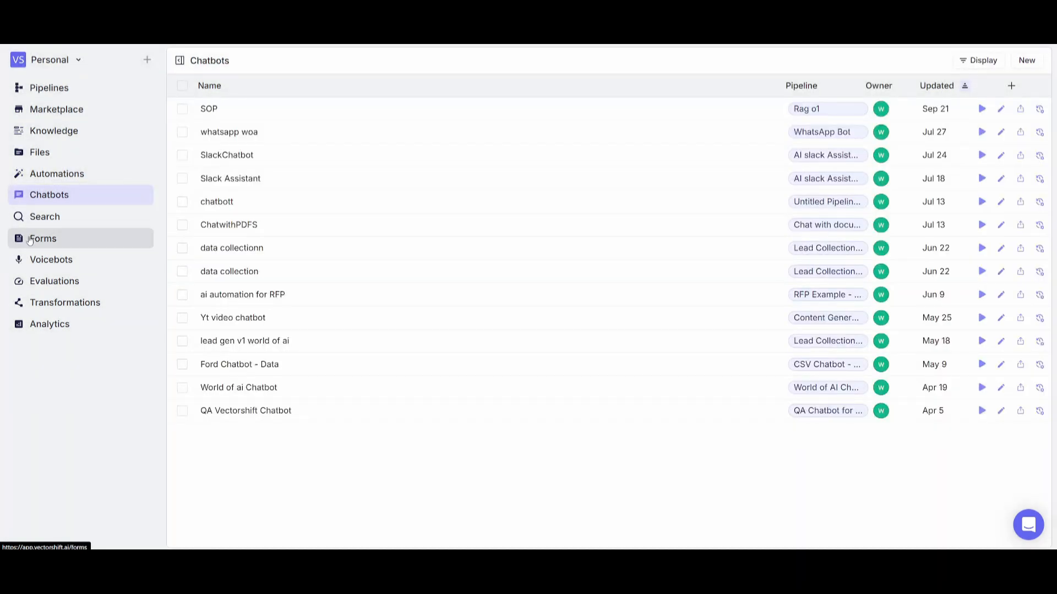
pyautogui.click(51, 259)
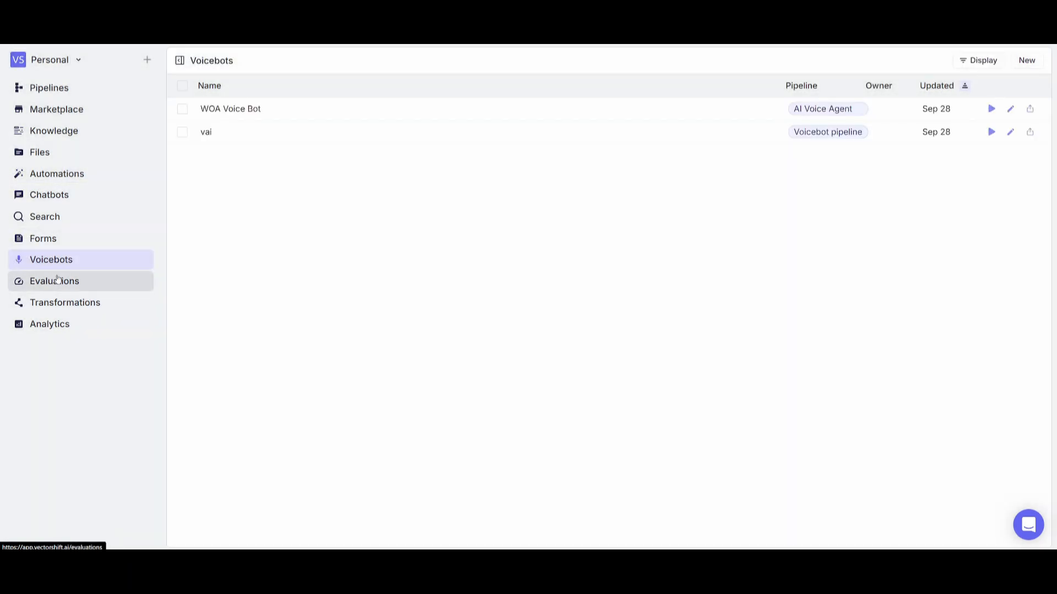
pyautogui.click(54, 281)
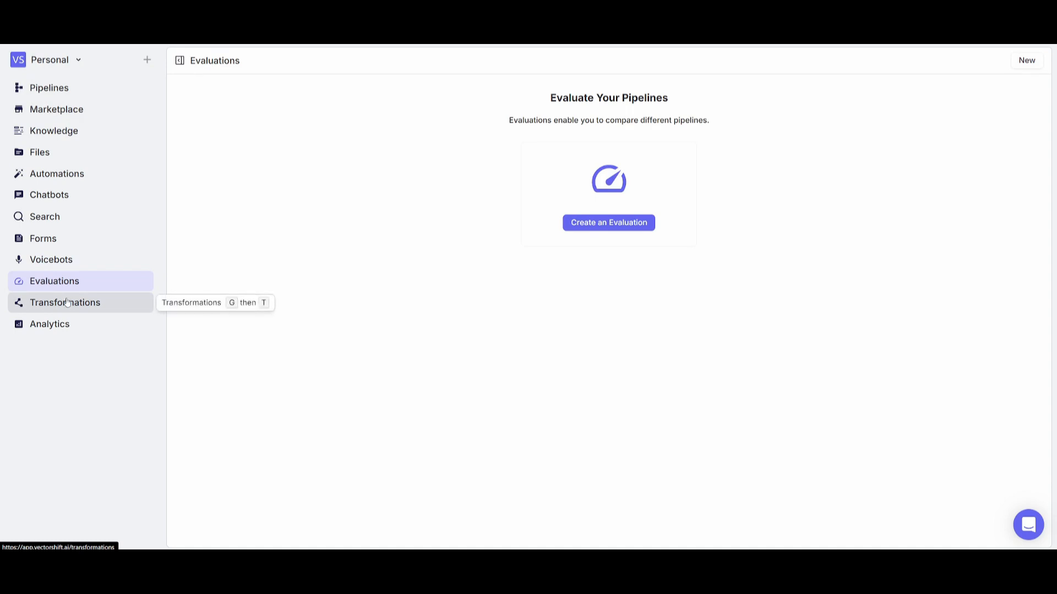
pyautogui.click(65, 301)
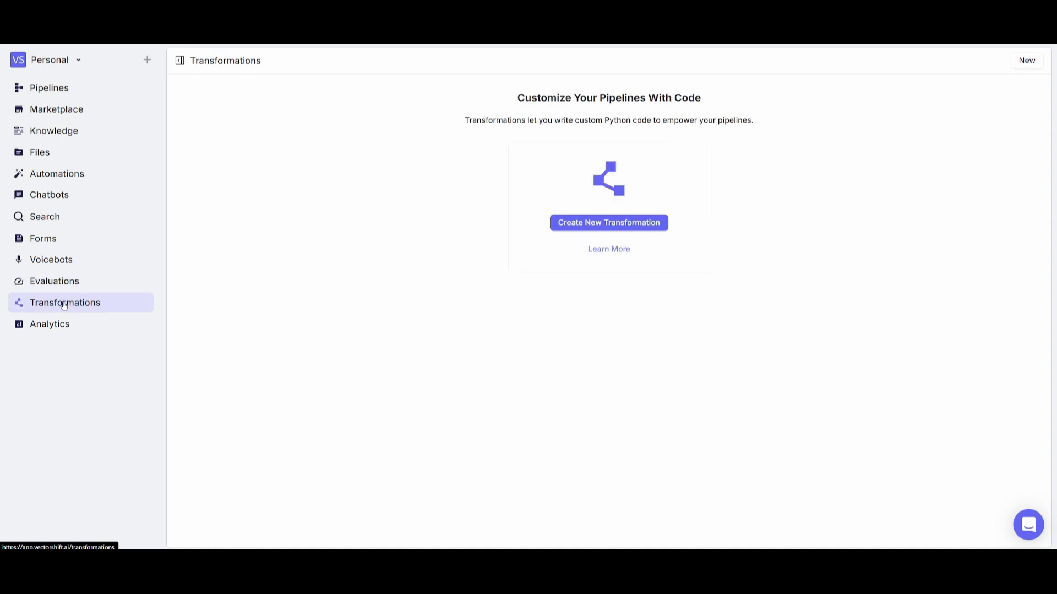
pyautogui.click(49, 324)
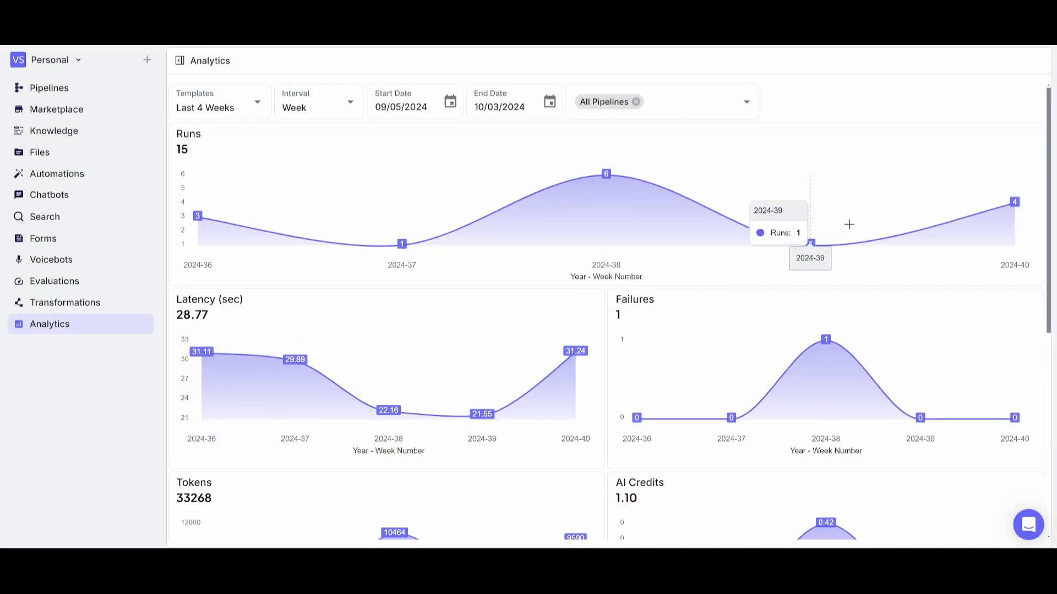
pyautogui.moveTo(359, 159)
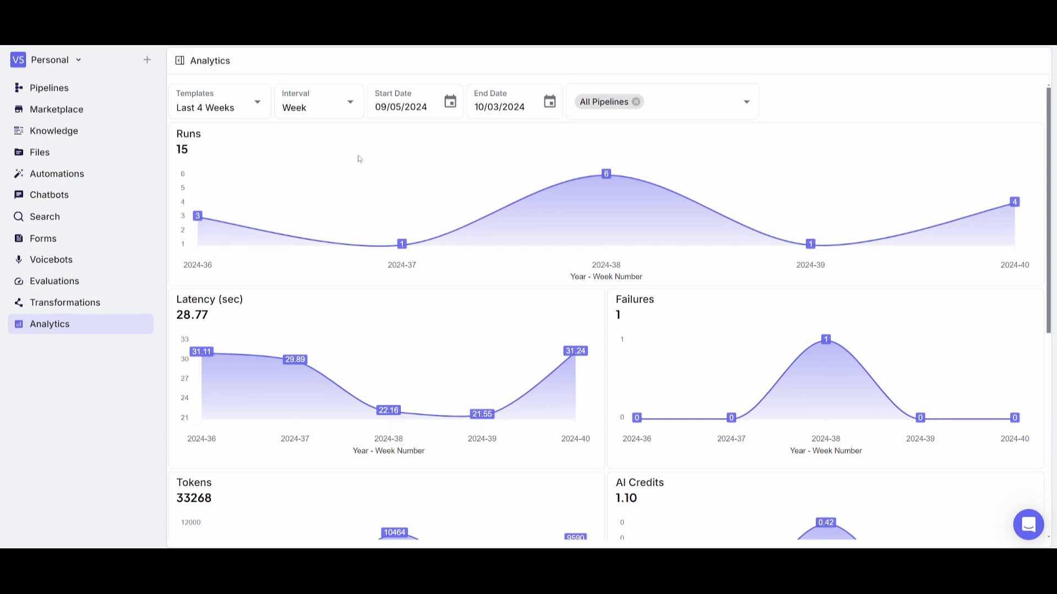
pyautogui.moveTo(197, 217)
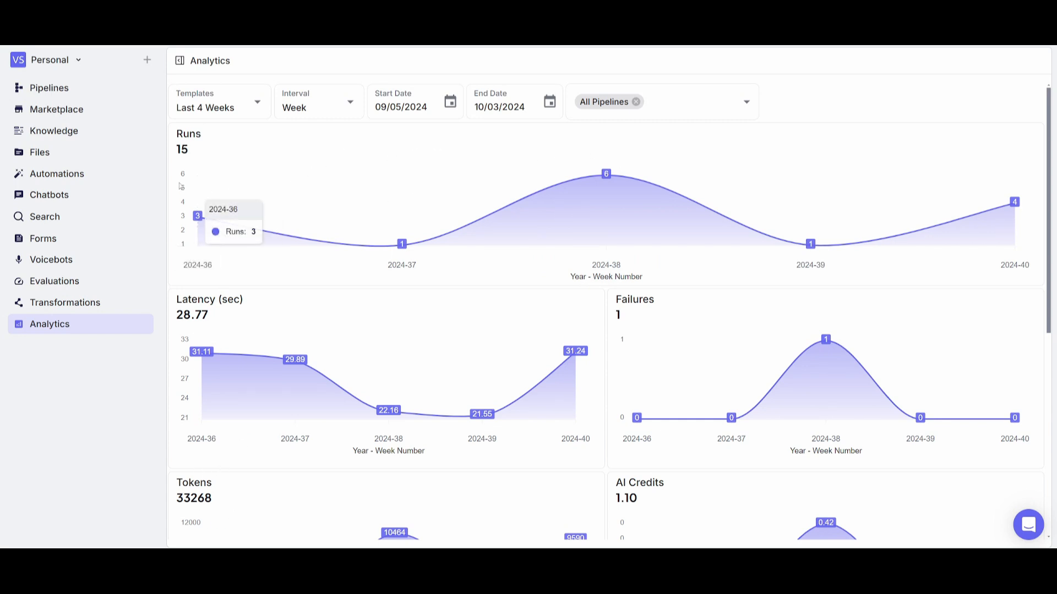
pyautogui.moveTo(606, 174)
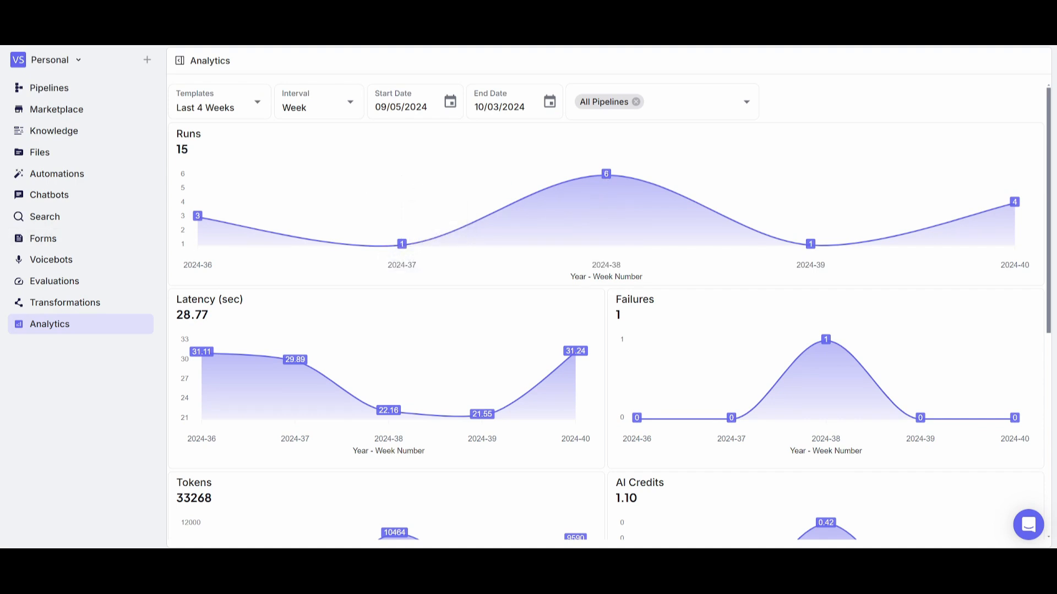
# - Return to Pipelines and start creating a new pipeline from the quick create menu
pyautogui.click(49, 88)
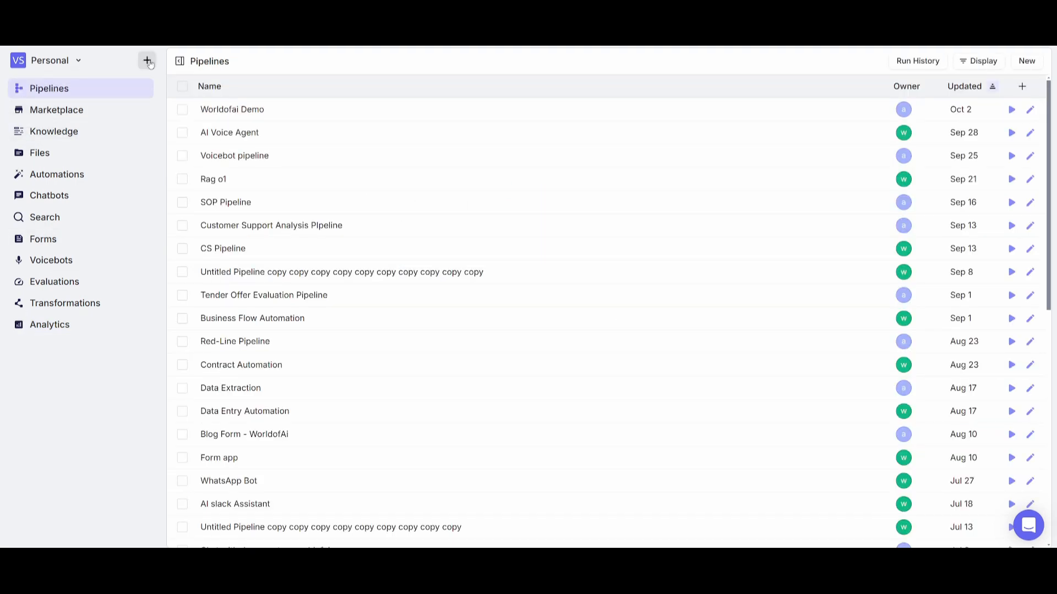
pyautogui.click(147, 60)
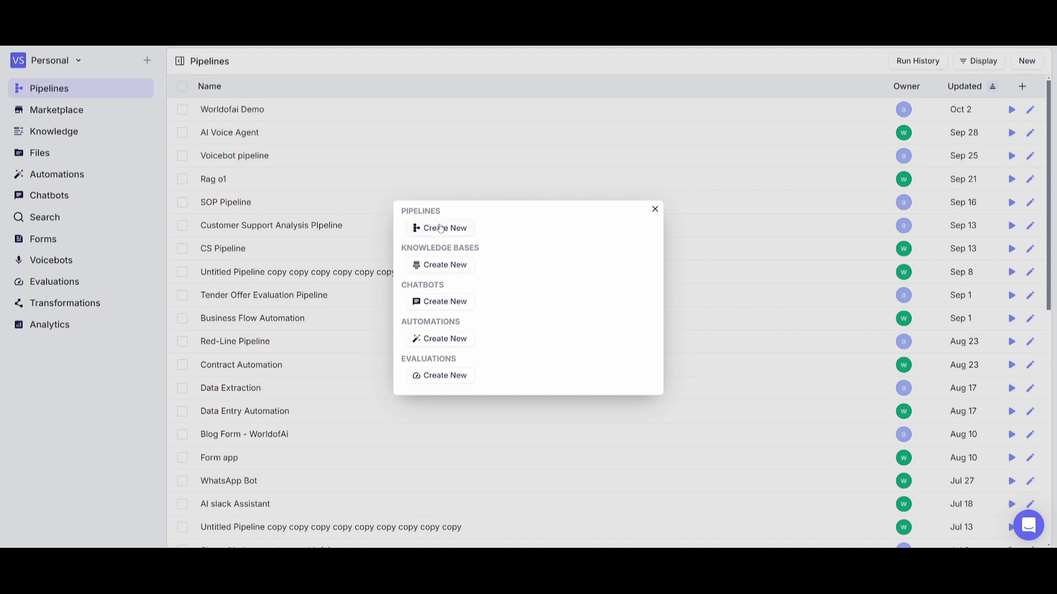
pyautogui.click(443, 228)
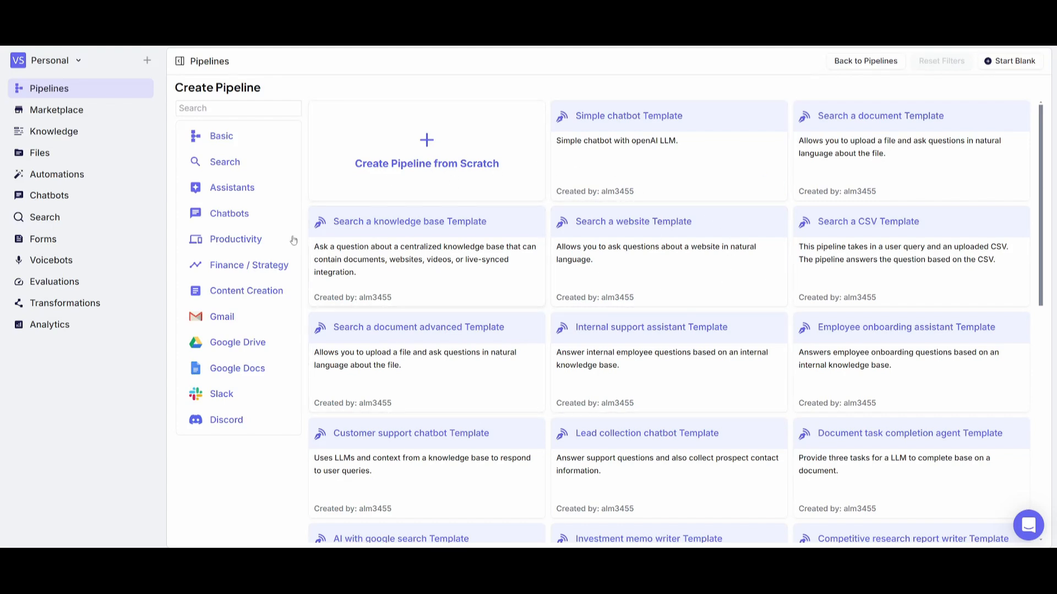
pyautogui.moveTo(221, 317)
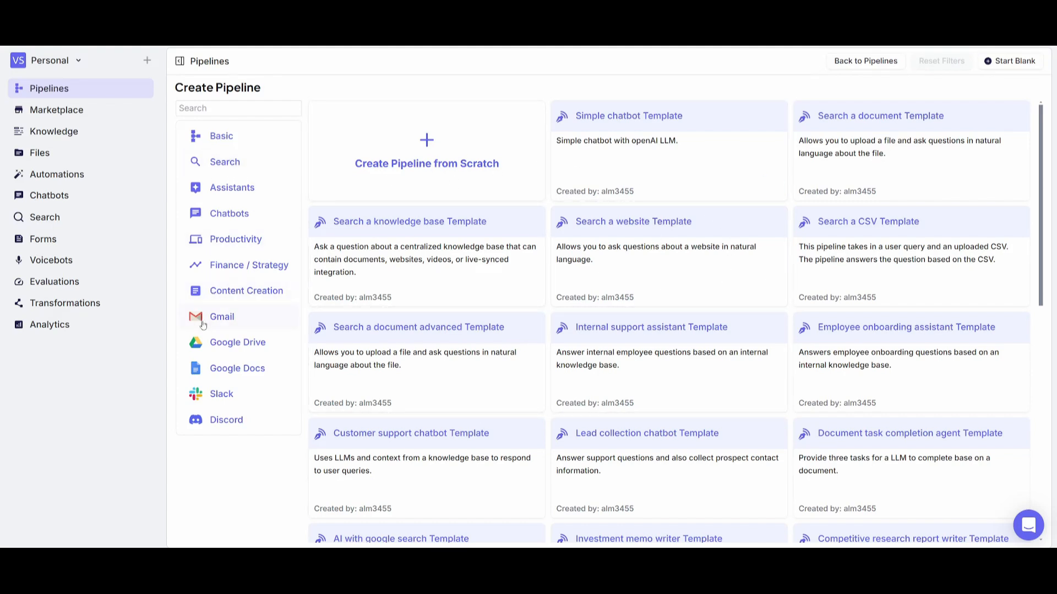
# - Filter the template gallery by Gmail, Content Creation and Basic categories
pyautogui.click(221, 316)
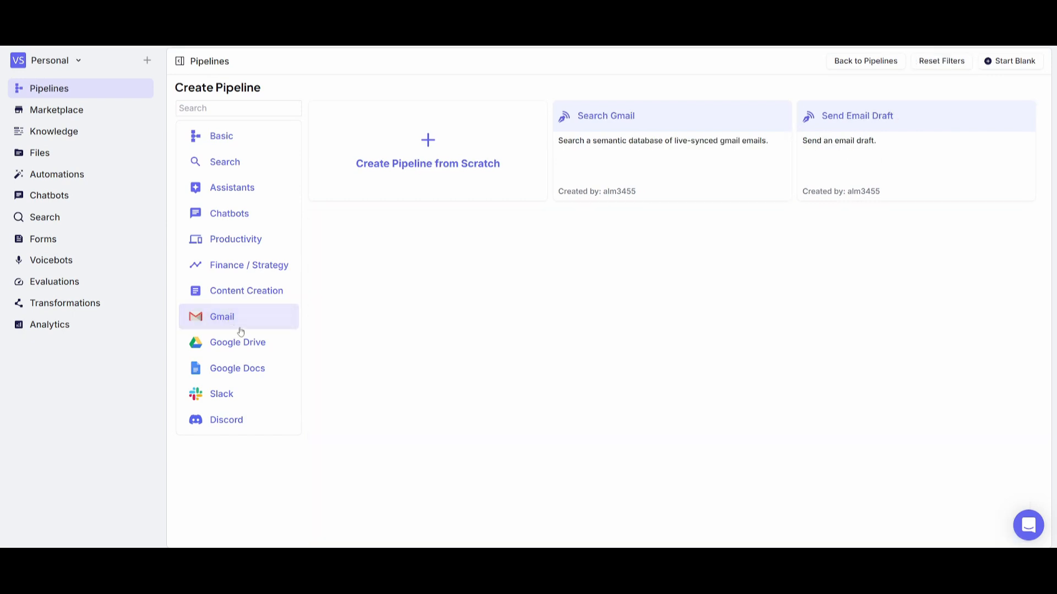
pyautogui.click(247, 291)
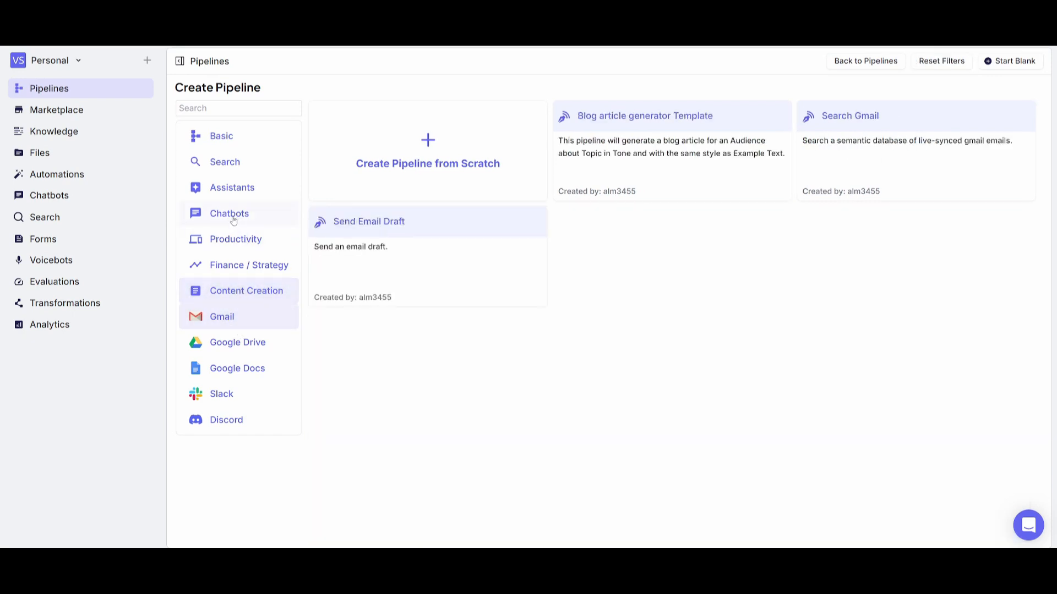
pyautogui.click(233, 187)
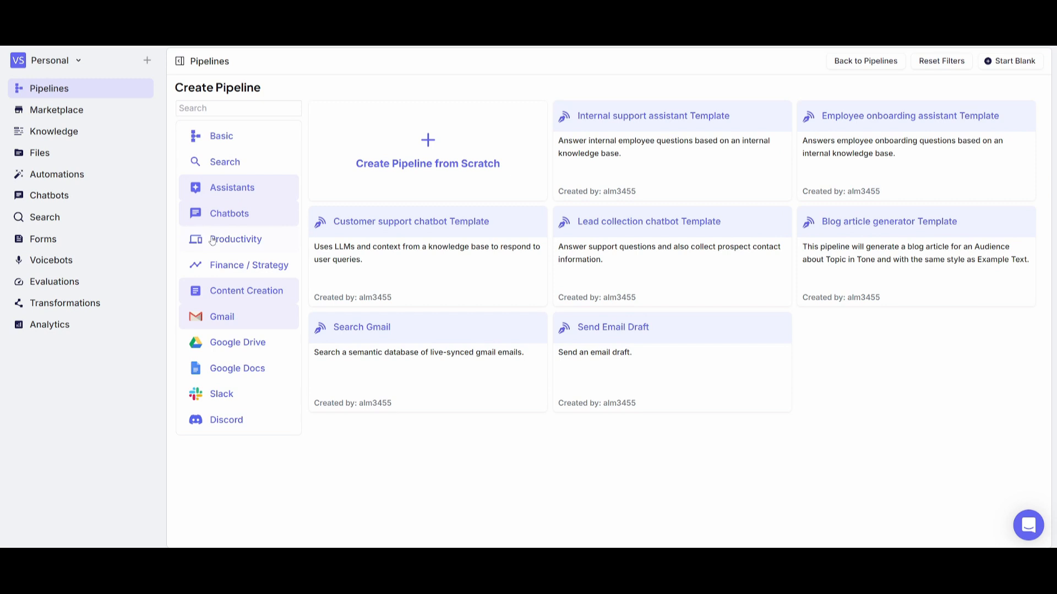
pyautogui.moveTo(362, 267)
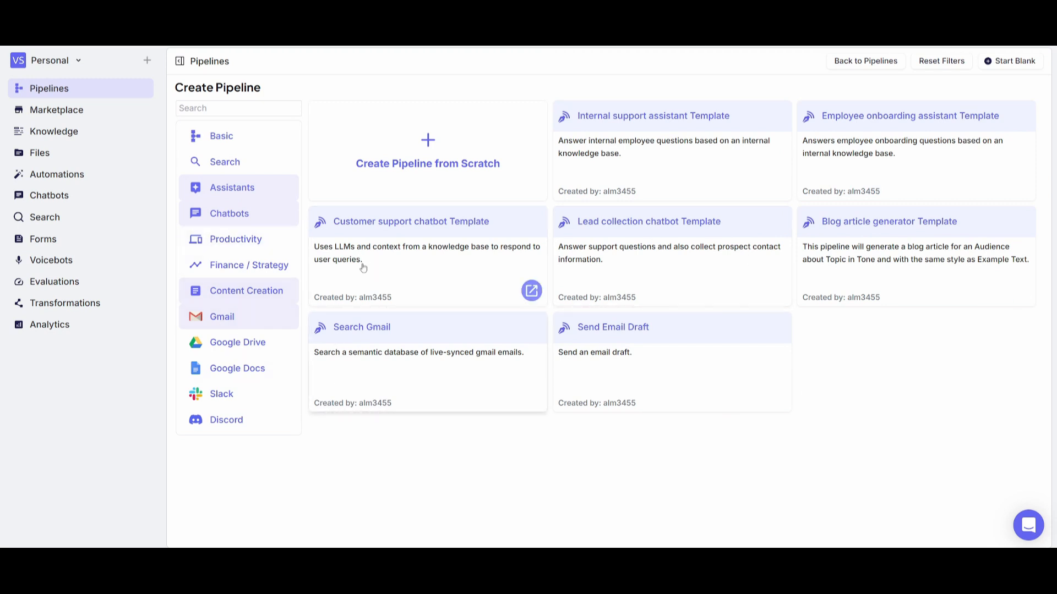
pyautogui.click(221, 135)
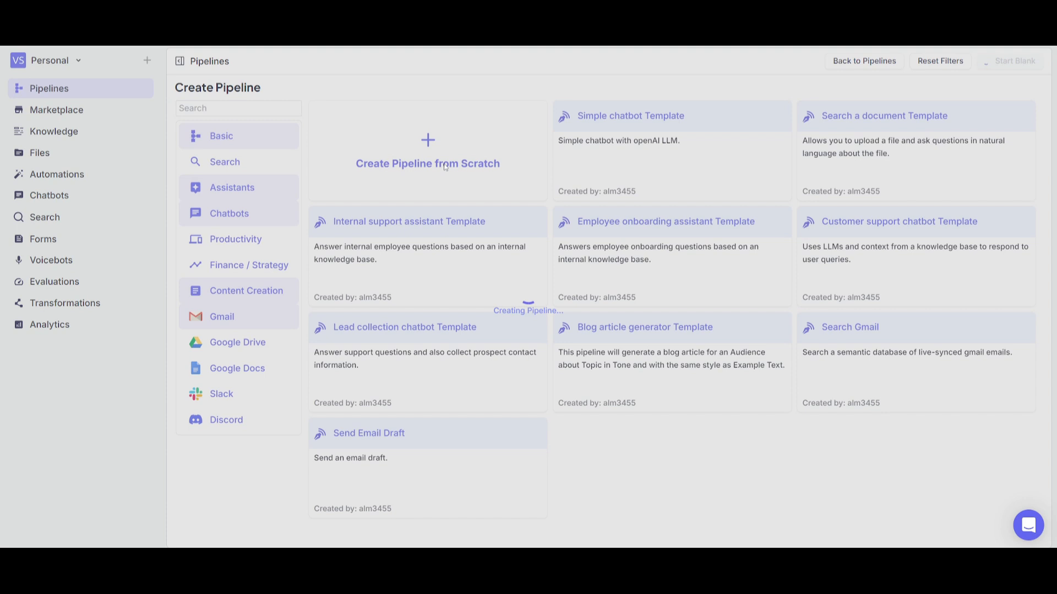
# - Create a blank pipeline named AI Voice Chatbot with Input, Output and an OpenAI LLM node
pyautogui.click(427, 148)
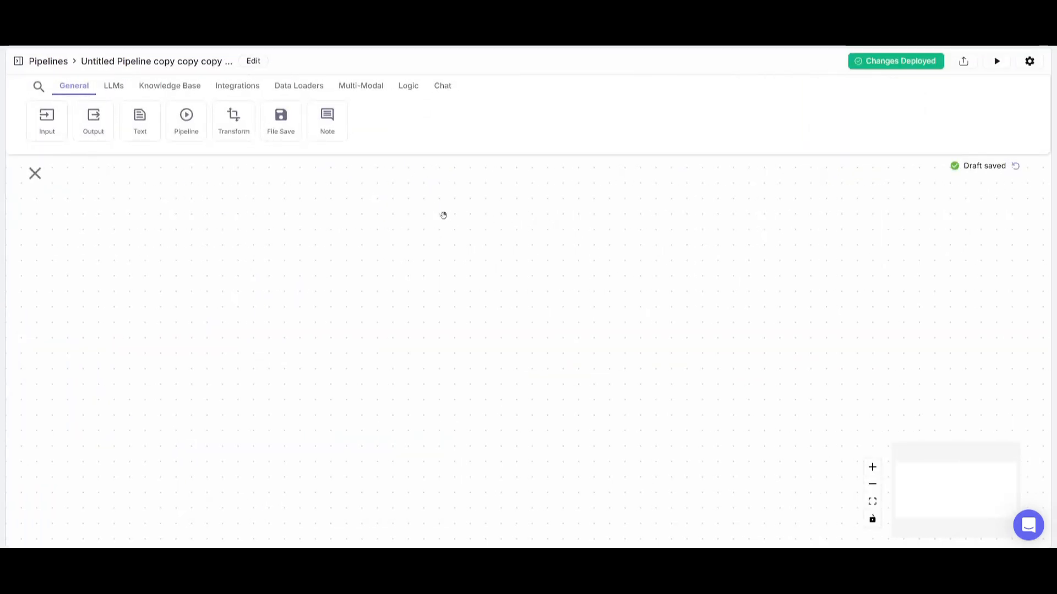
pyautogui.click(46, 121)
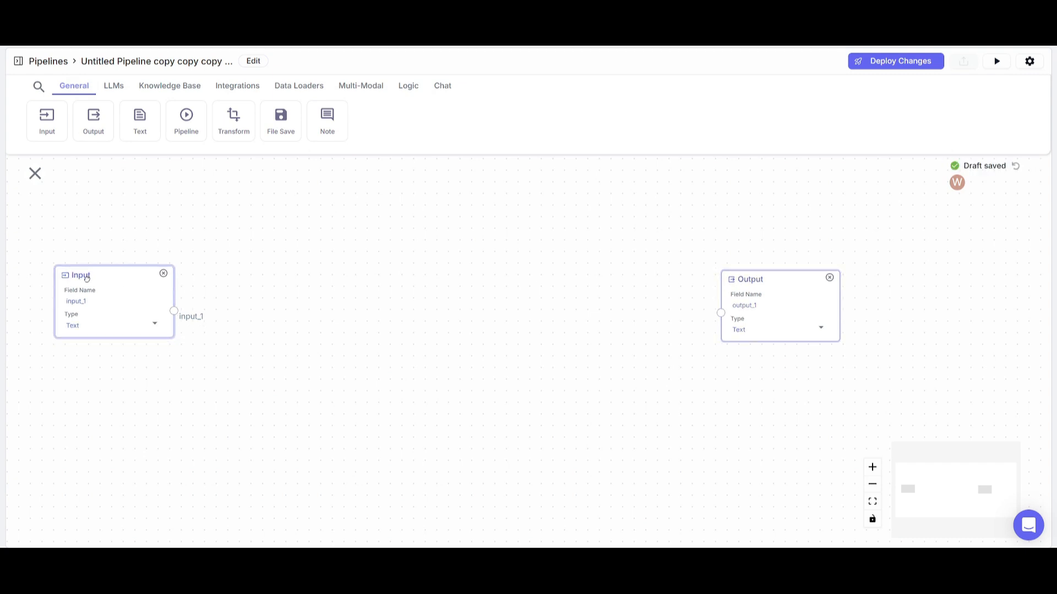
pyautogui.moveTo(140, 121)
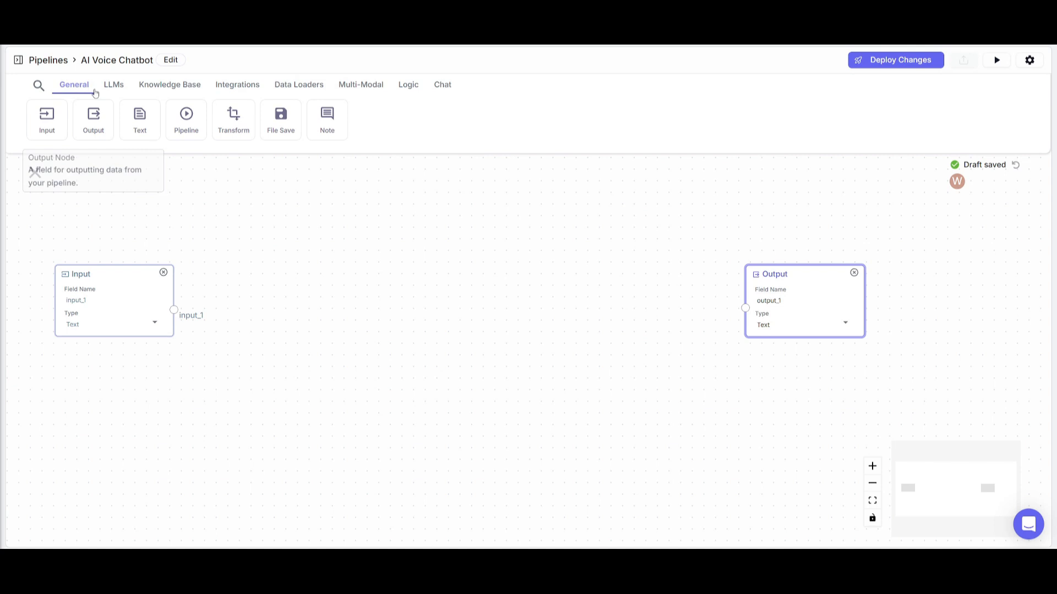
pyautogui.click(113, 85)
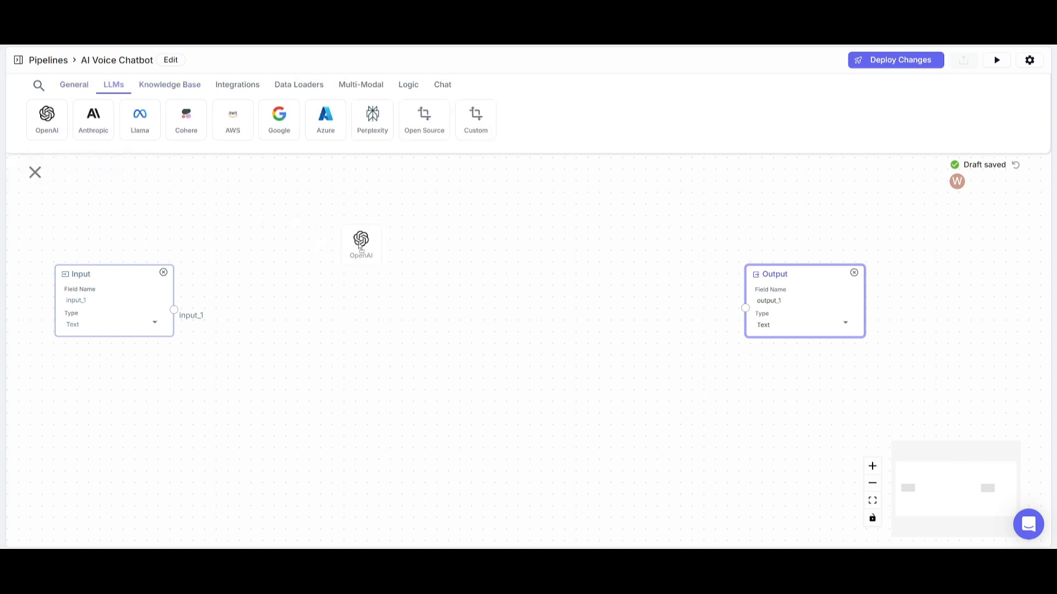
pyautogui.click(361, 245)
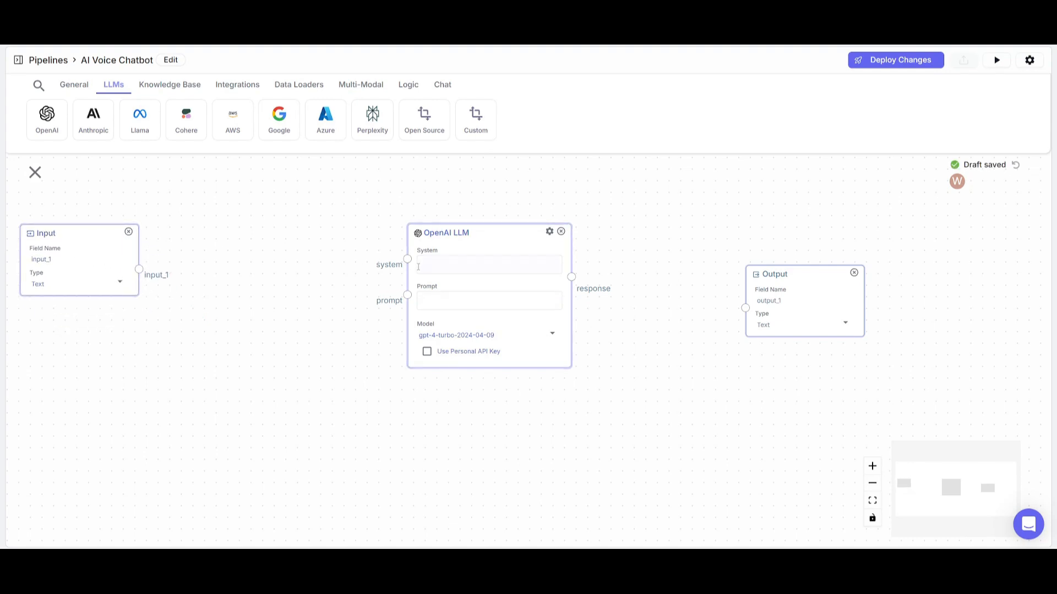
pyautogui.moveTo(46, 119)
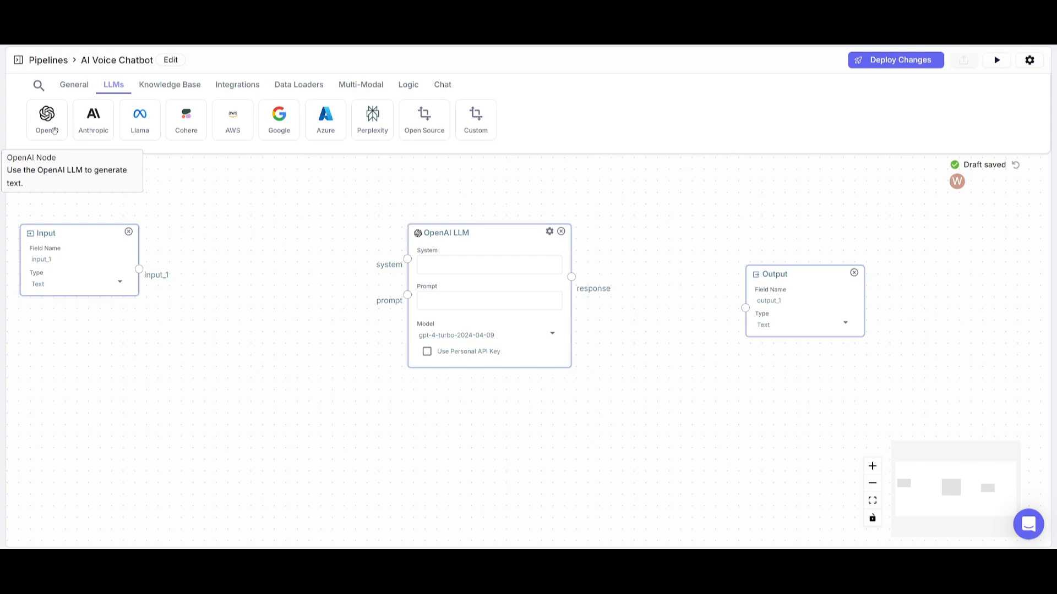
pyautogui.moveTo(517, 127)
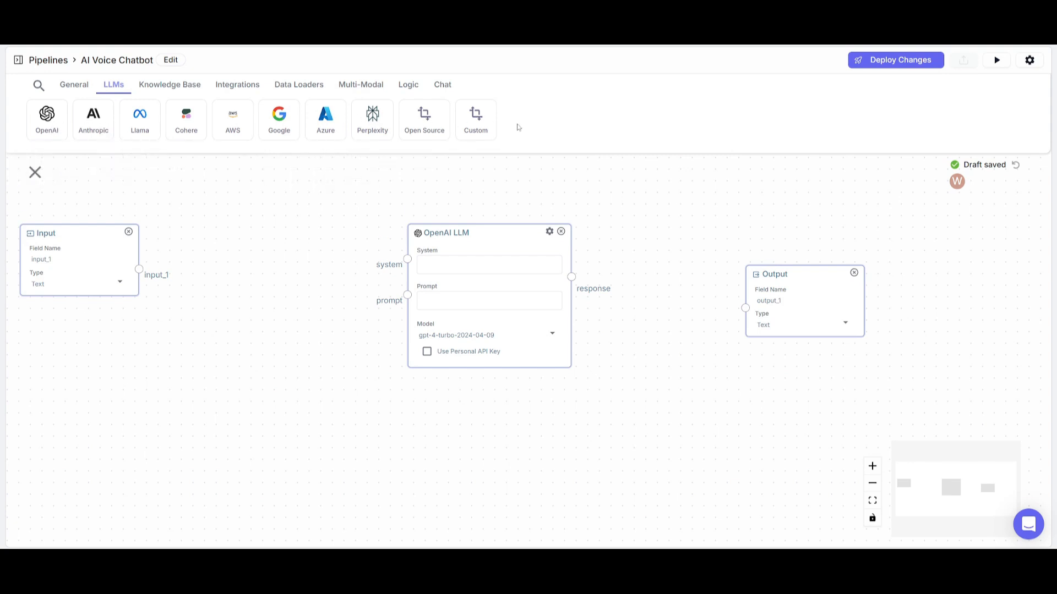
pyautogui.moveTo(476, 119)
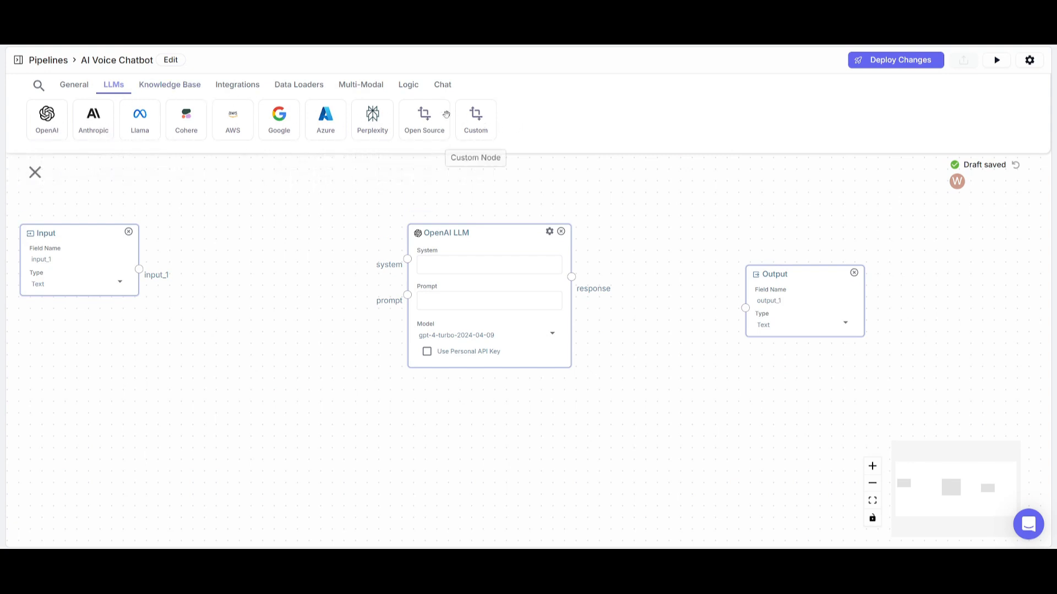
pyautogui.moveTo(423, 119)
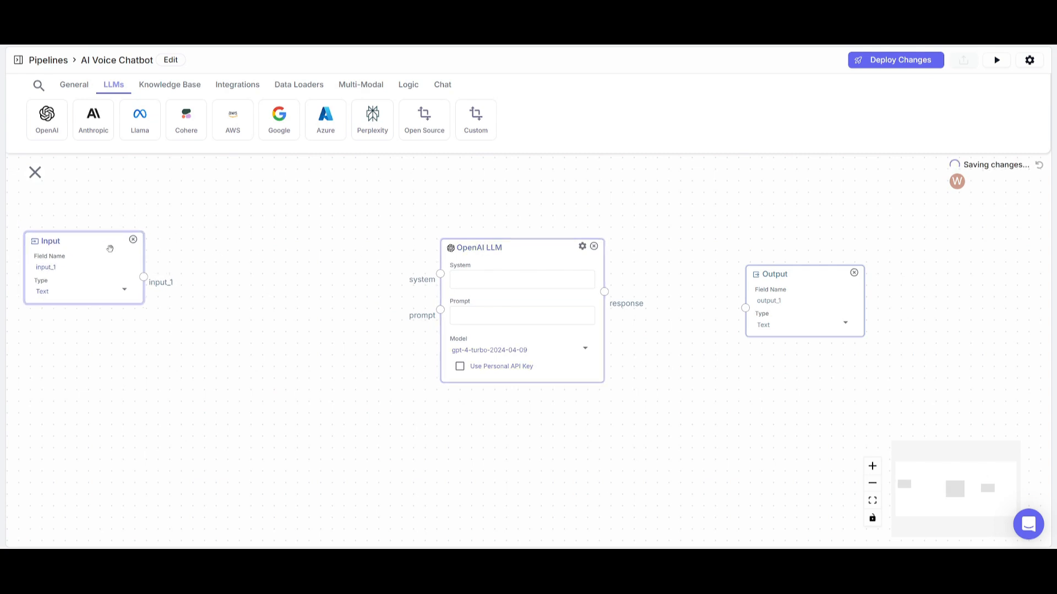
# - Add a Knowledge Base Reader node beneath the Input node from the Knowledge Base nodes
pyautogui.click(170, 84)
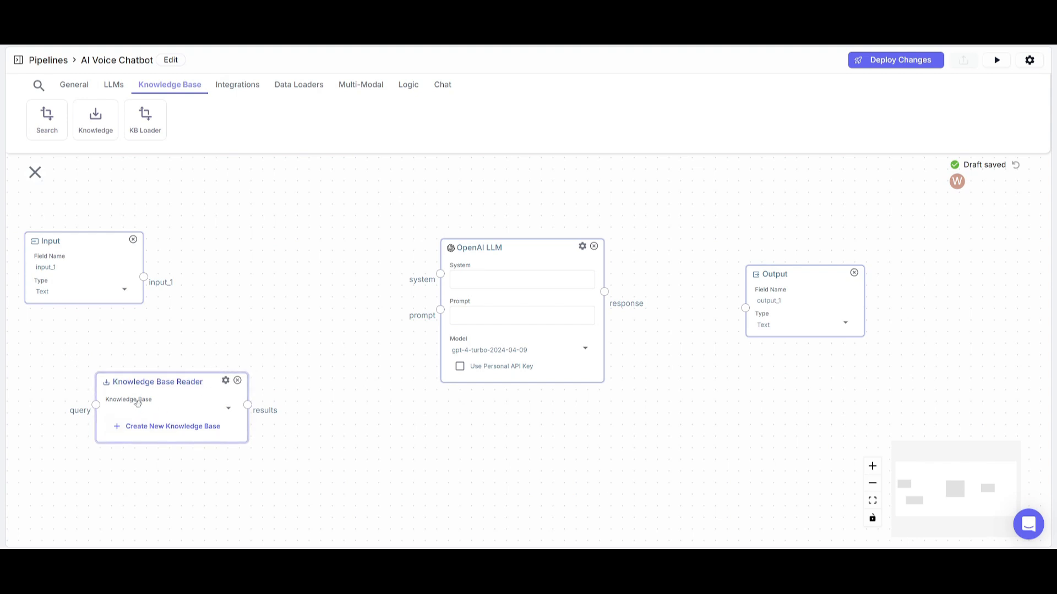
pyautogui.click(442, 85)
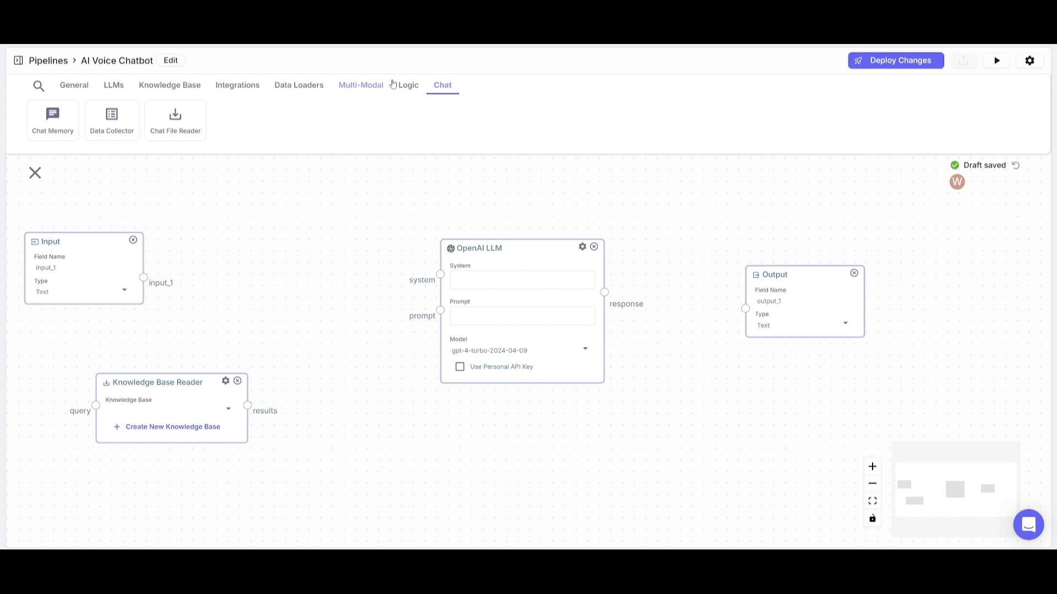
pyautogui.moveTo(53, 120)
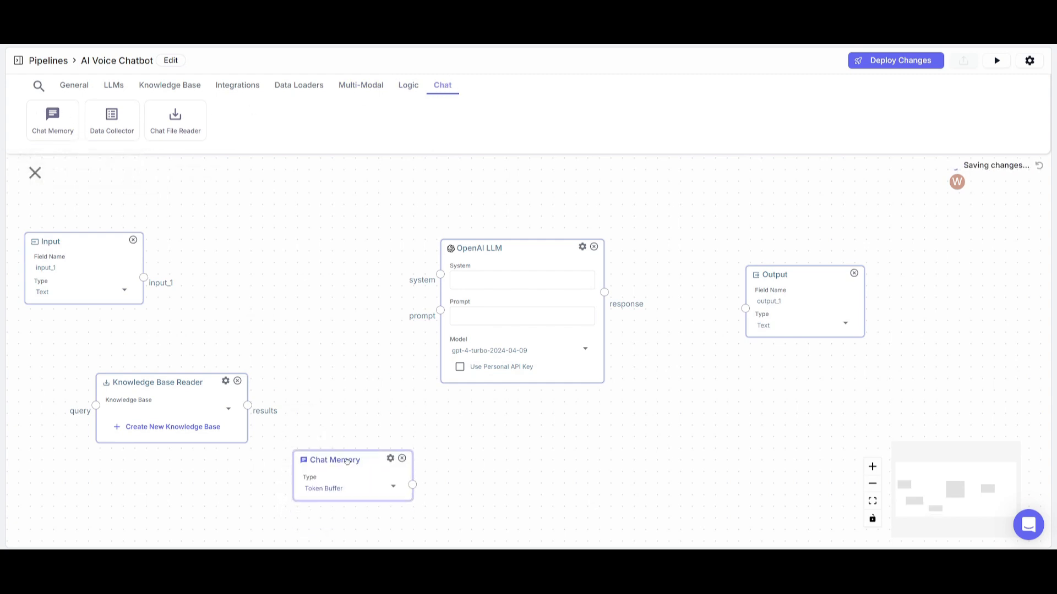
# - Place Chat Memory and Chat File Reader nodes, then start a new knowledge base from the reader node
pyautogui.moveTo(346, 460); pyautogui.dragTo(345, 463)
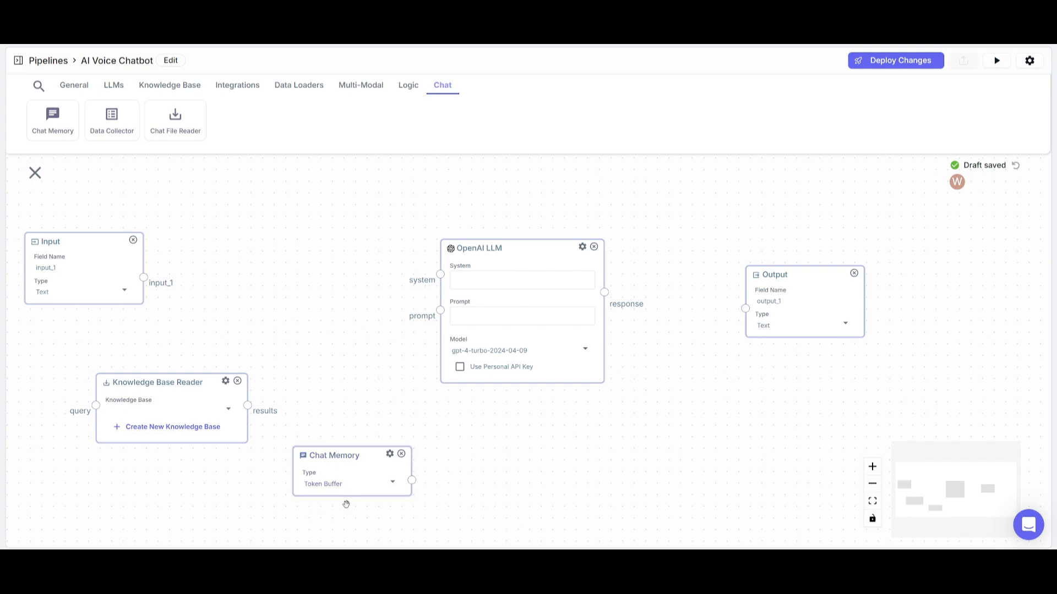
pyautogui.moveTo(328, 497)
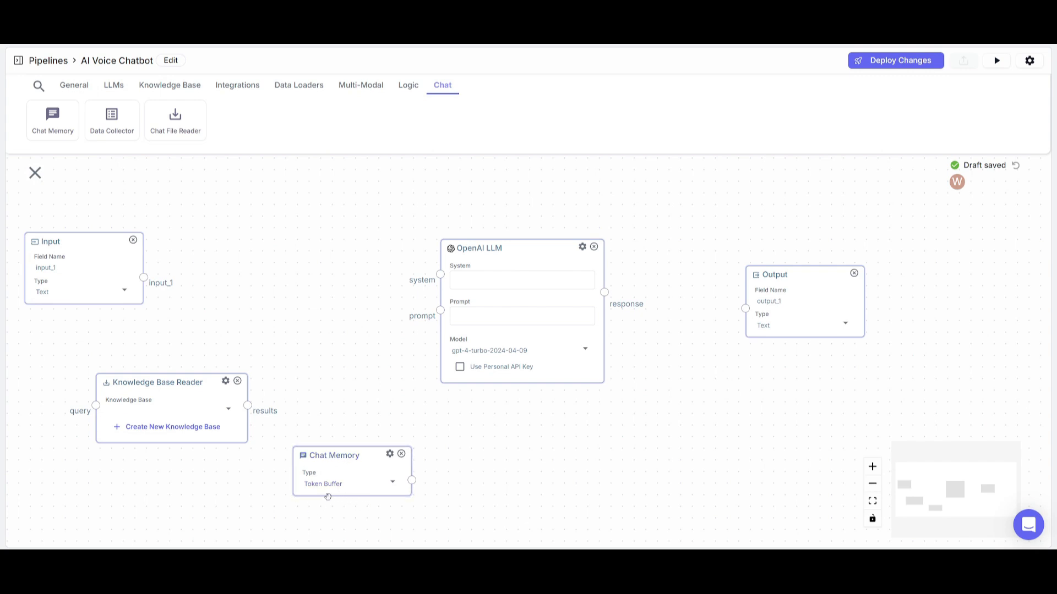
pyautogui.moveTo(256, 489)
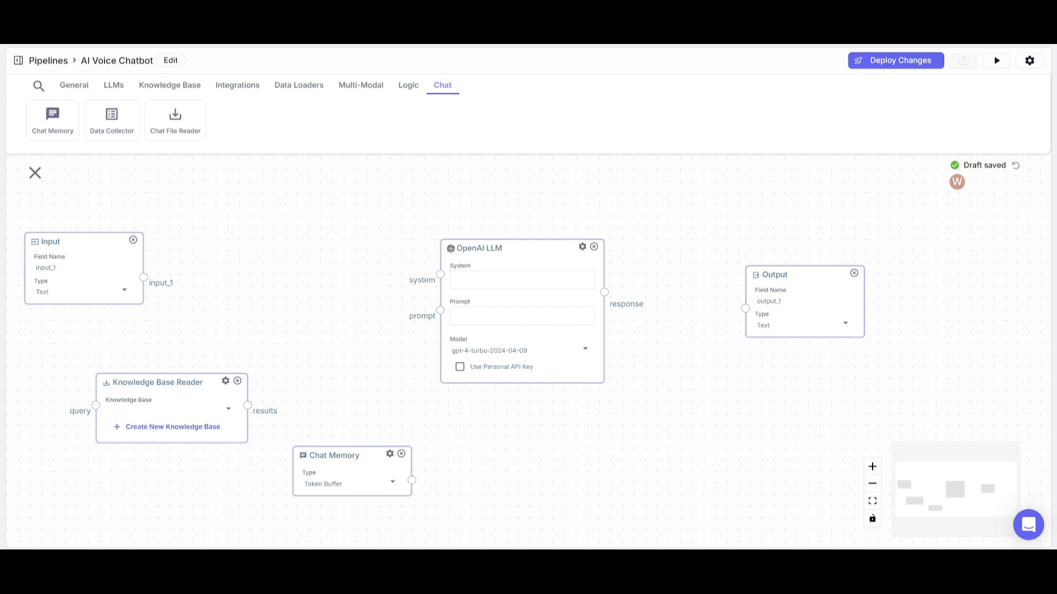
pyautogui.moveTo(175, 120)
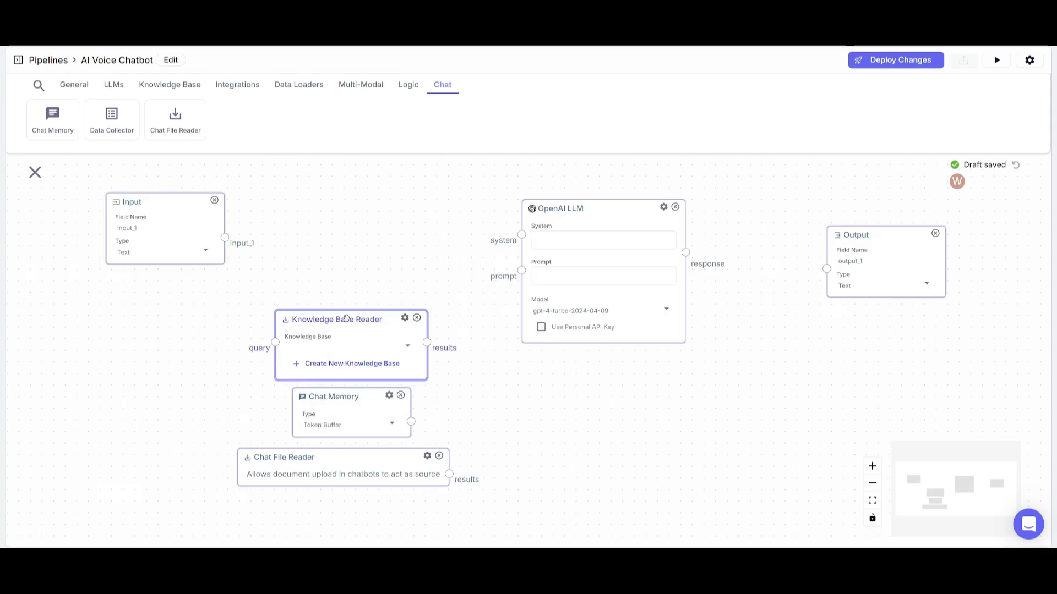
pyautogui.click(351, 364)
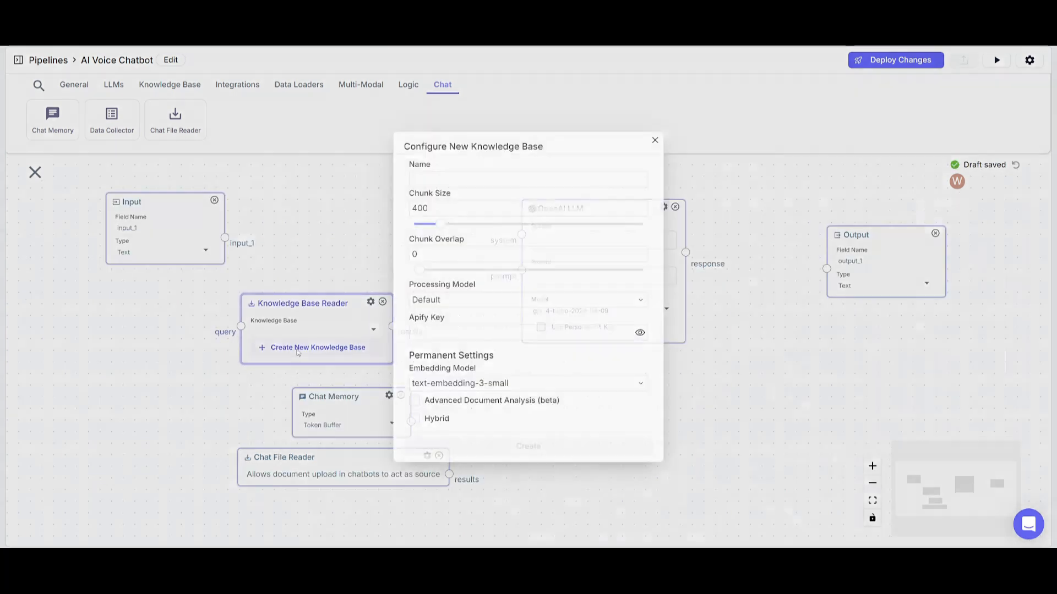
# - Name the knowledge base 'ai voice chatbot' and choose Textract as its processing model
pyautogui.click(527, 178)
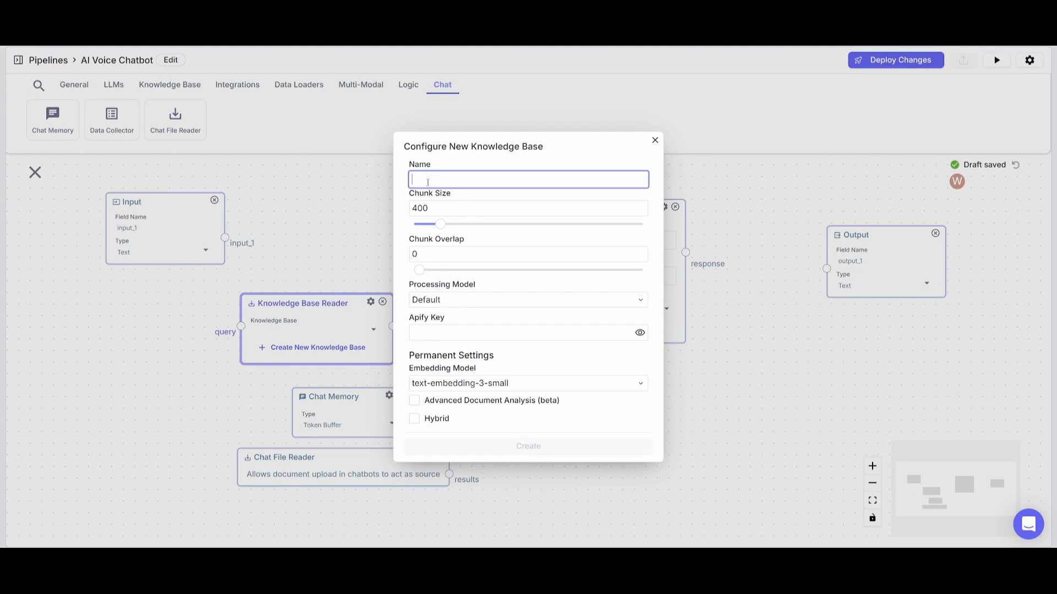
pyautogui.write('ai voice chatbot')
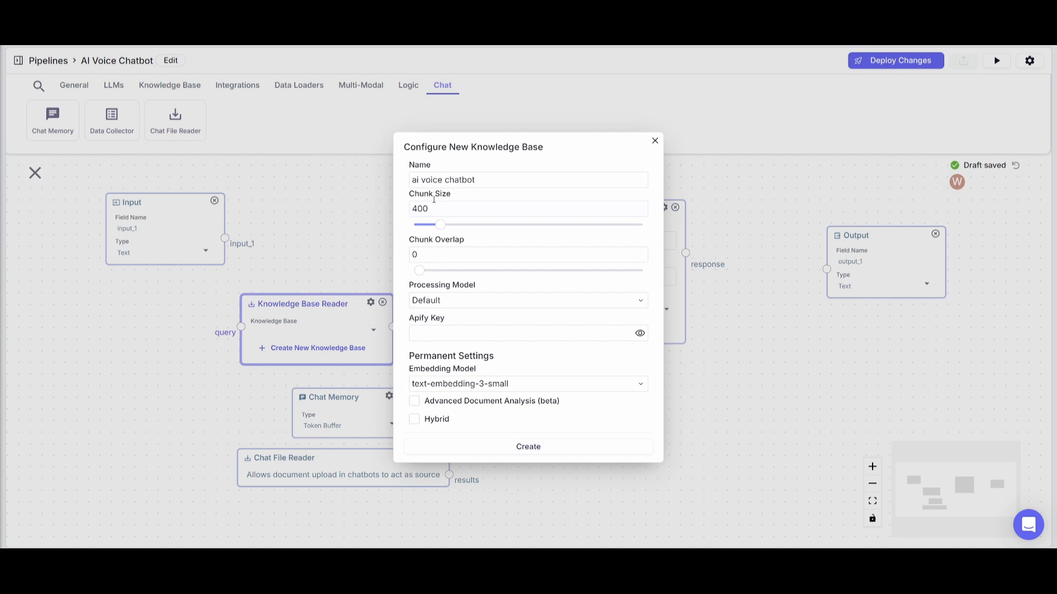
pyautogui.moveTo(403, 220)
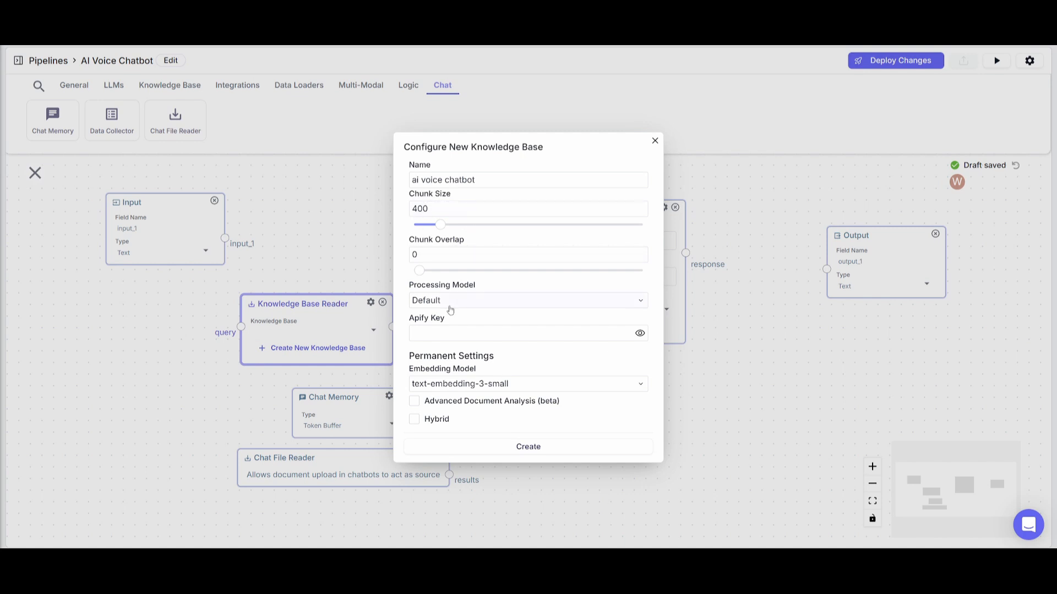
pyautogui.click(527, 300)
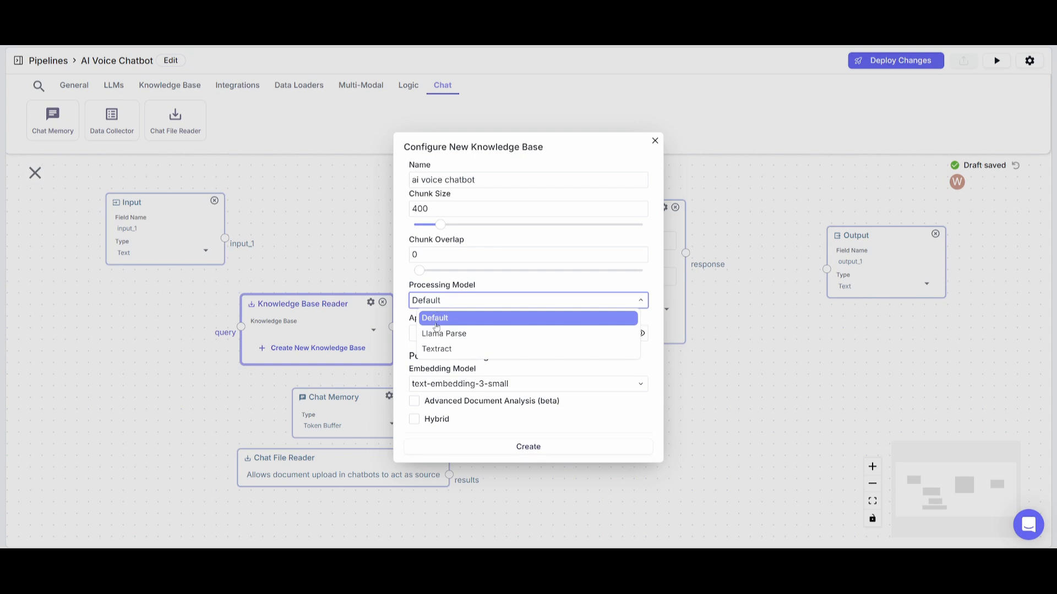
pyautogui.moveTo(437, 349)
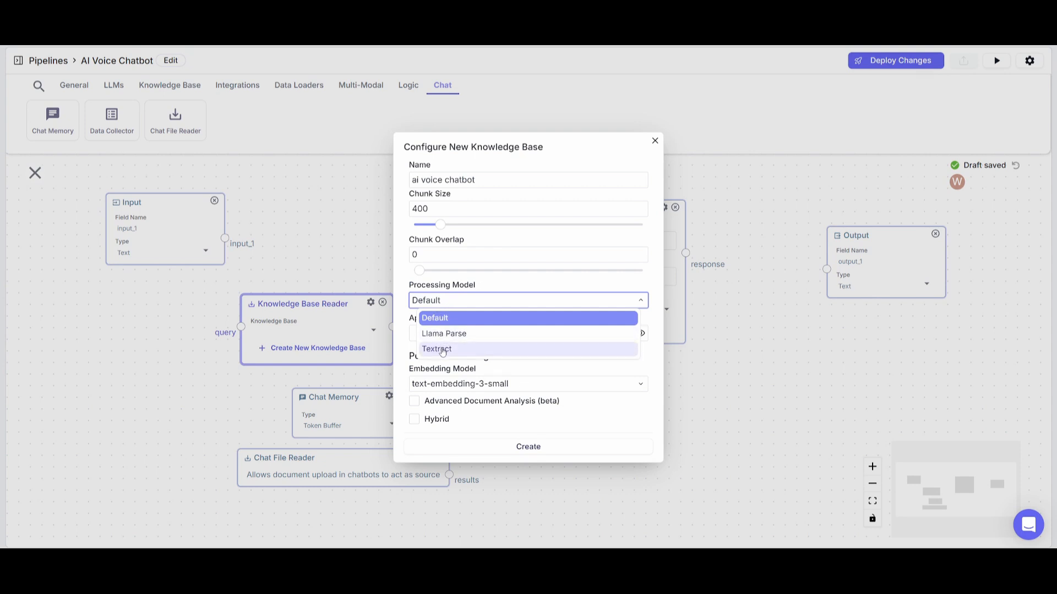
pyautogui.click(437, 348)
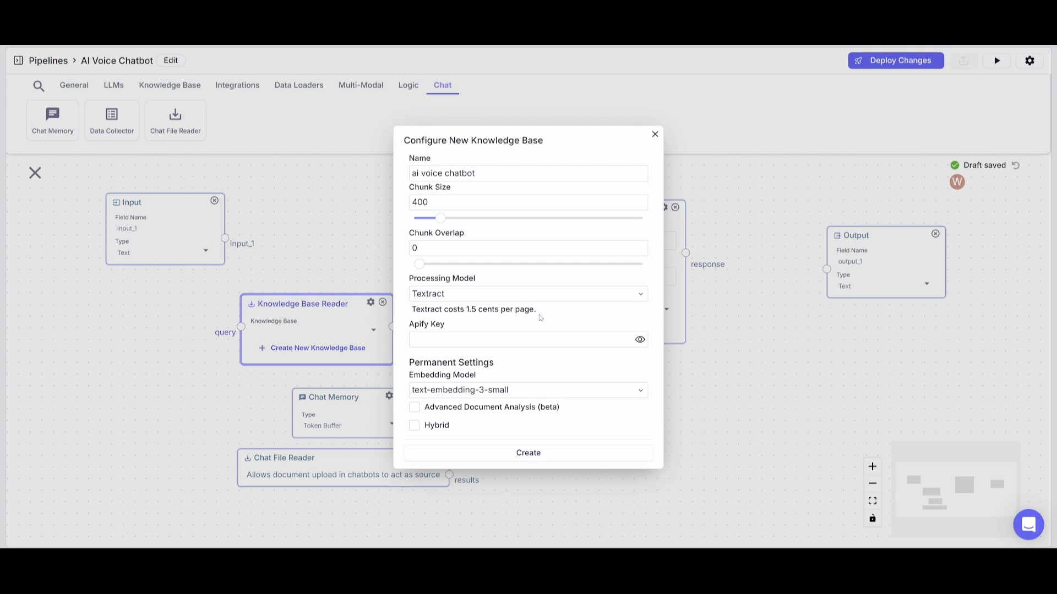
pyautogui.moveTo(447, 373)
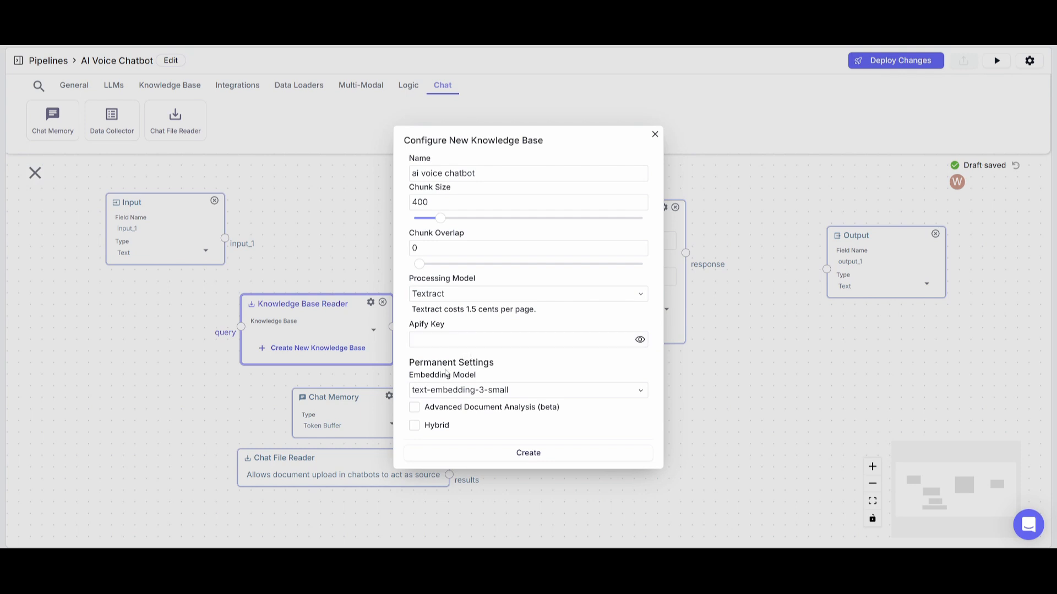
pyautogui.click(528, 390)
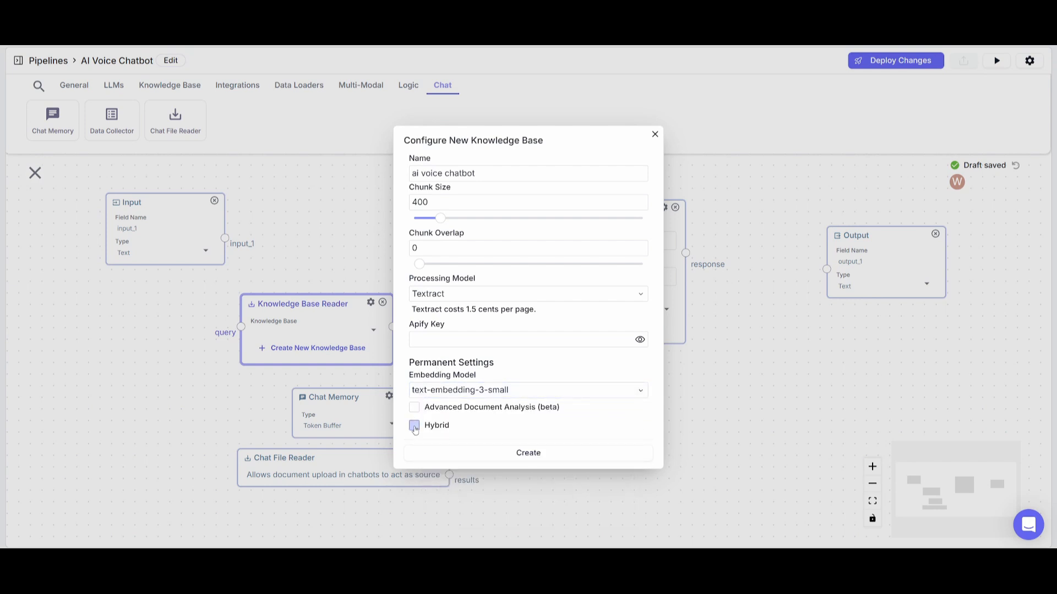
# - Enable hybrid search and advanced document analysis, choose the Textract processing model, and create the knowledge base
pyautogui.click(414, 424)
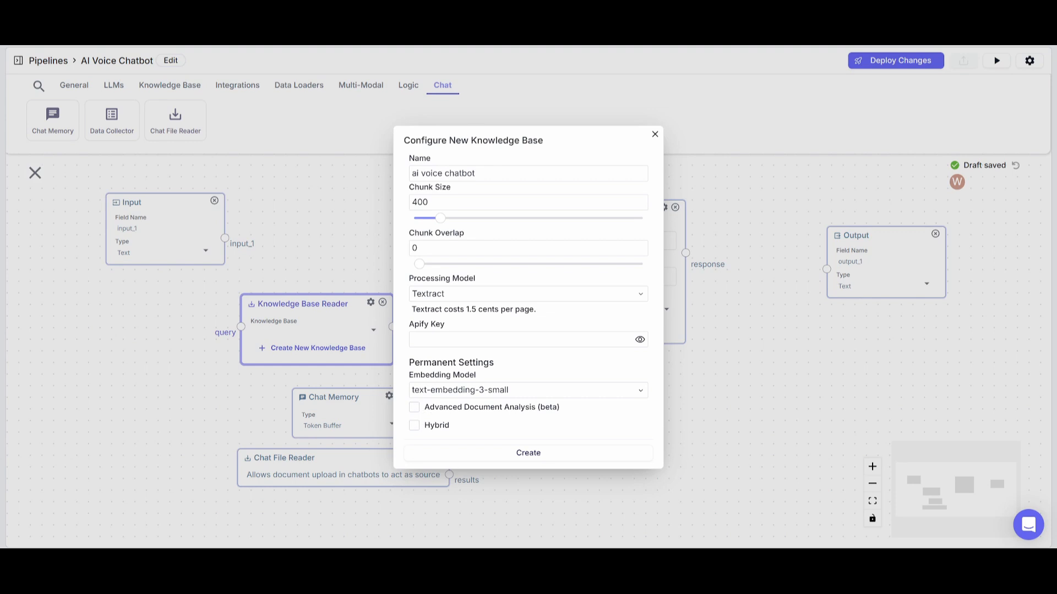
pyautogui.moveTo(404, 434)
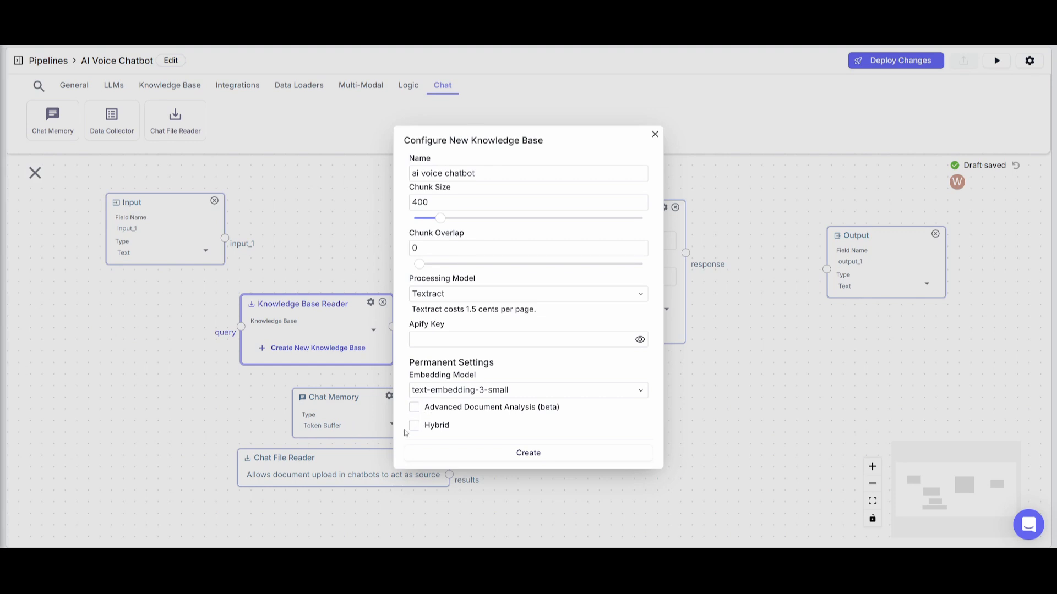
pyautogui.click(414, 424)
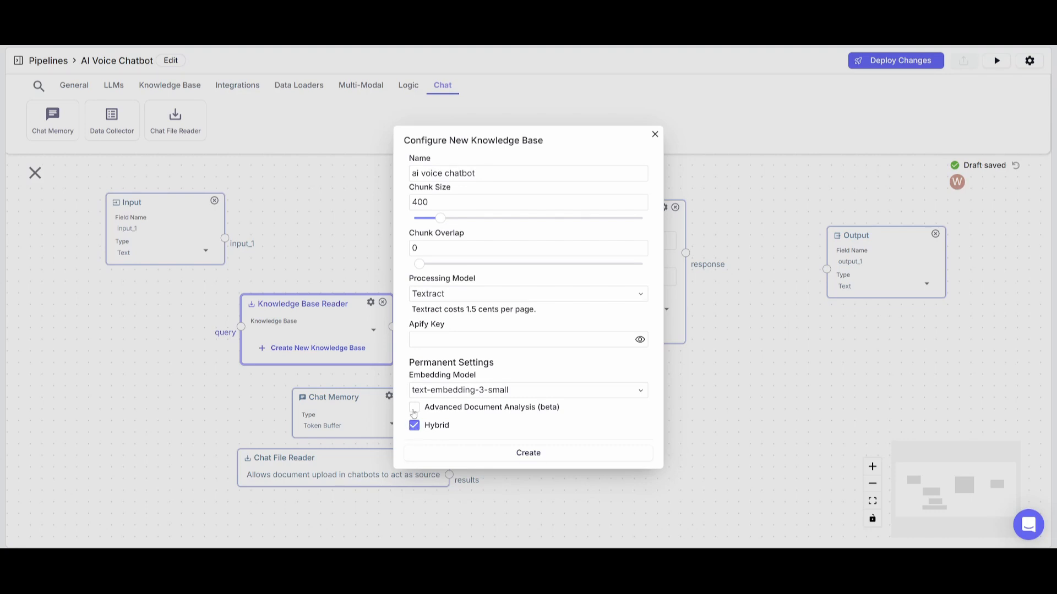
pyautogui.click(414, 407)
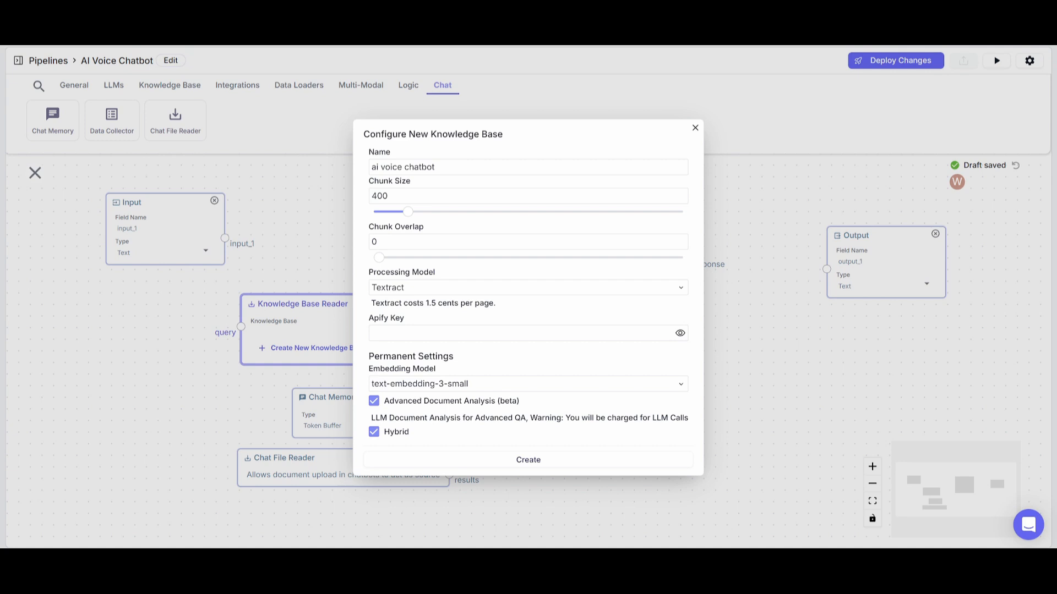
pyautogui.moveTo(419, 383)
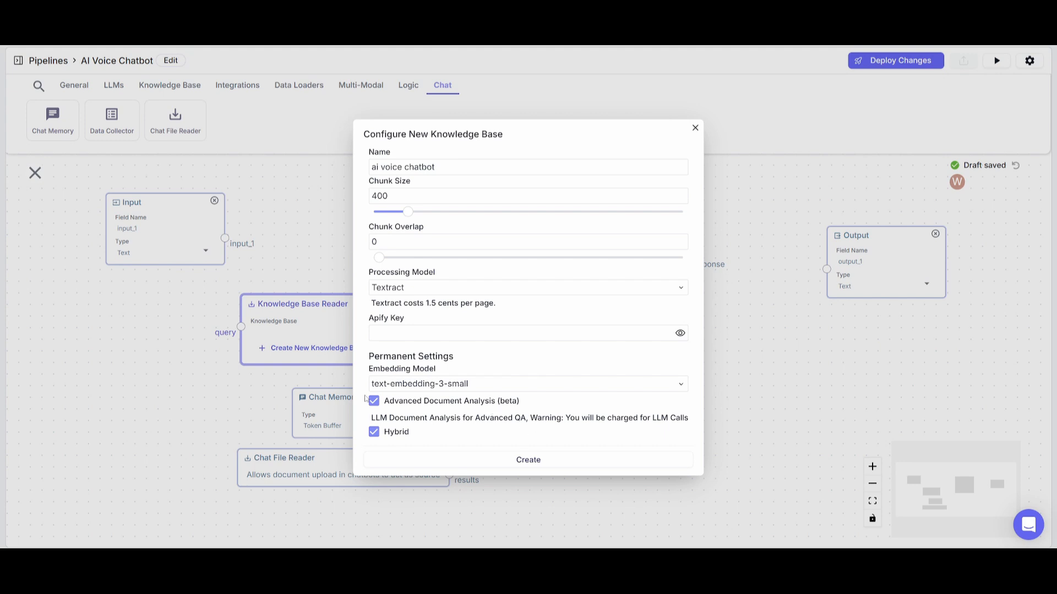
pyautogui.click(527, 287)
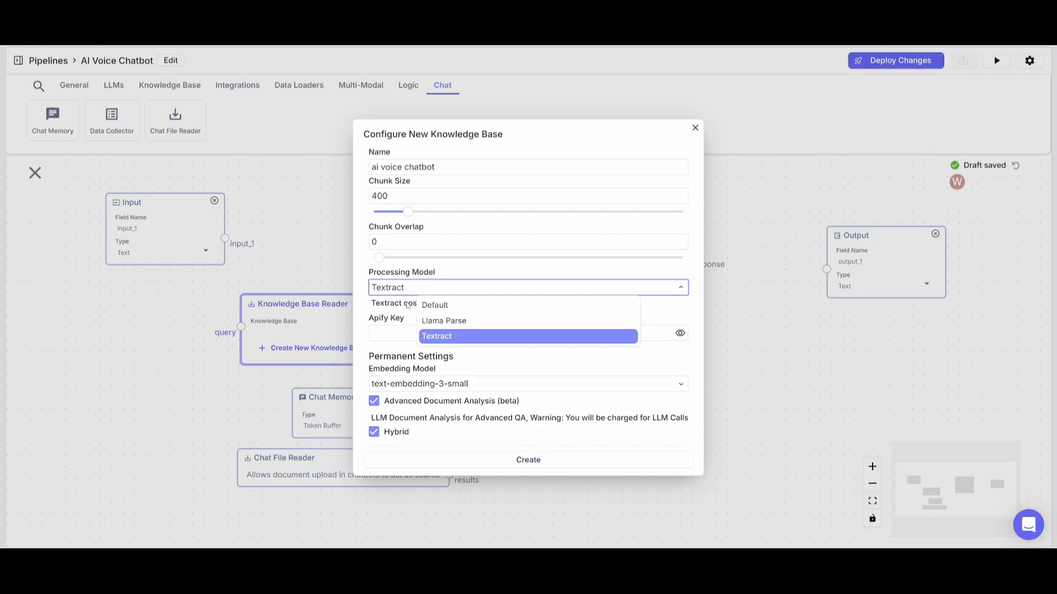
pyautogui.moveTo(434, 305)
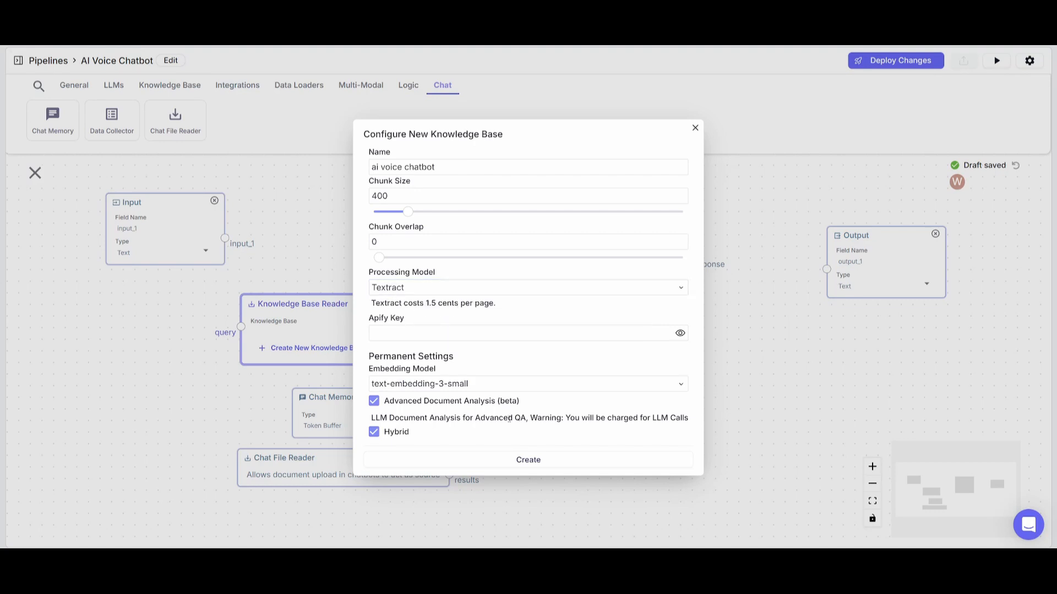
pyautogui.click(528, 461)
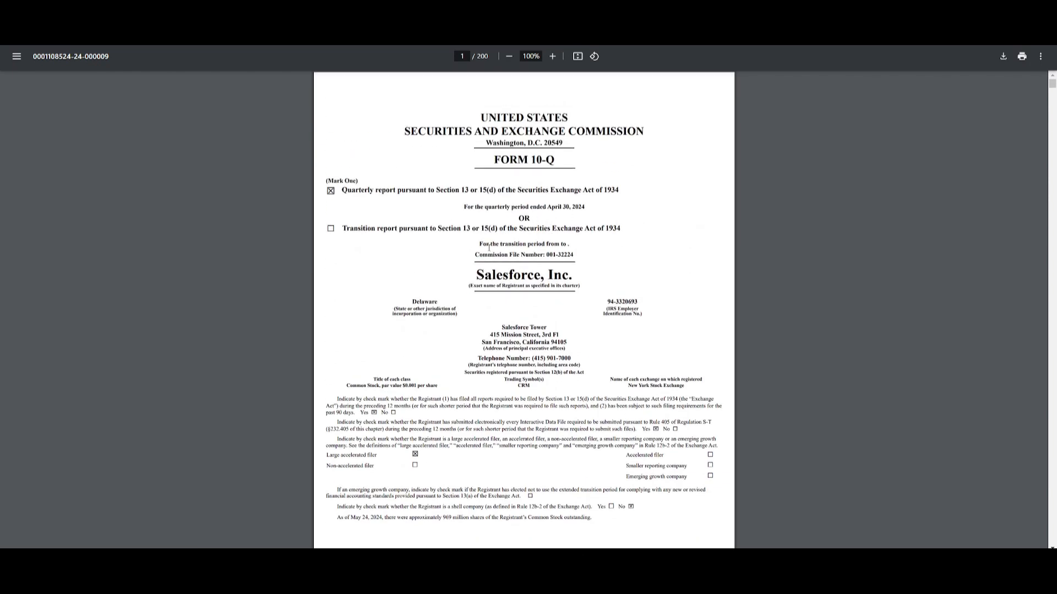
# - Scroll through the Salesforce Form 10-Q PDF to review it as source material
pyautogui.scroll(-3)
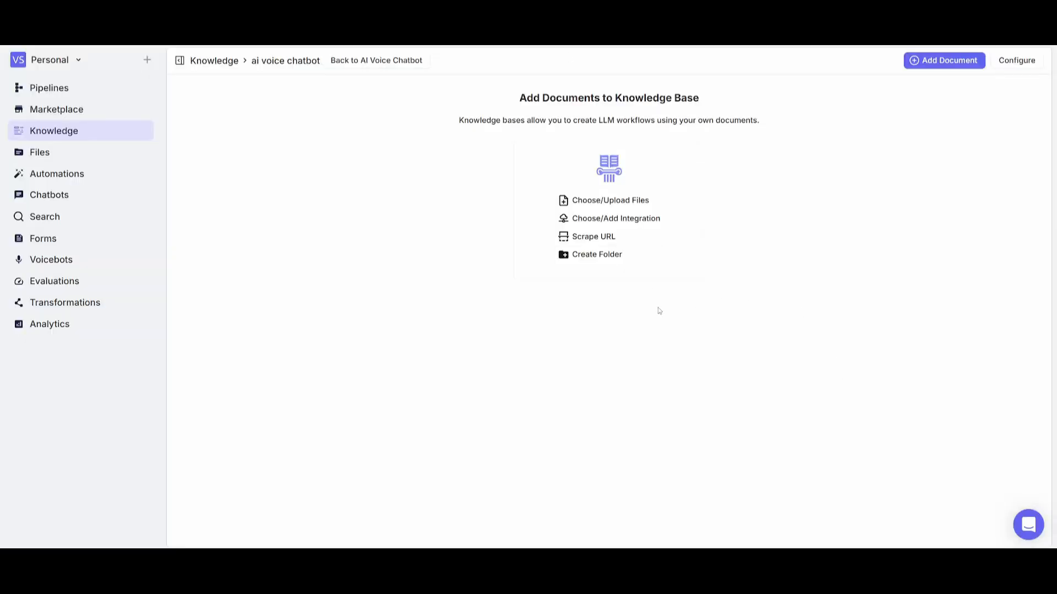
pyautogui.moveTo(609, 200)
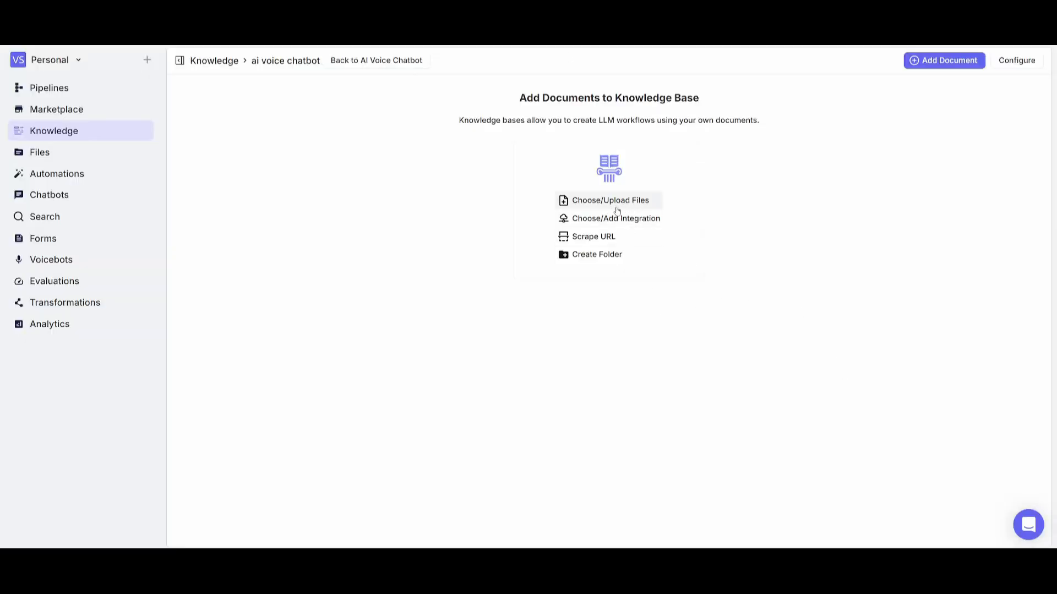
pyautogui.moveTo(597, 223)
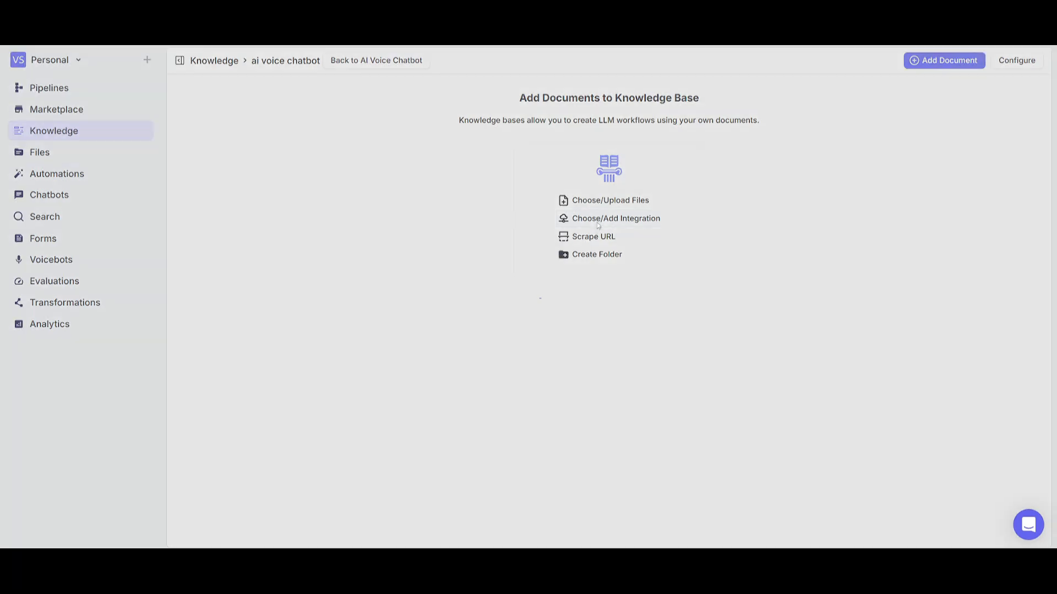
pyautogui.click(614, 218)
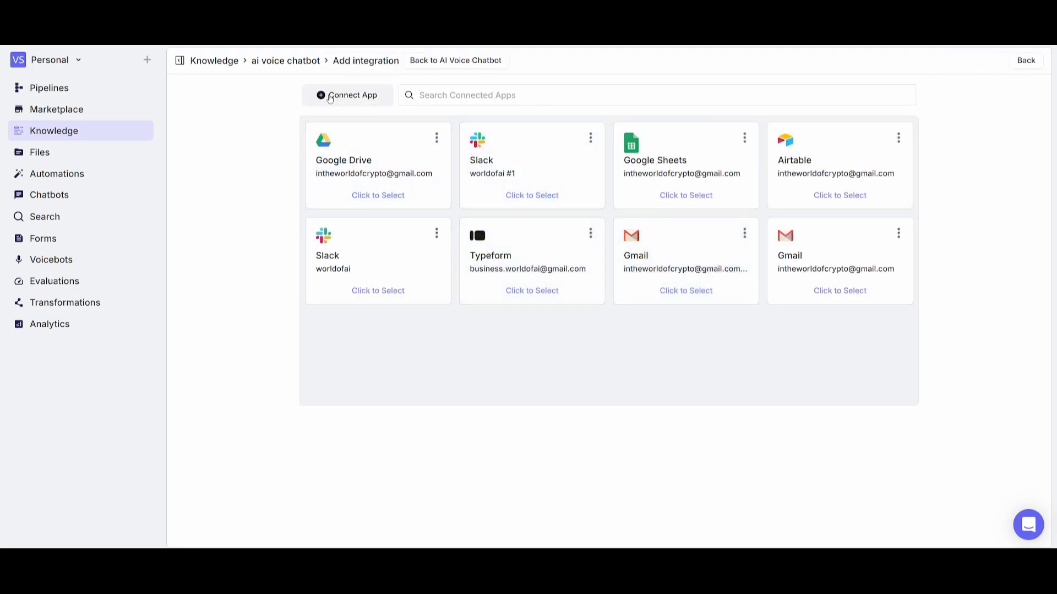
pyautogui.click(347, 95)
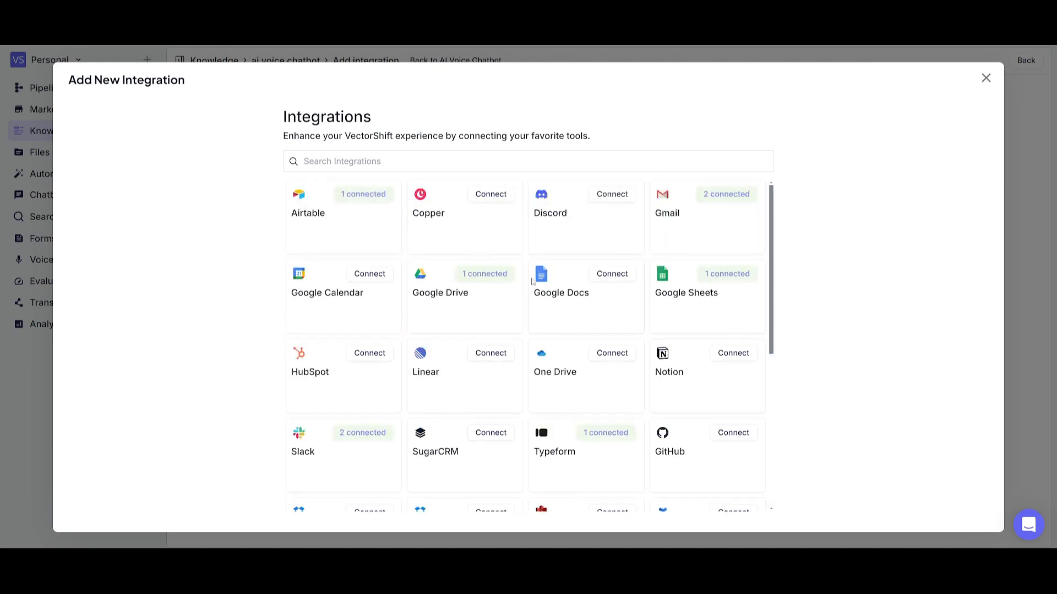
pyautogui.moveTo(337, 57)
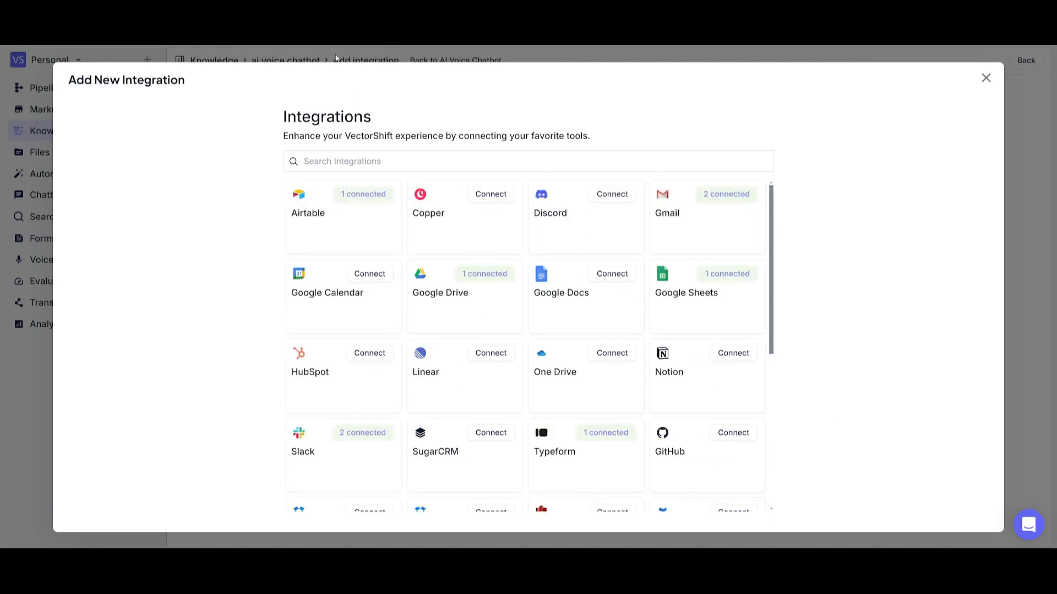
pyautogui.click(985, 77)
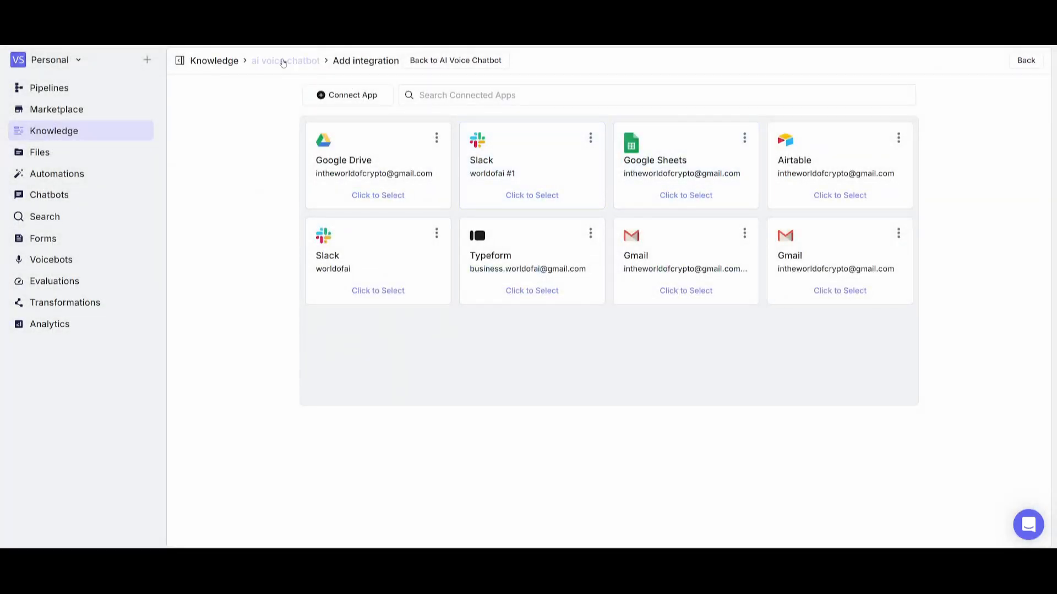
pyautogui.click(455, 60)
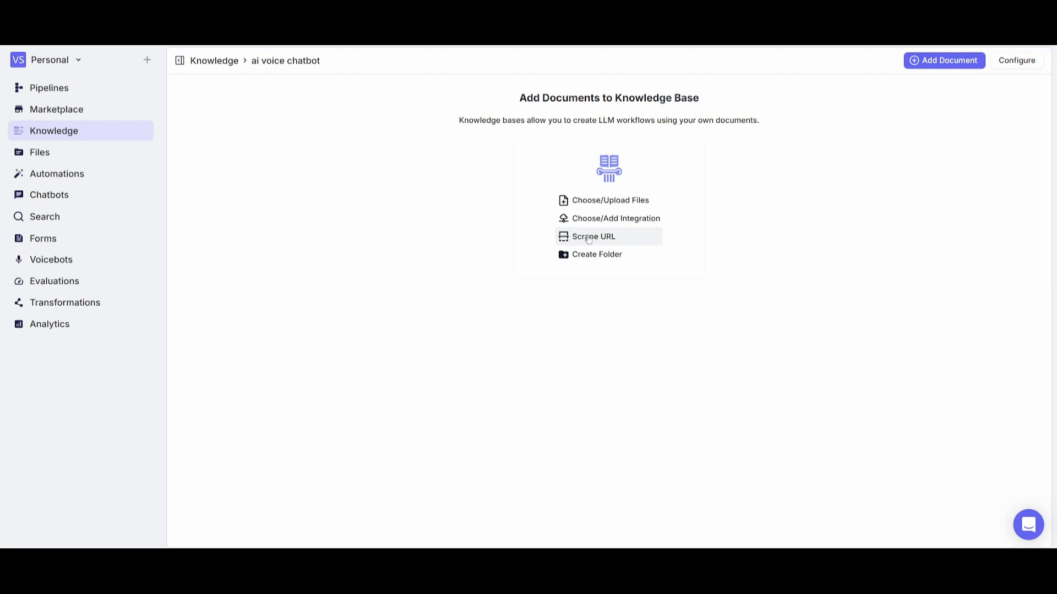
pyautogui.moveTo(584, 237)
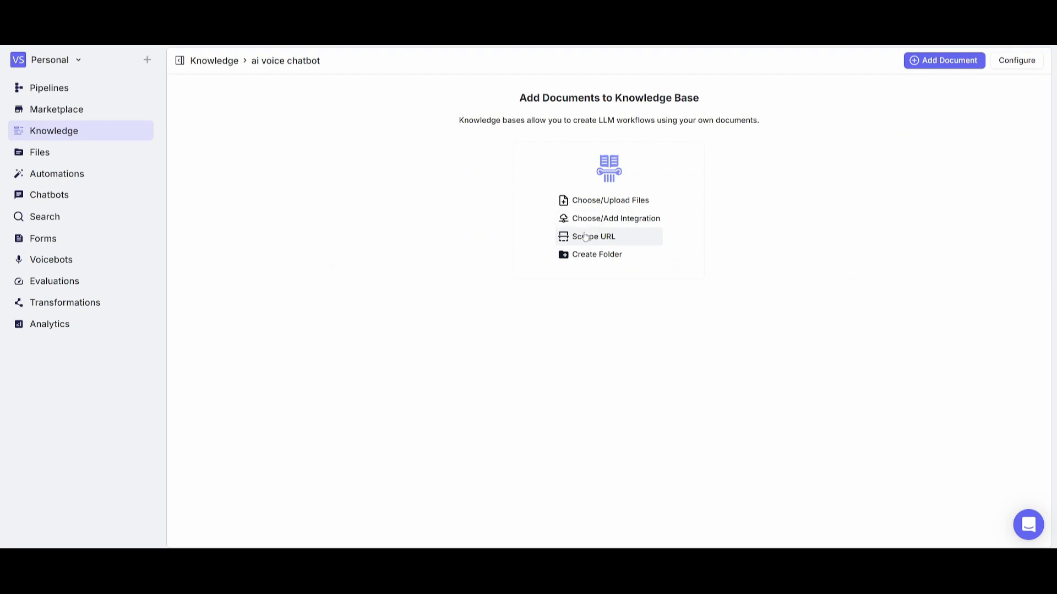
pyautogui.moveTo(595, 255)
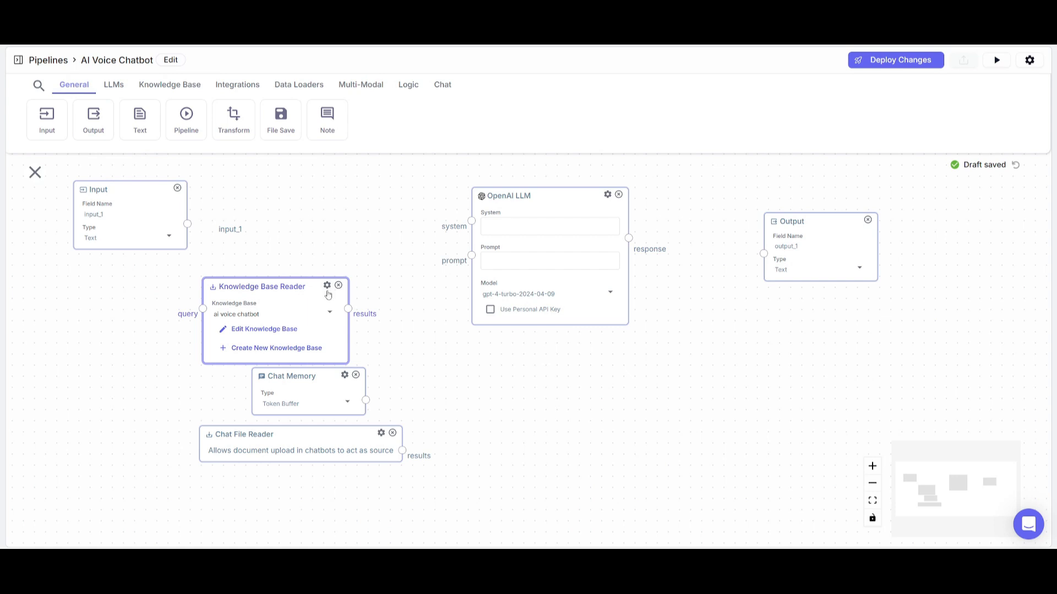
# - Turn on Show Intermediate Steps in the Knowledge Base Reader's advanced settings
pyautogui.click(327, 286)
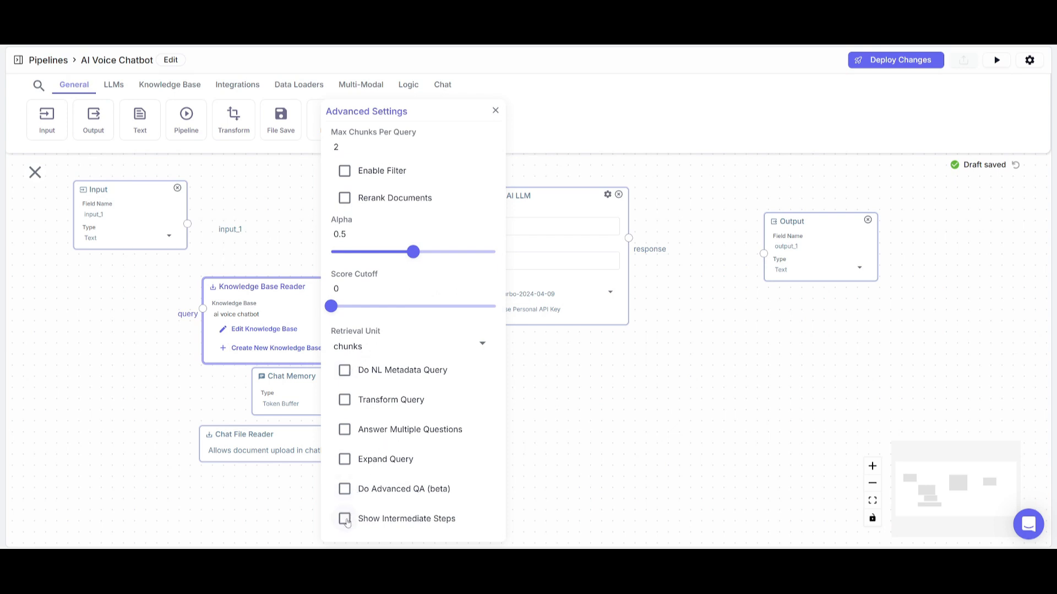
pyautogui.click(345, 518)
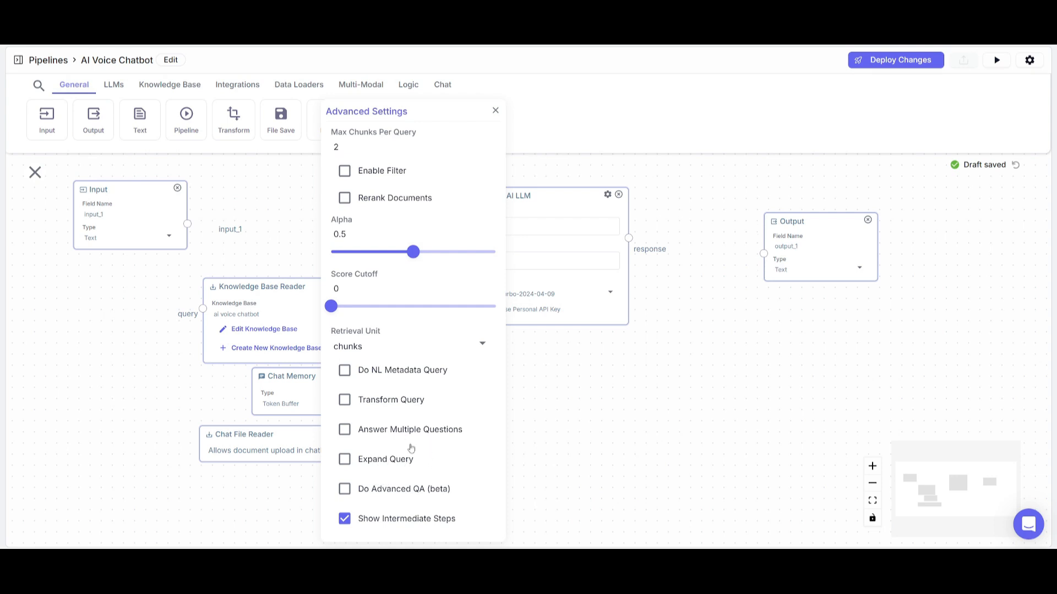
pyautogui.moveTo(521, 427)
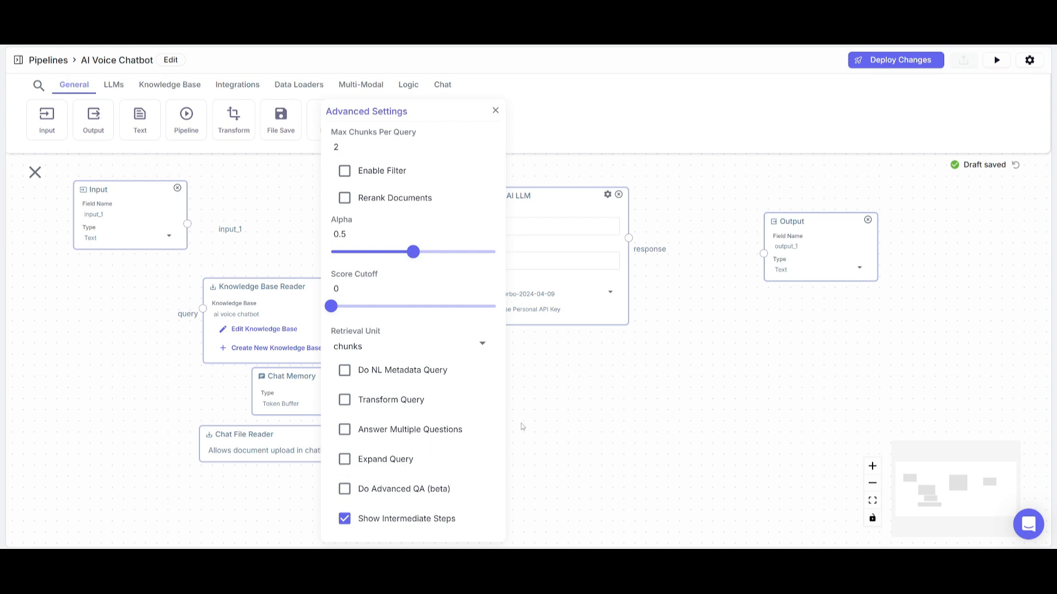
pyautogui.click(495, 110)
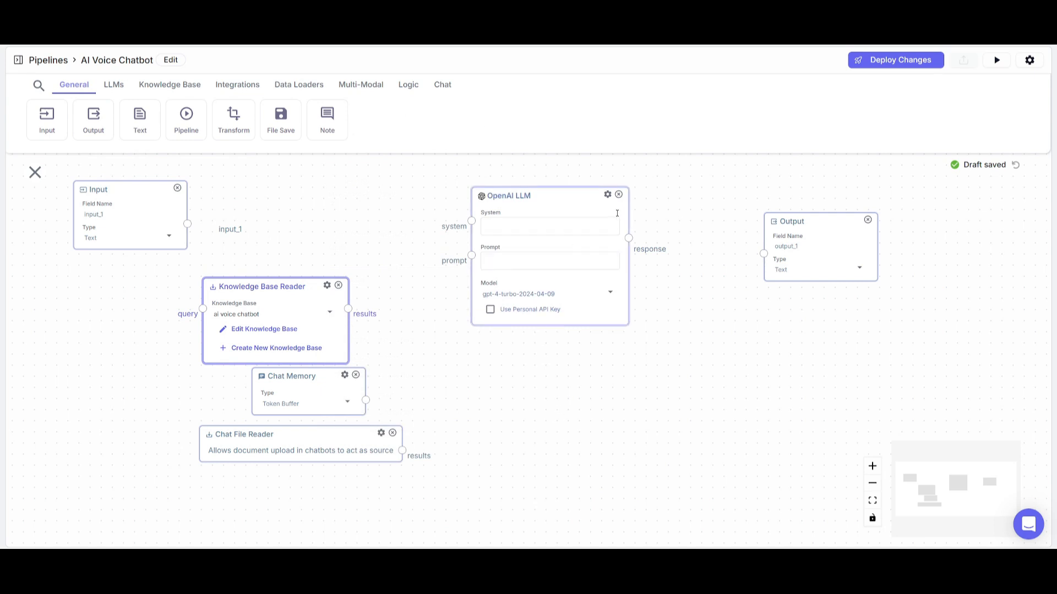
pyautogui.moveTo(611, 202)
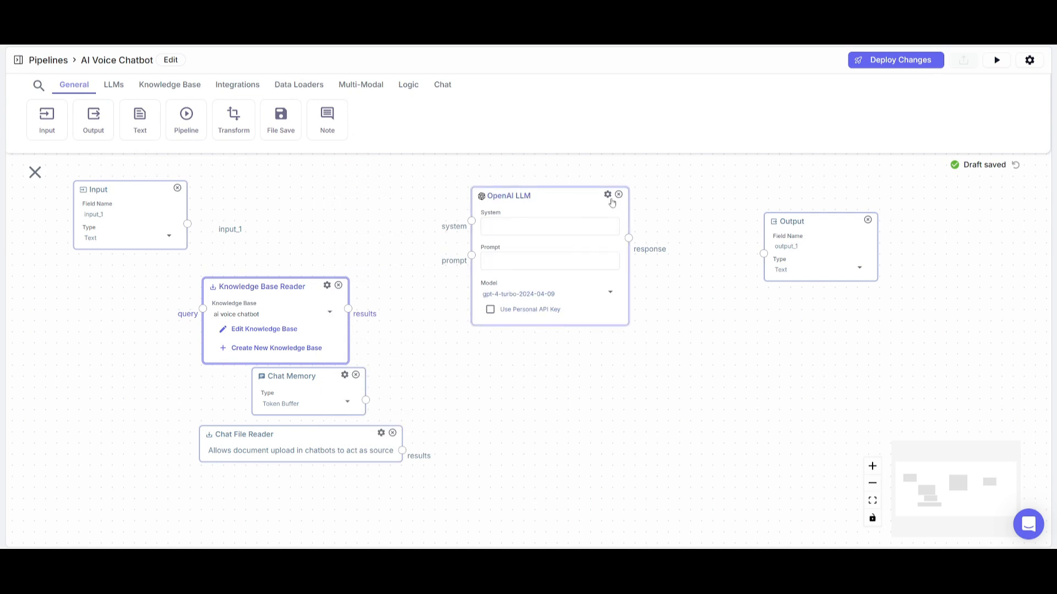
# - Turn on Stream Response and Show Sources in the OpenAI LLM's advanced settings
pyautogui.click(608, 196)
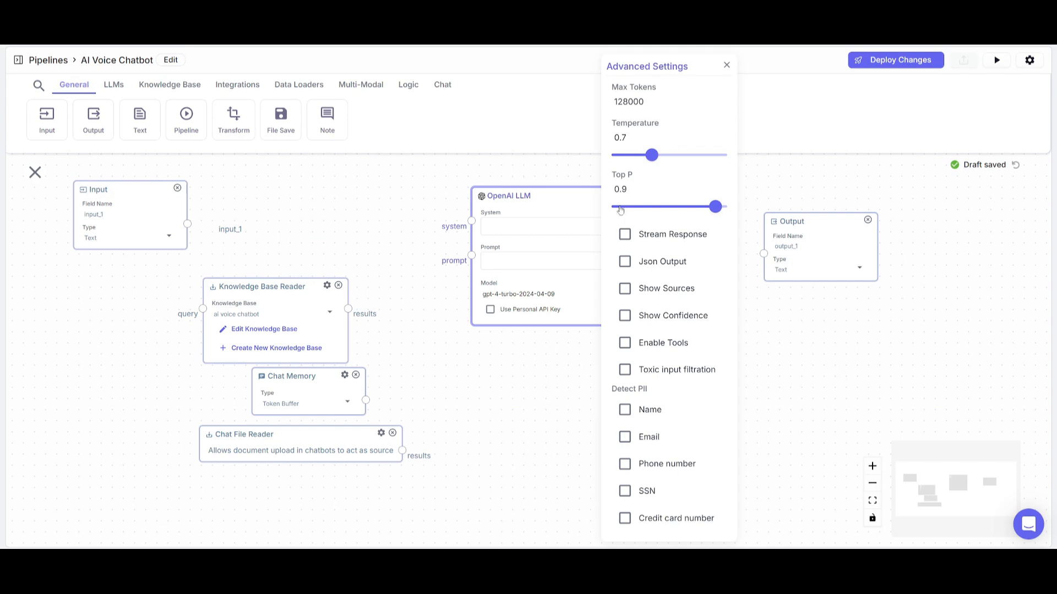
pyautogui.moveTo(641, 240)
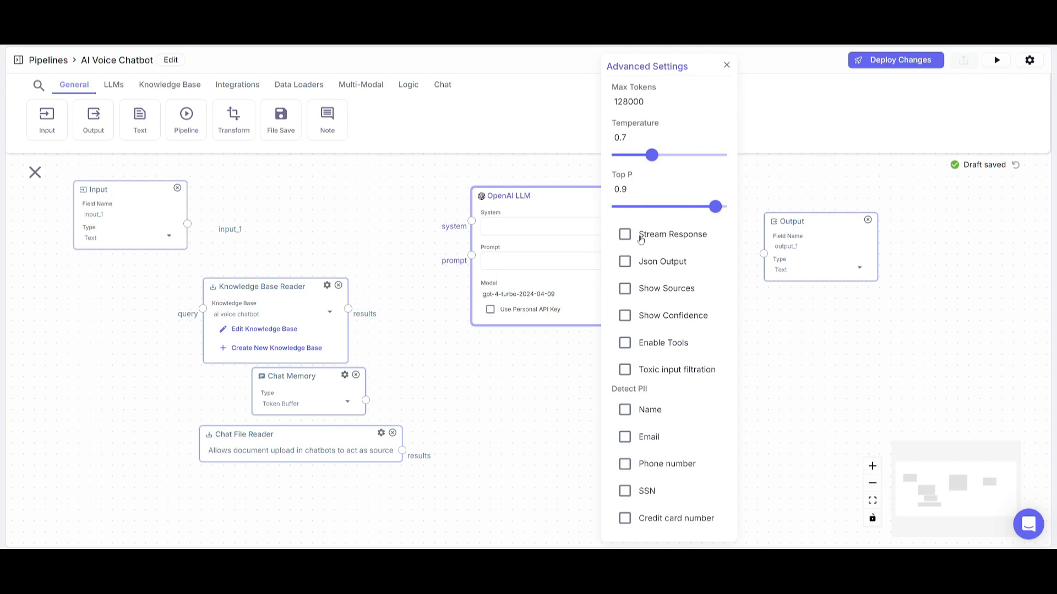
pyautogui.click(624, 233)
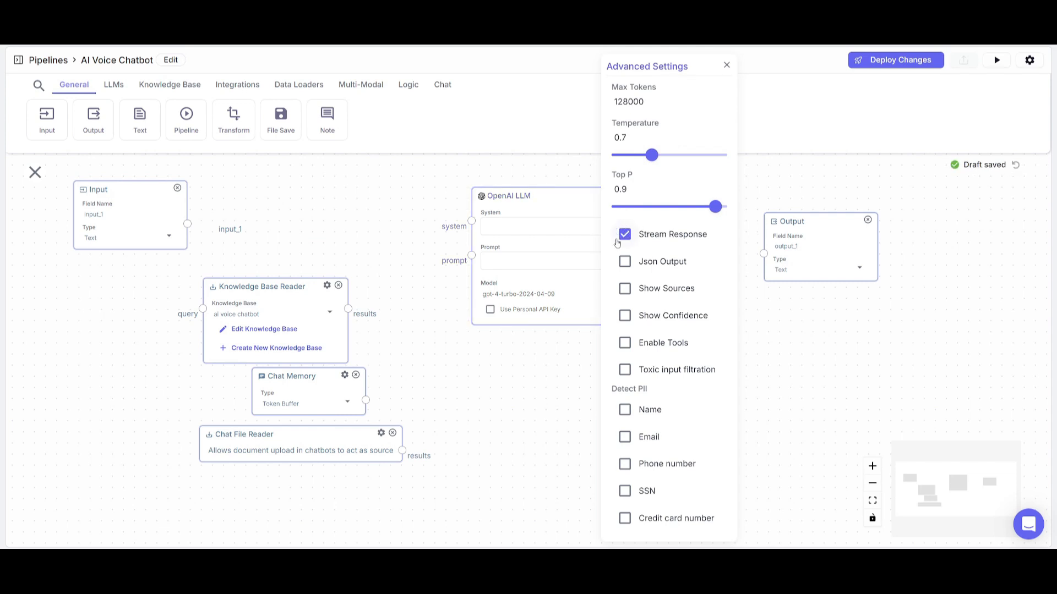
pyautogui.click(624, 288)
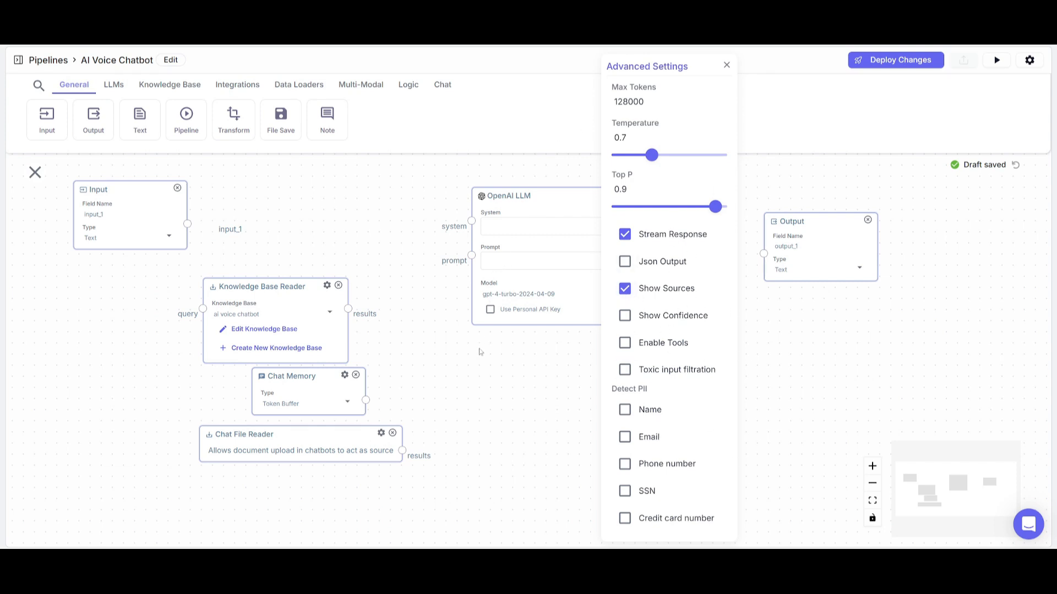
pyautogui.click(725, 65)
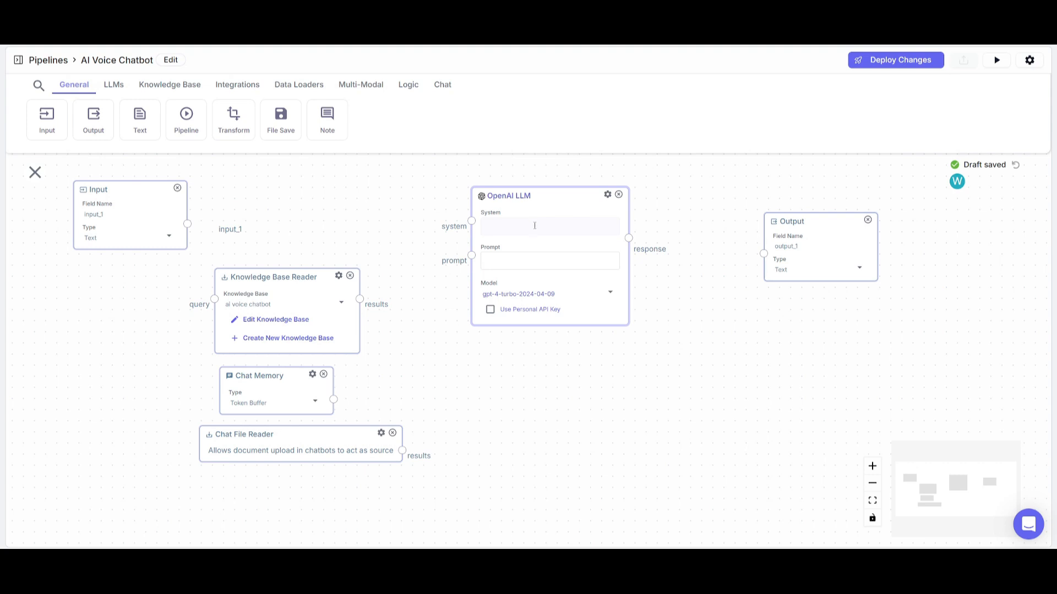
pyautogui.moveTo(525, 272)
pyautogui.write('Answer the Question based on Context')
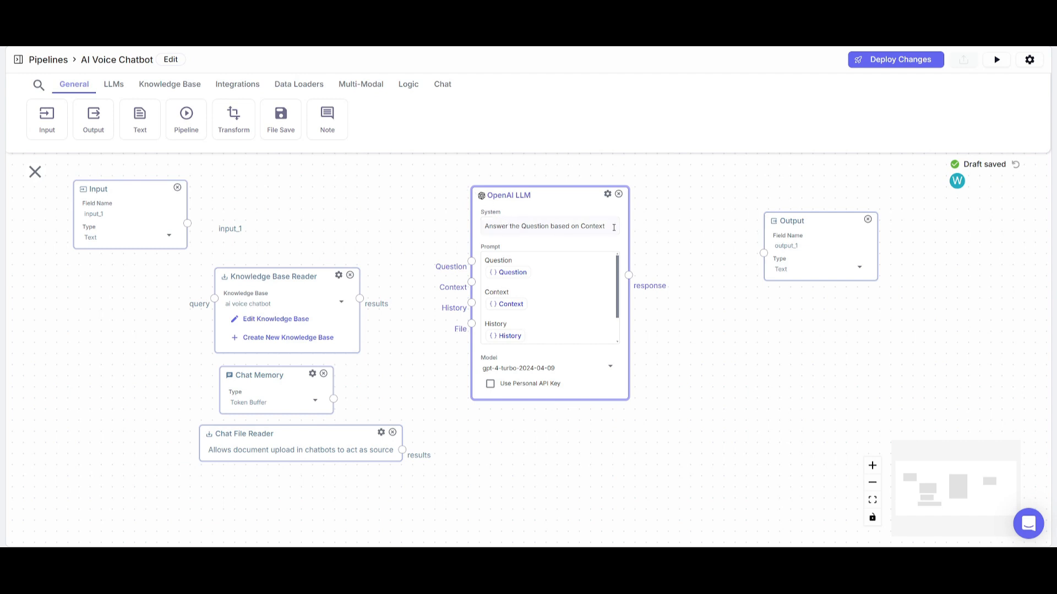
# - Fill the LLM system field with 'Answer the Question based on Context' and add prompt variables
pyautogui.scroll(-3)
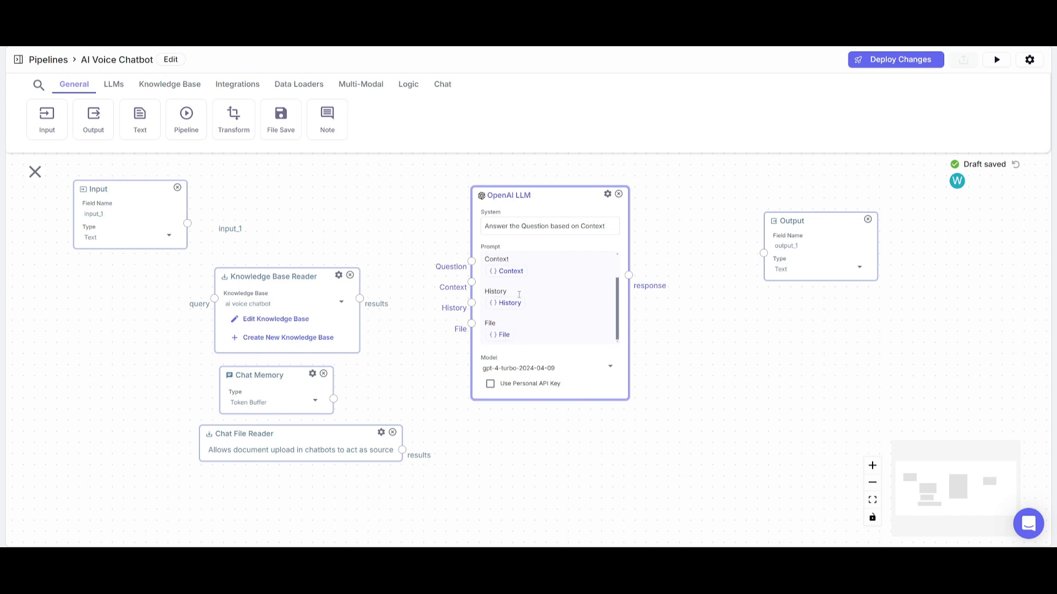
pyautogui.moveTo(434, 431)
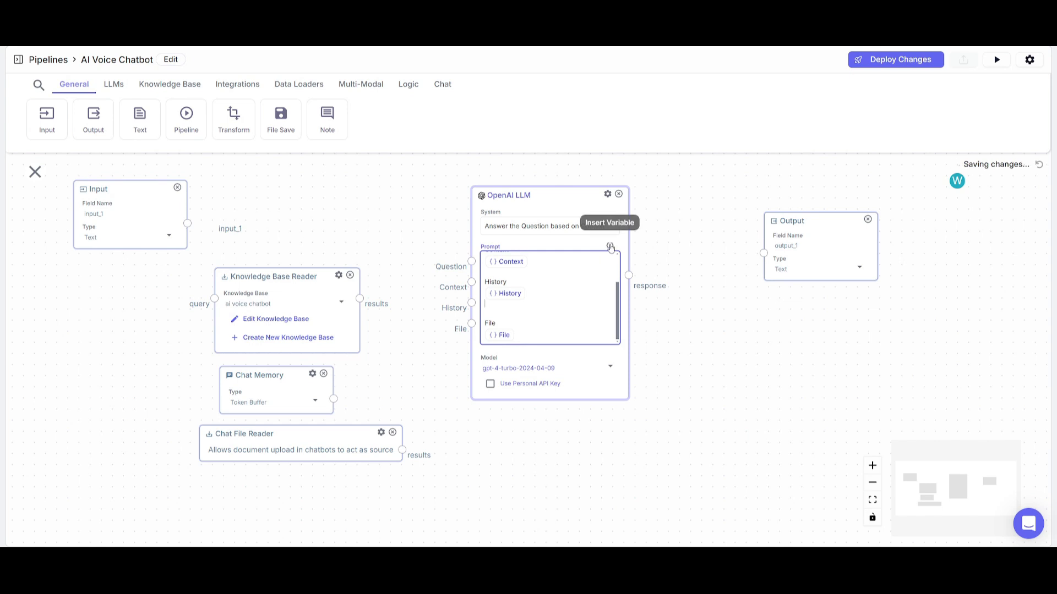
pyautogui.click(608, 244)
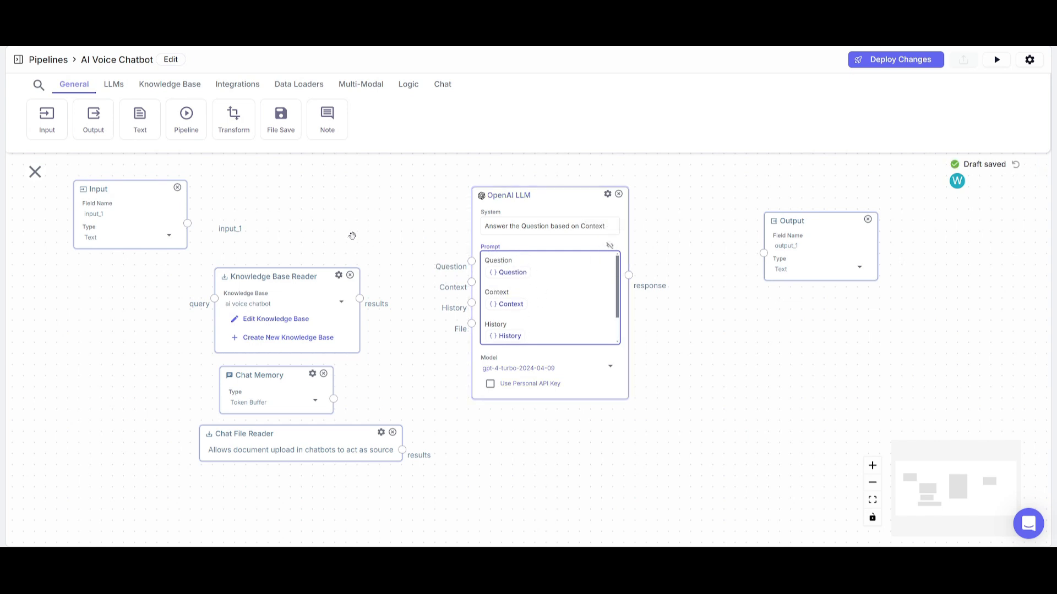
# - Connect input_1 to the LLM's Question and knowledge base results to its Context
pyautogui.moveTo(187, 223); pyautogui.dragTo(471, 262)
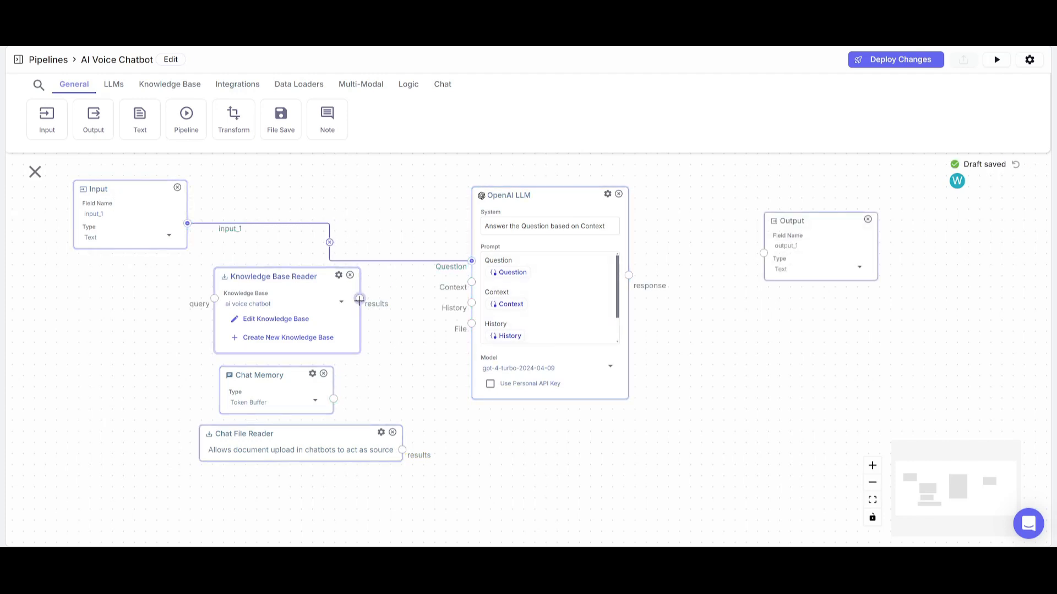
pyautogui.moveTo(359, 303); pyautogui.dragTo(472, 287)
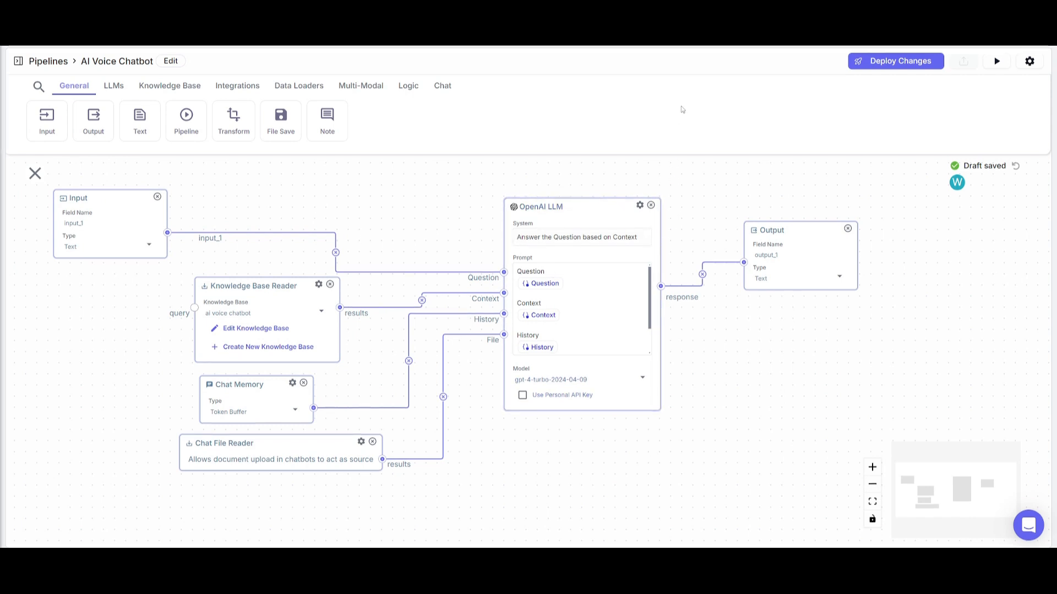
# - Export the pipeline as a chatbot named 'ai voice chatbot' with autodeploy kept on
pyautogui.click(895, 60)
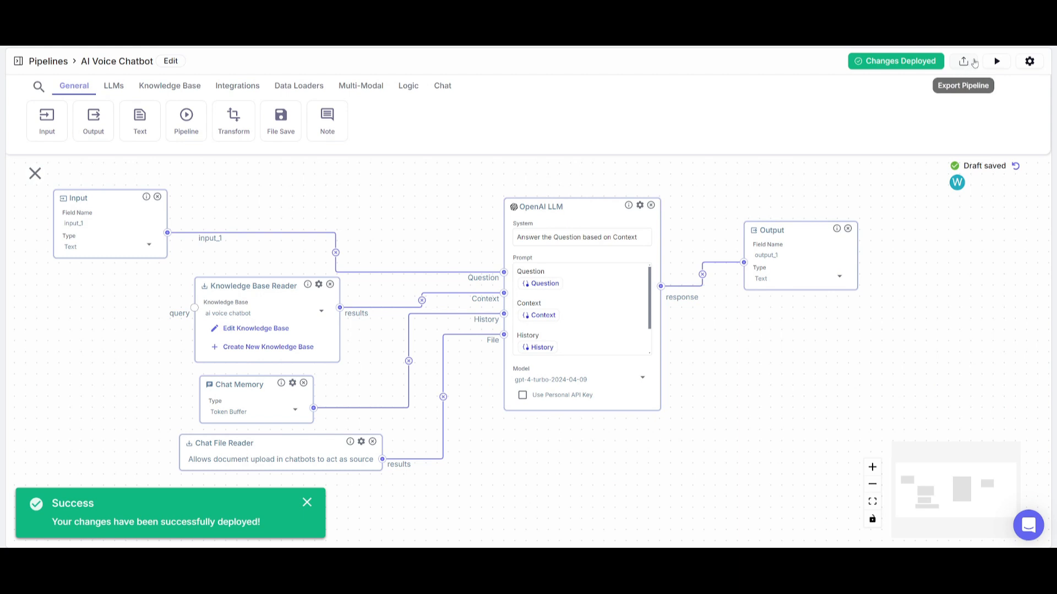
pyautogui.click(996, 61)
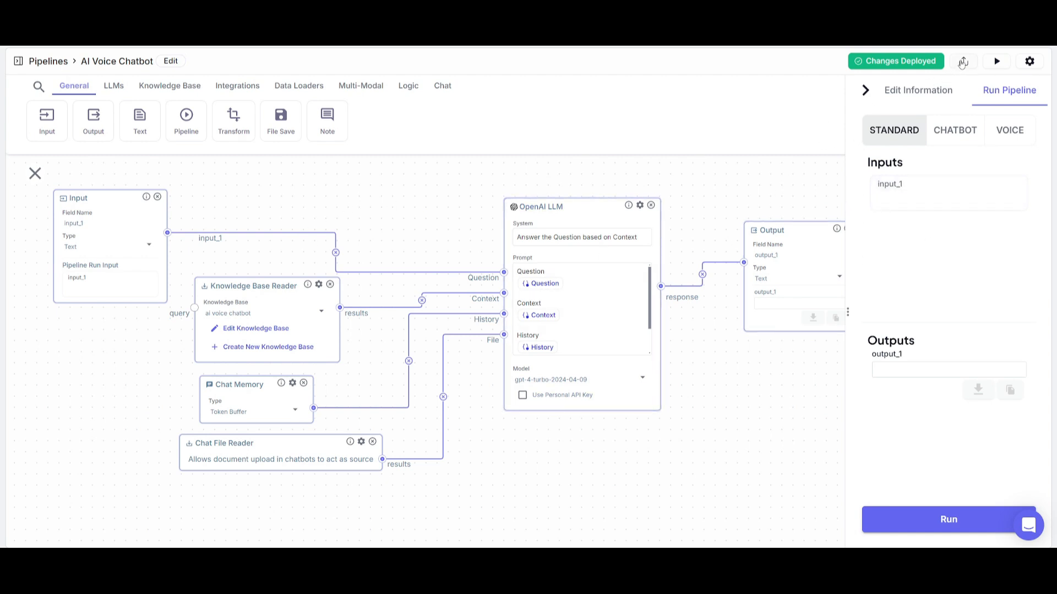
pyautogui.moveTo(851, 86)
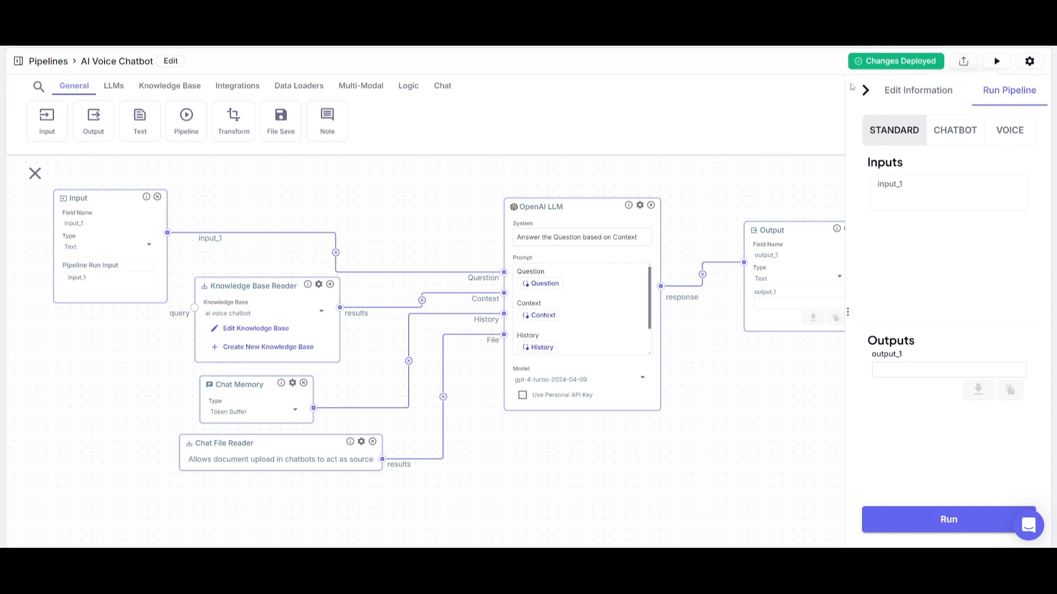
pyautogui.click(963, 62)
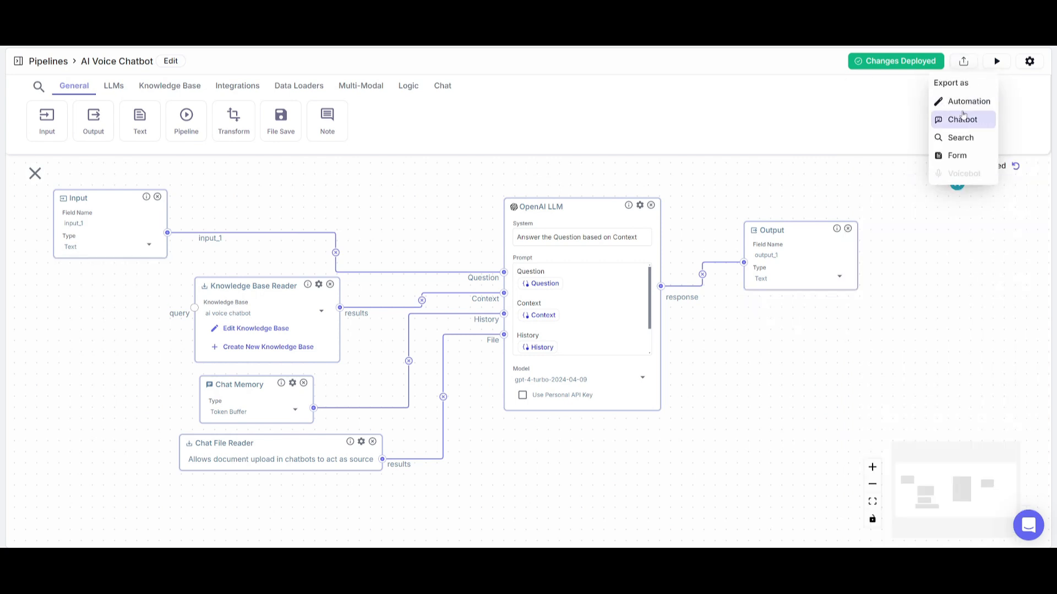
pyautogui.moveTo(962, 130)
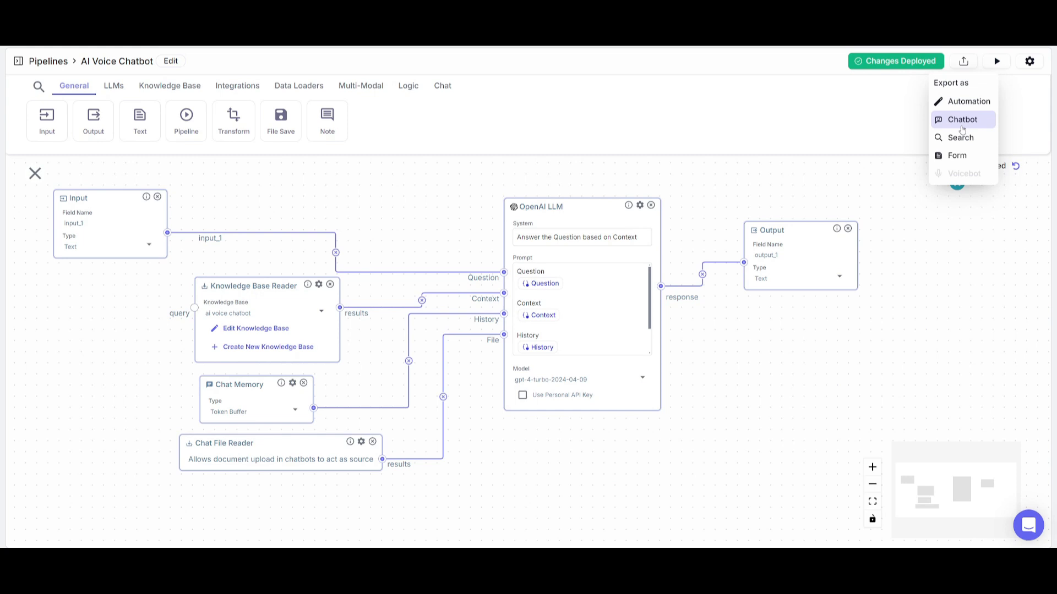
pyautogui.click(962, 119)
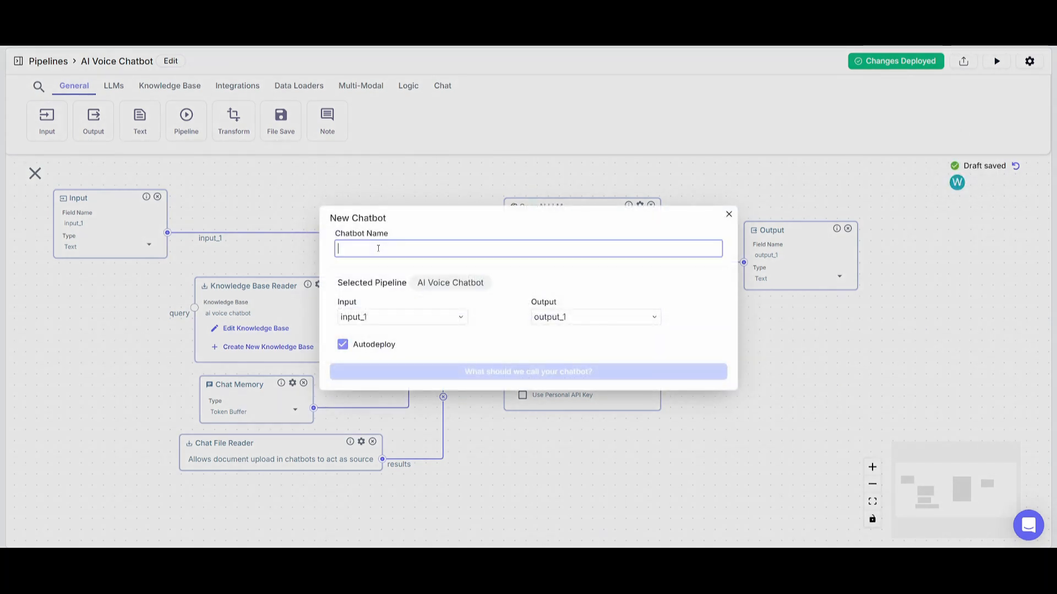
pyautogui.write('ai voice chatbot')
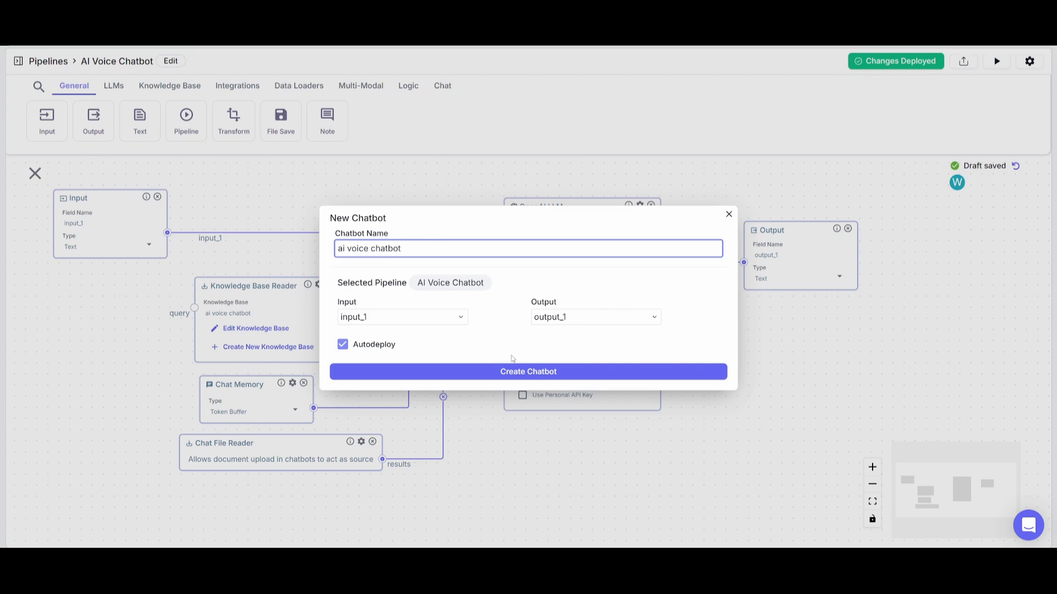
pyautogui.click(527, 371)
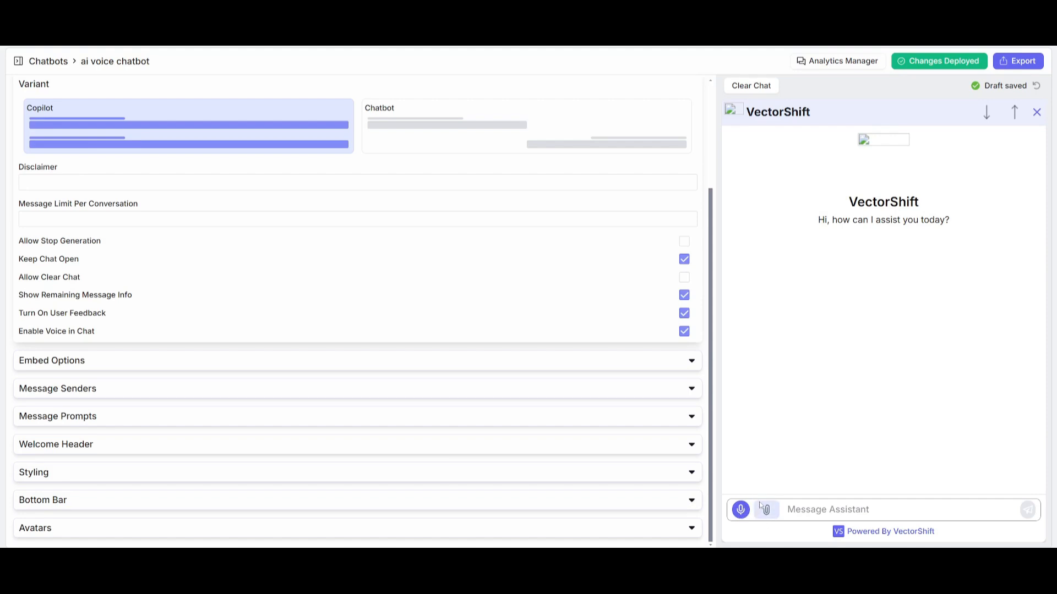
pyautogui.moveTo(770, 509)
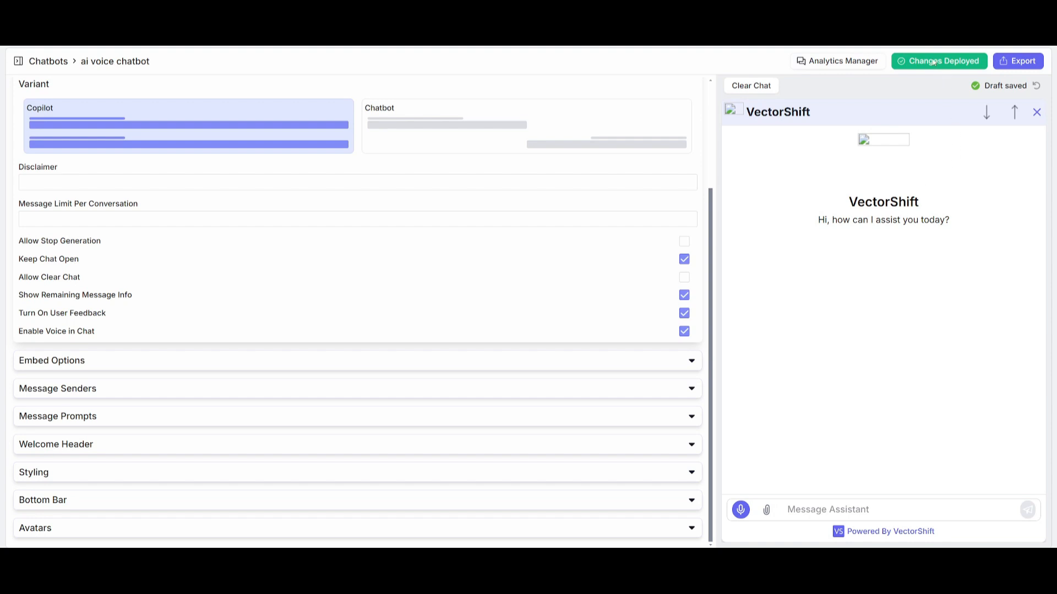
# - Bring up the chatbot's Share via Link page with its deployed URL and embed code
pyautogui.click(937, 61)
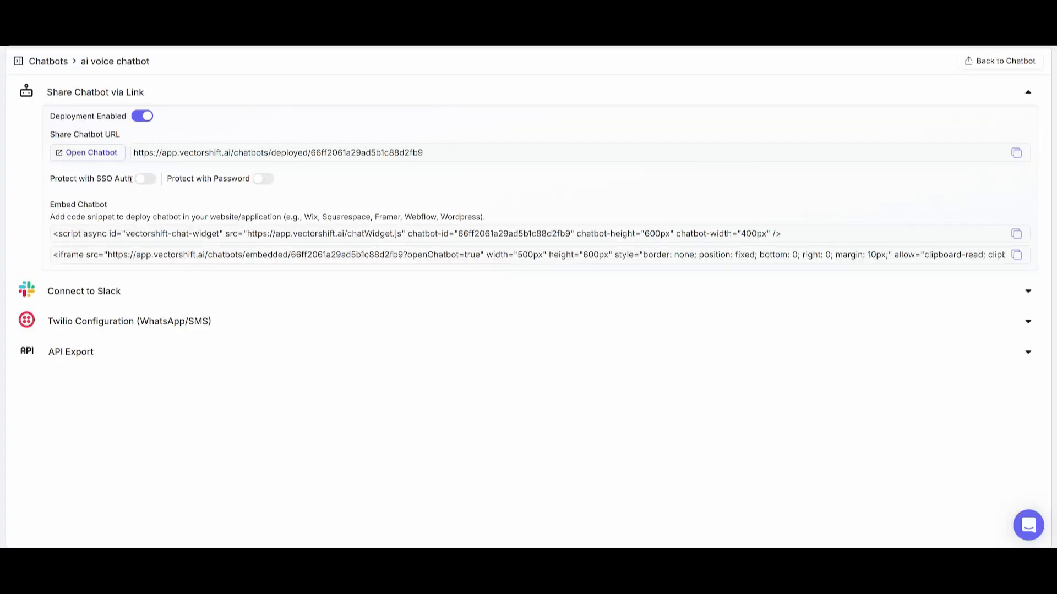
pyautogui.moveTo(201, 196)
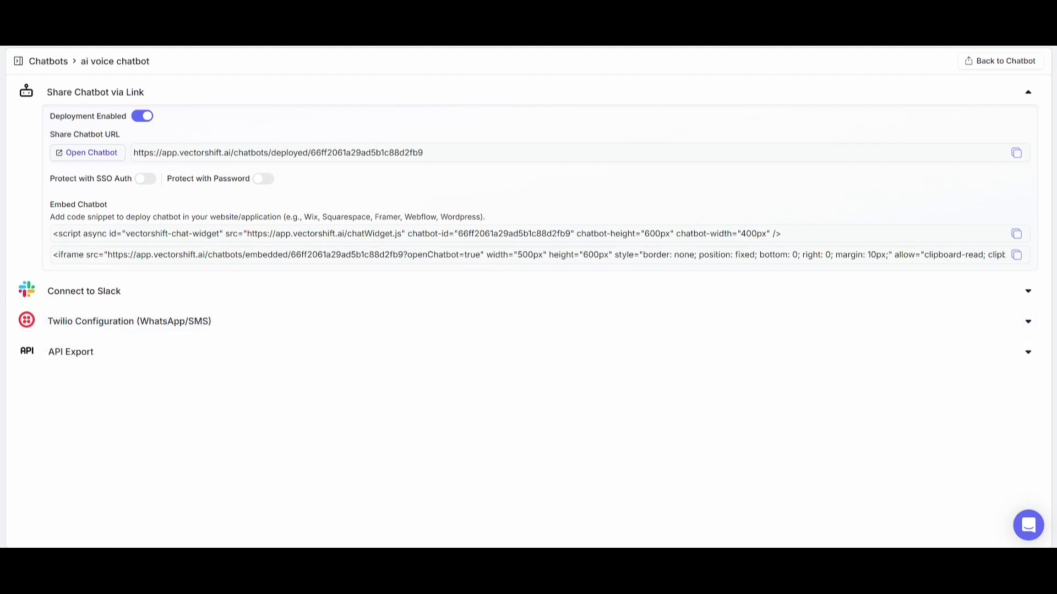
# - Launch the deployed ai voice chatbot in its standalone chat page
pyautogui.click(87, 152)
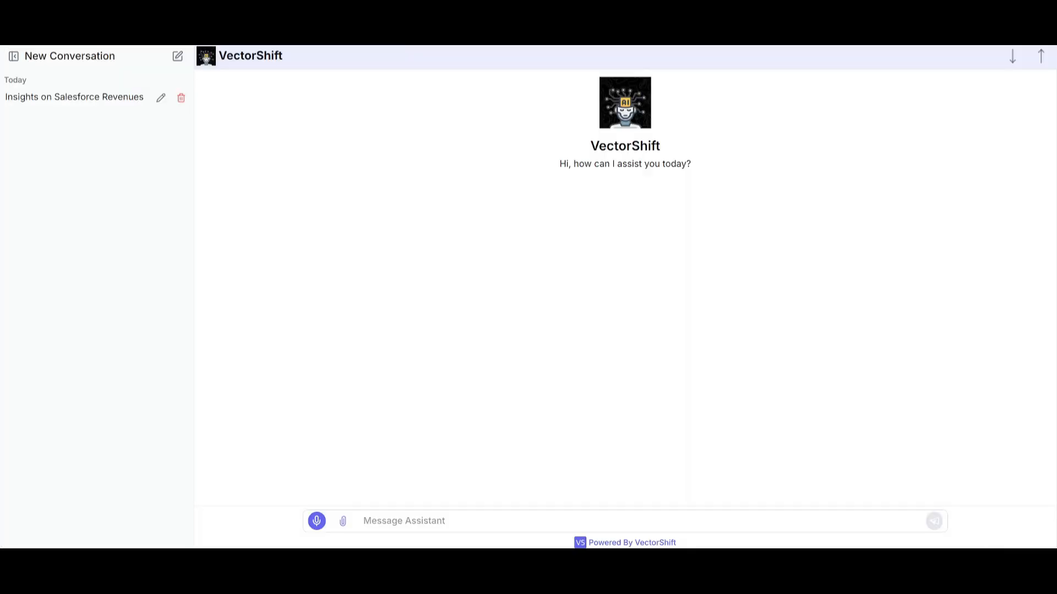
pyautogui.moveTo(239, 485)
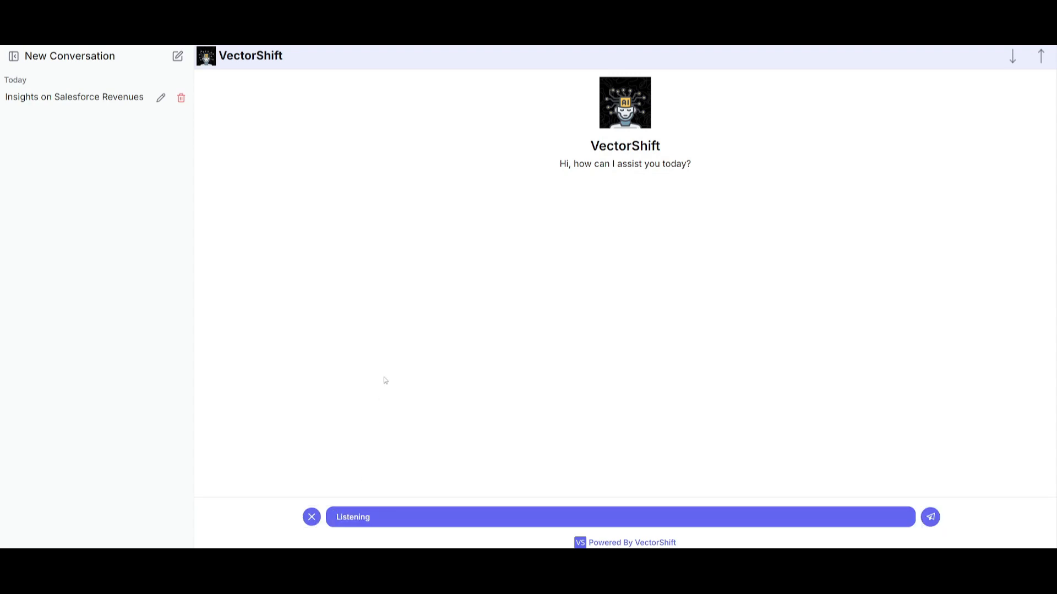
pyautogui.moveTo(651, 350)
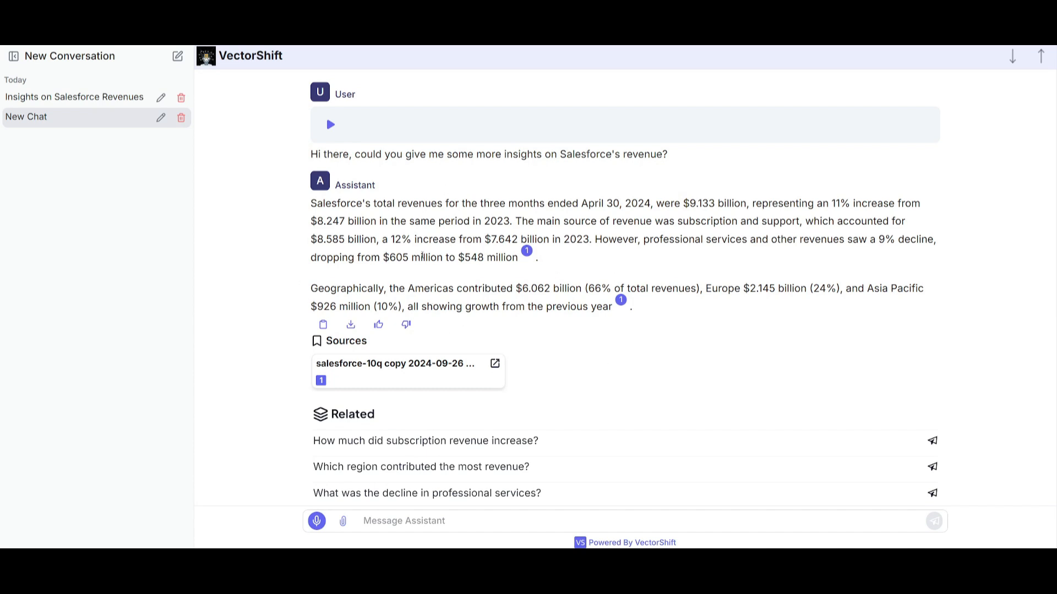
pyautogui.moveTo(417, 269)
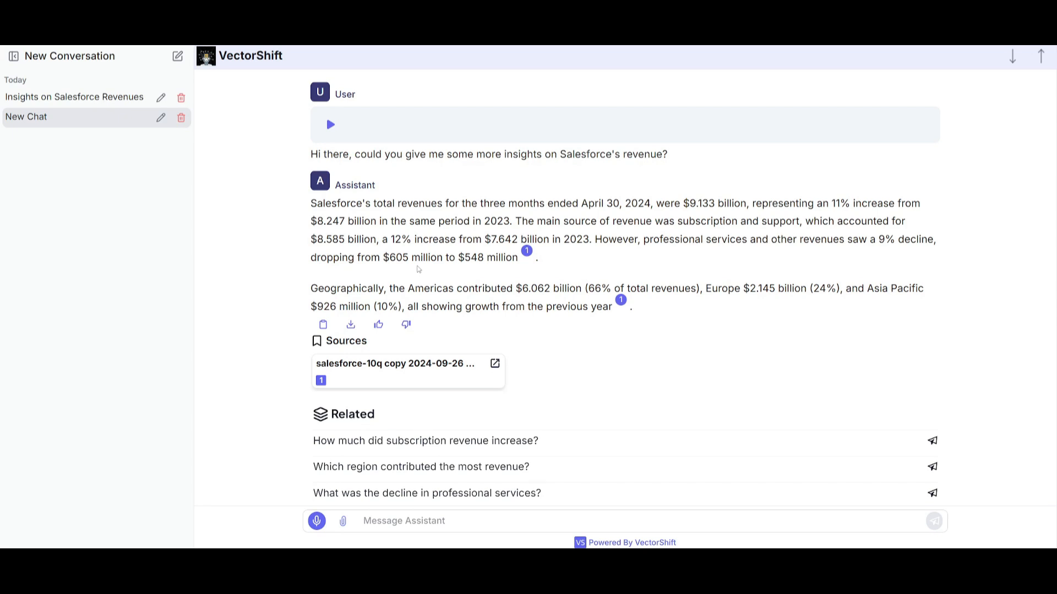
pyautogui.moveTo(615, 236)
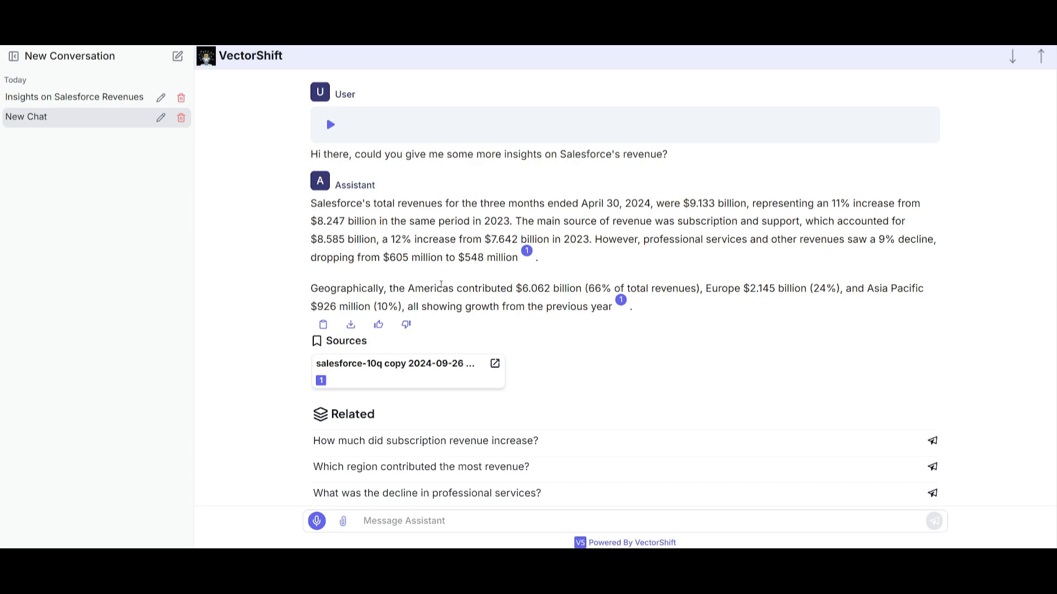
pyautogui.moveTo(439, 277)
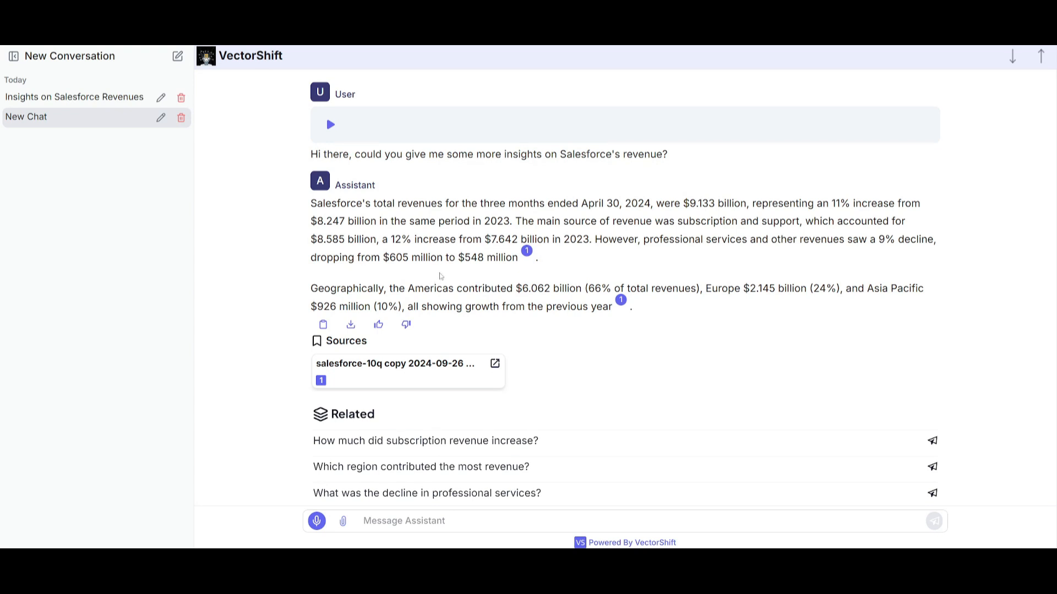
pyautogui.moveTo(443, 277)
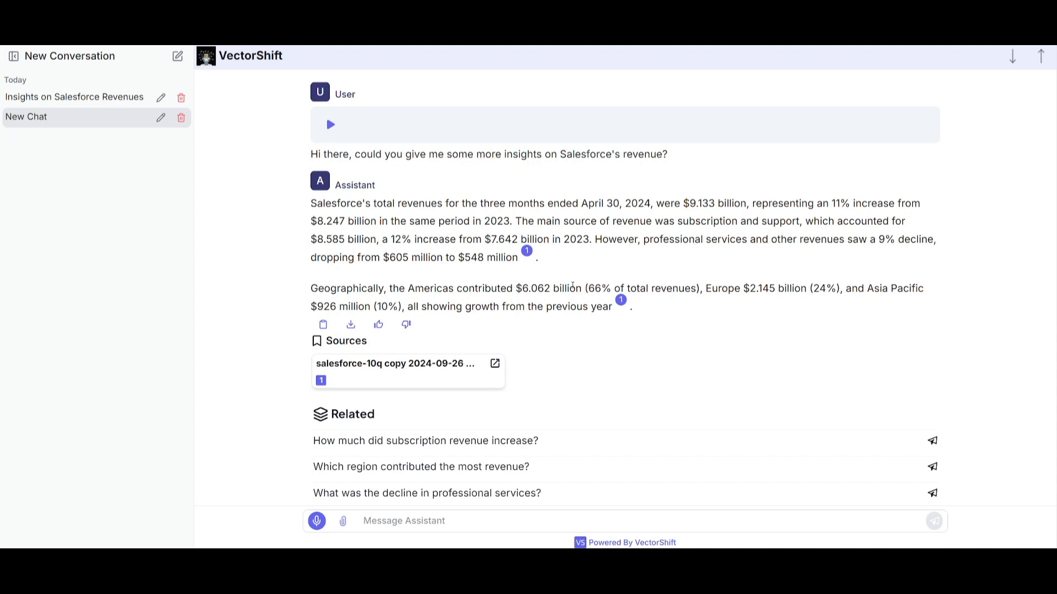
pyautogui.moveTo(614, 272)
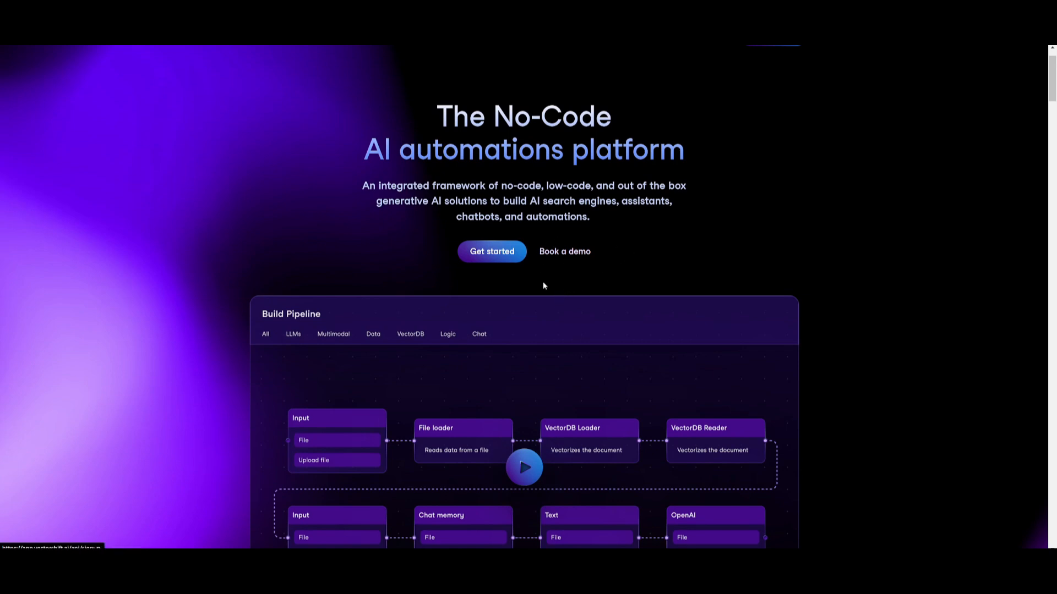
pyautogui.moveTo(651, 312)
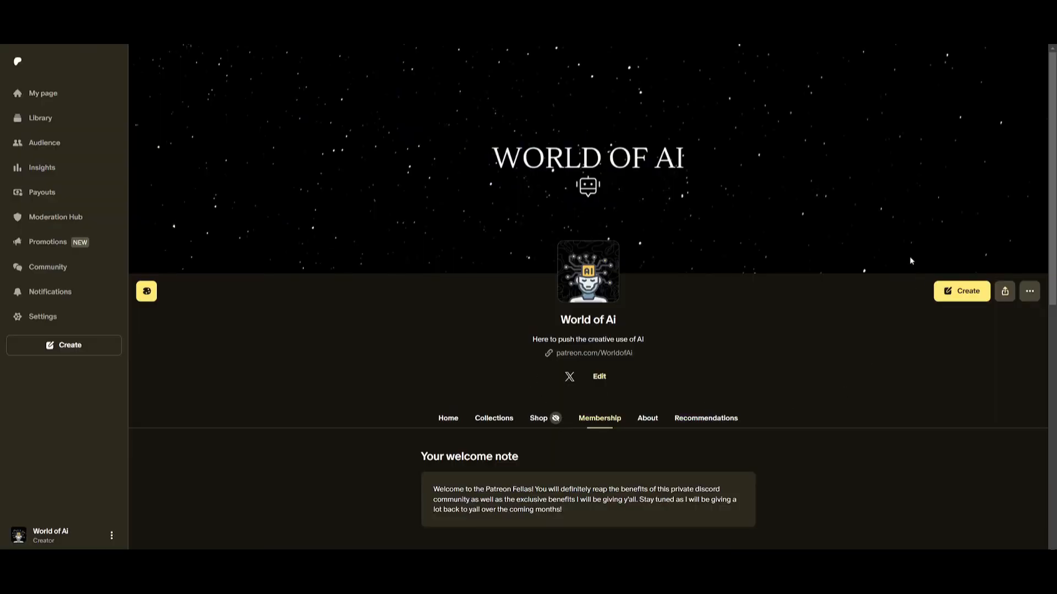
pyautogui.moveTo(507, 183)
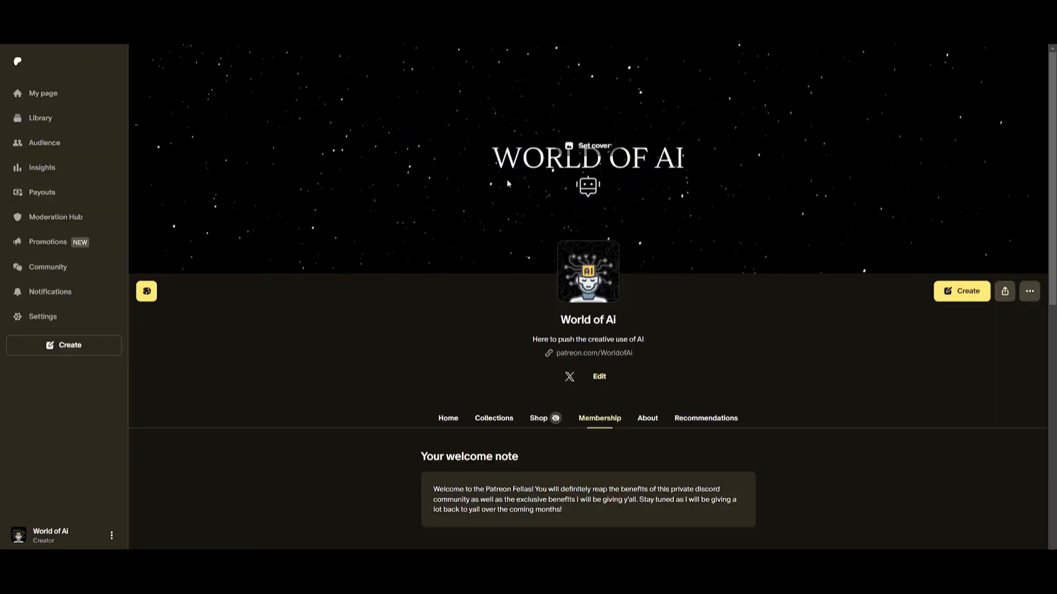
# - Scroll through the posts on the WorldofAI X profile
pyautogui.scroll(-3)
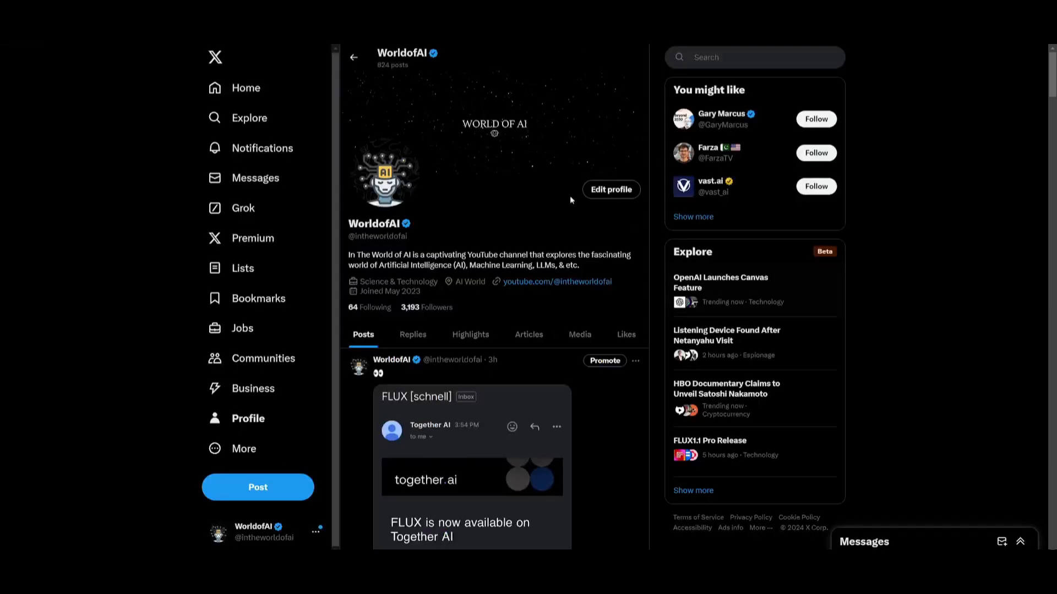
pyautogui.scroll(-3)
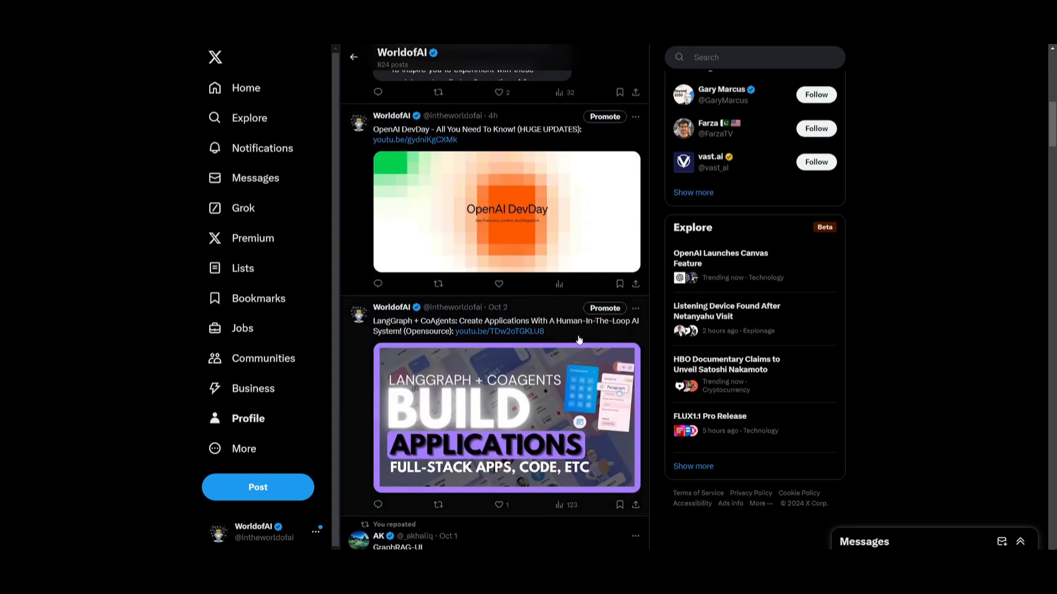
pyautogui.scroll(-3)
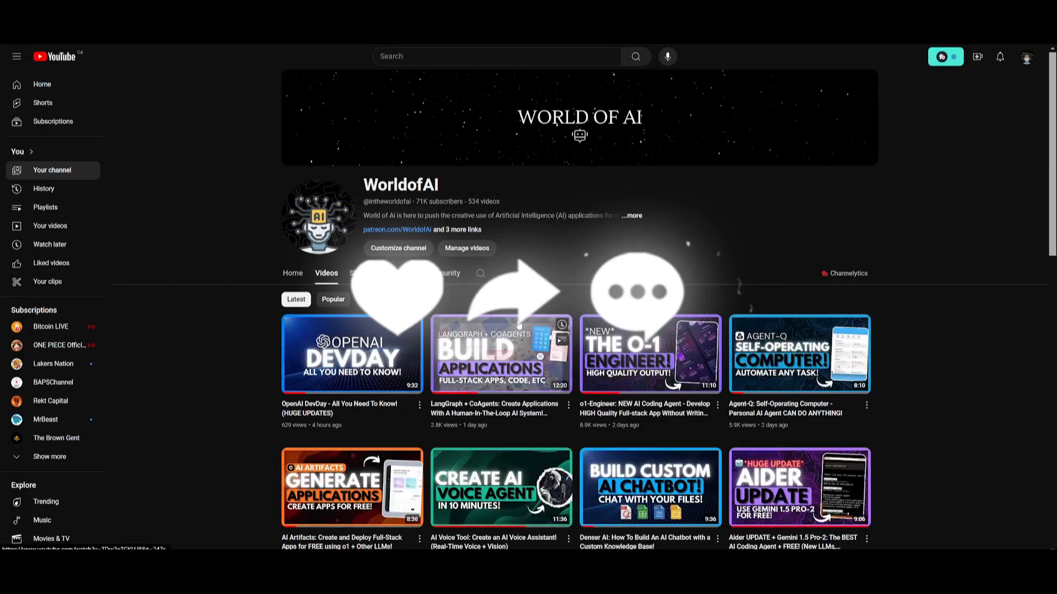
# - Scroll the WorldofAI Videos tab down to uploads from about five months ago
pyautogui.scroll(-3)
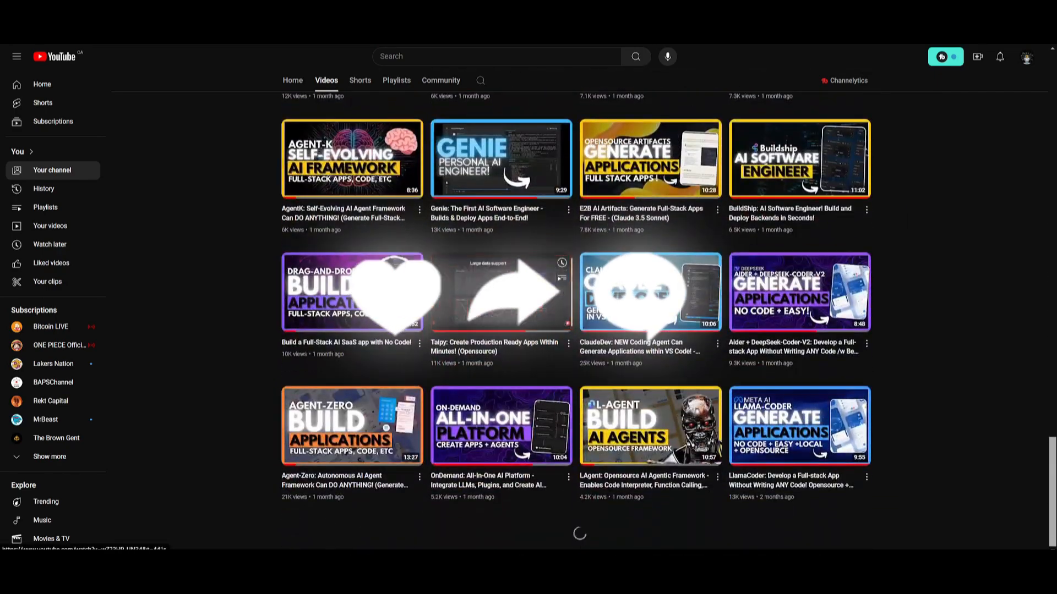
pyautogui.scroll(-3)
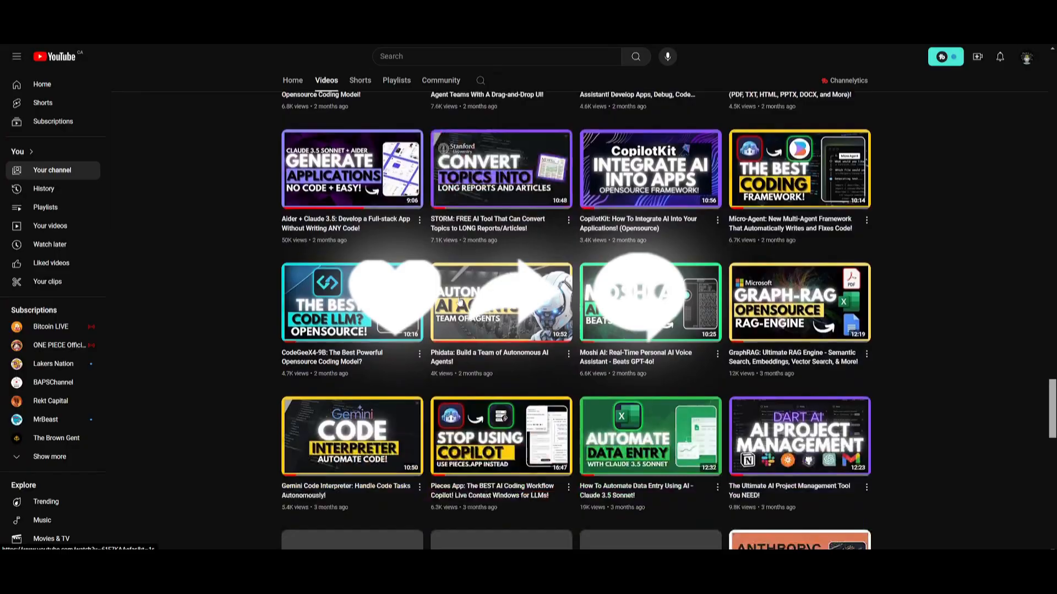
pyautogui.scroll(-3)
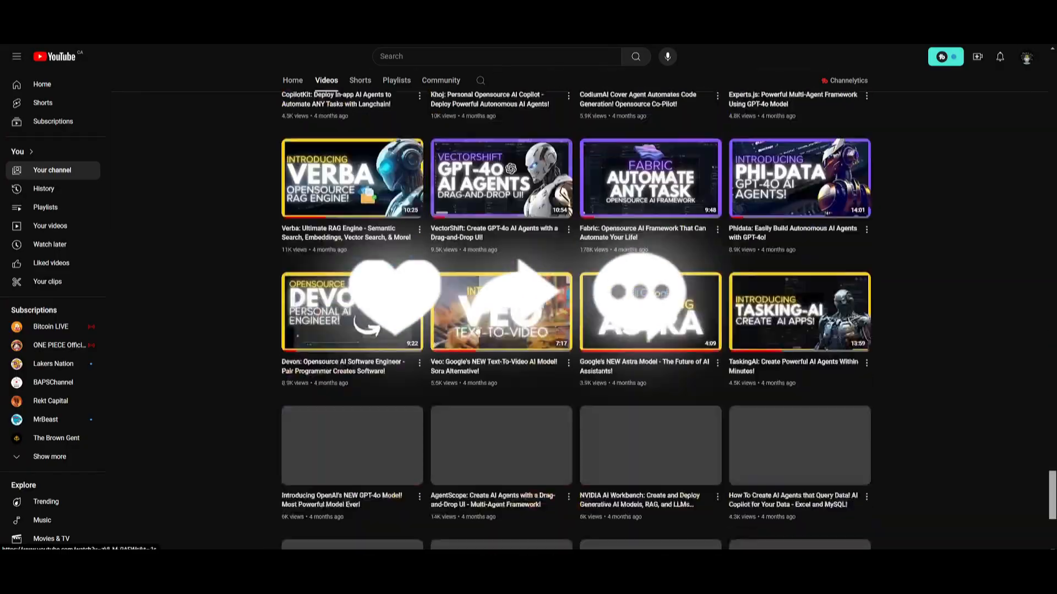
pyautogui.scroll(-3)
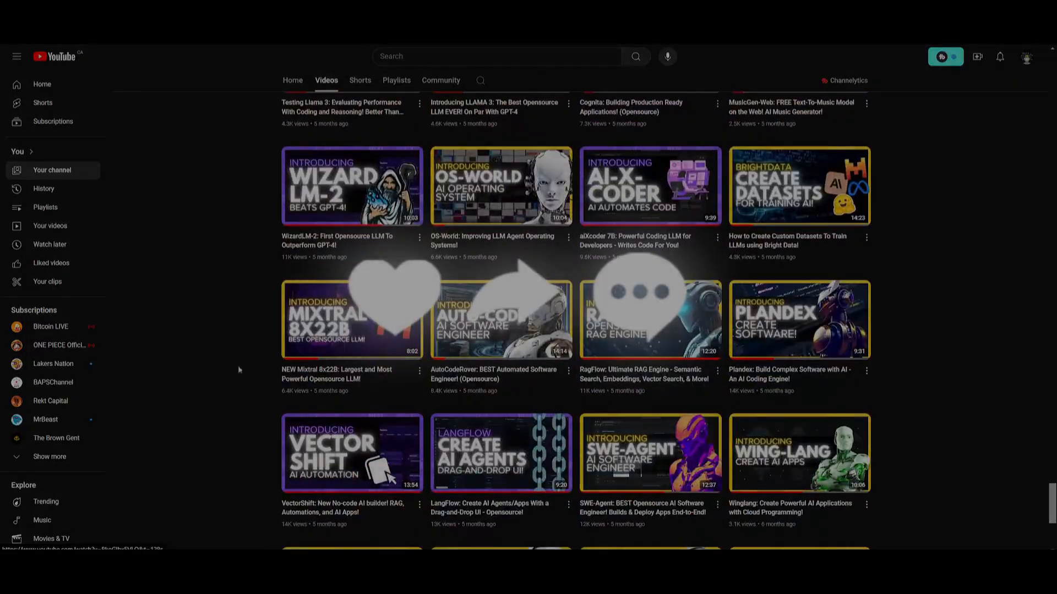